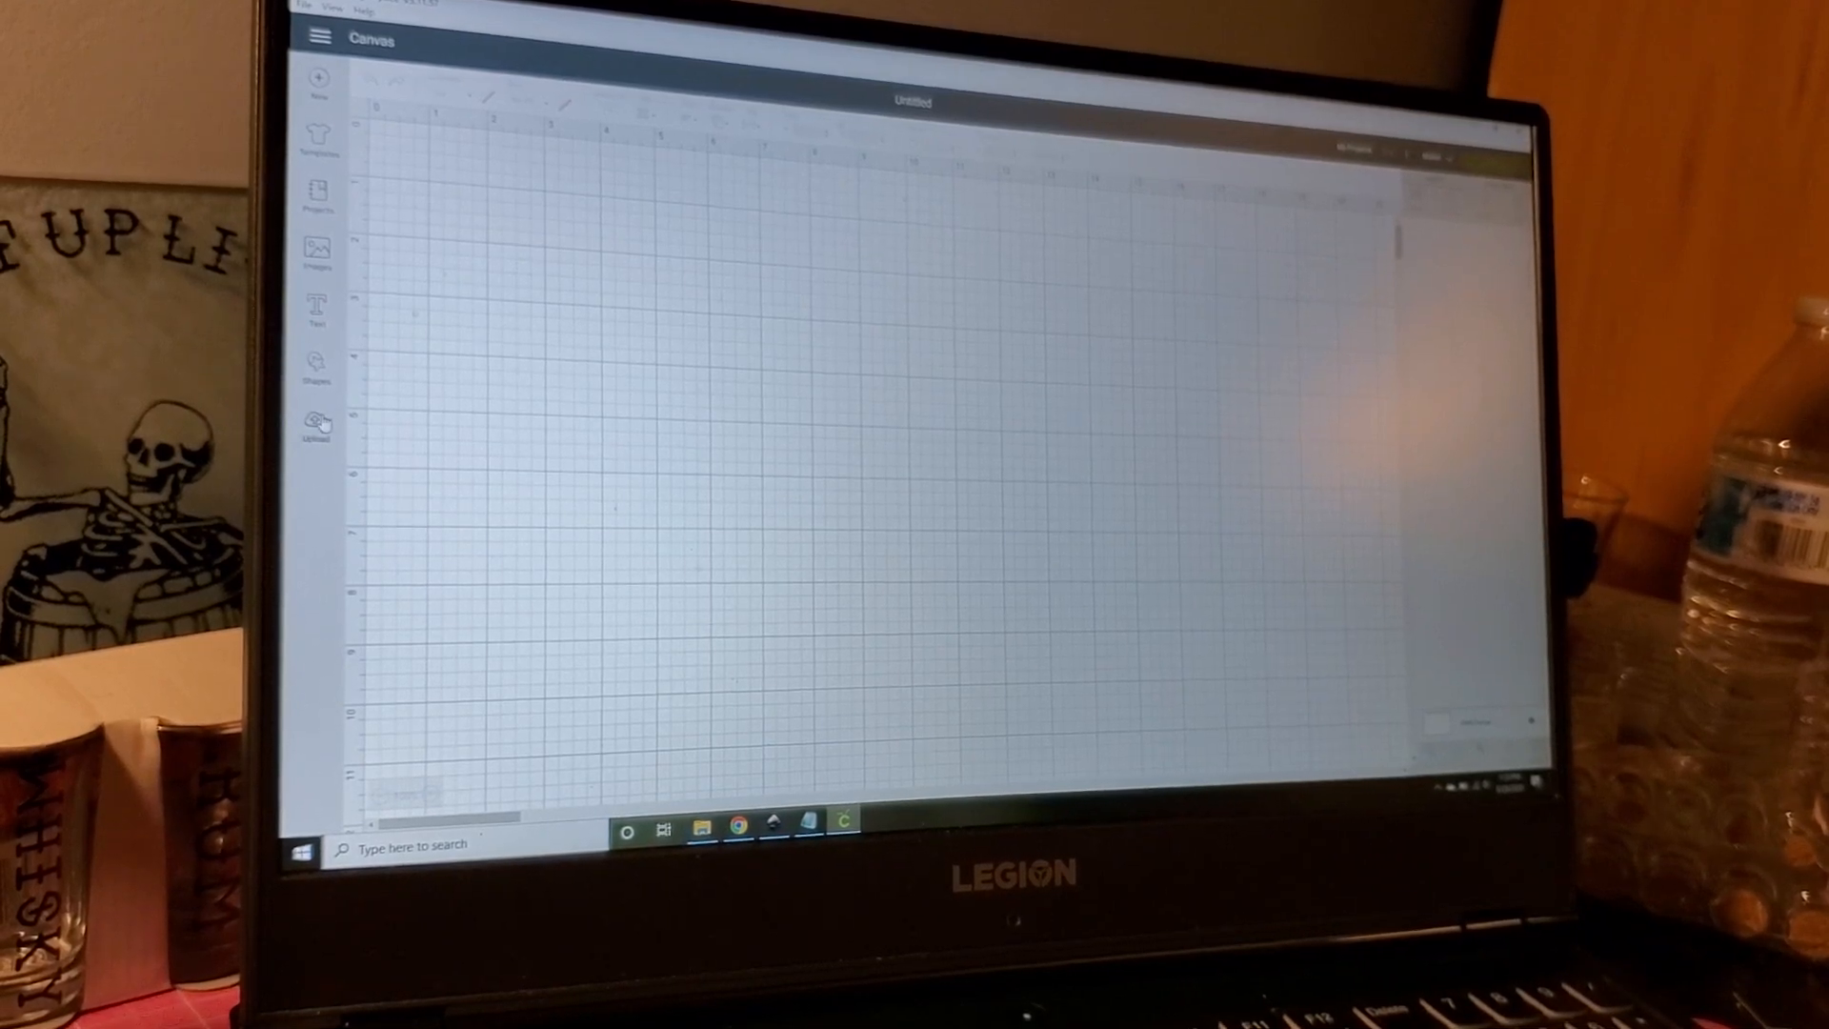
# Step: Upload the timemat clock SVG from the My Projects folder as a new image
pyautogui.click(315, 420)
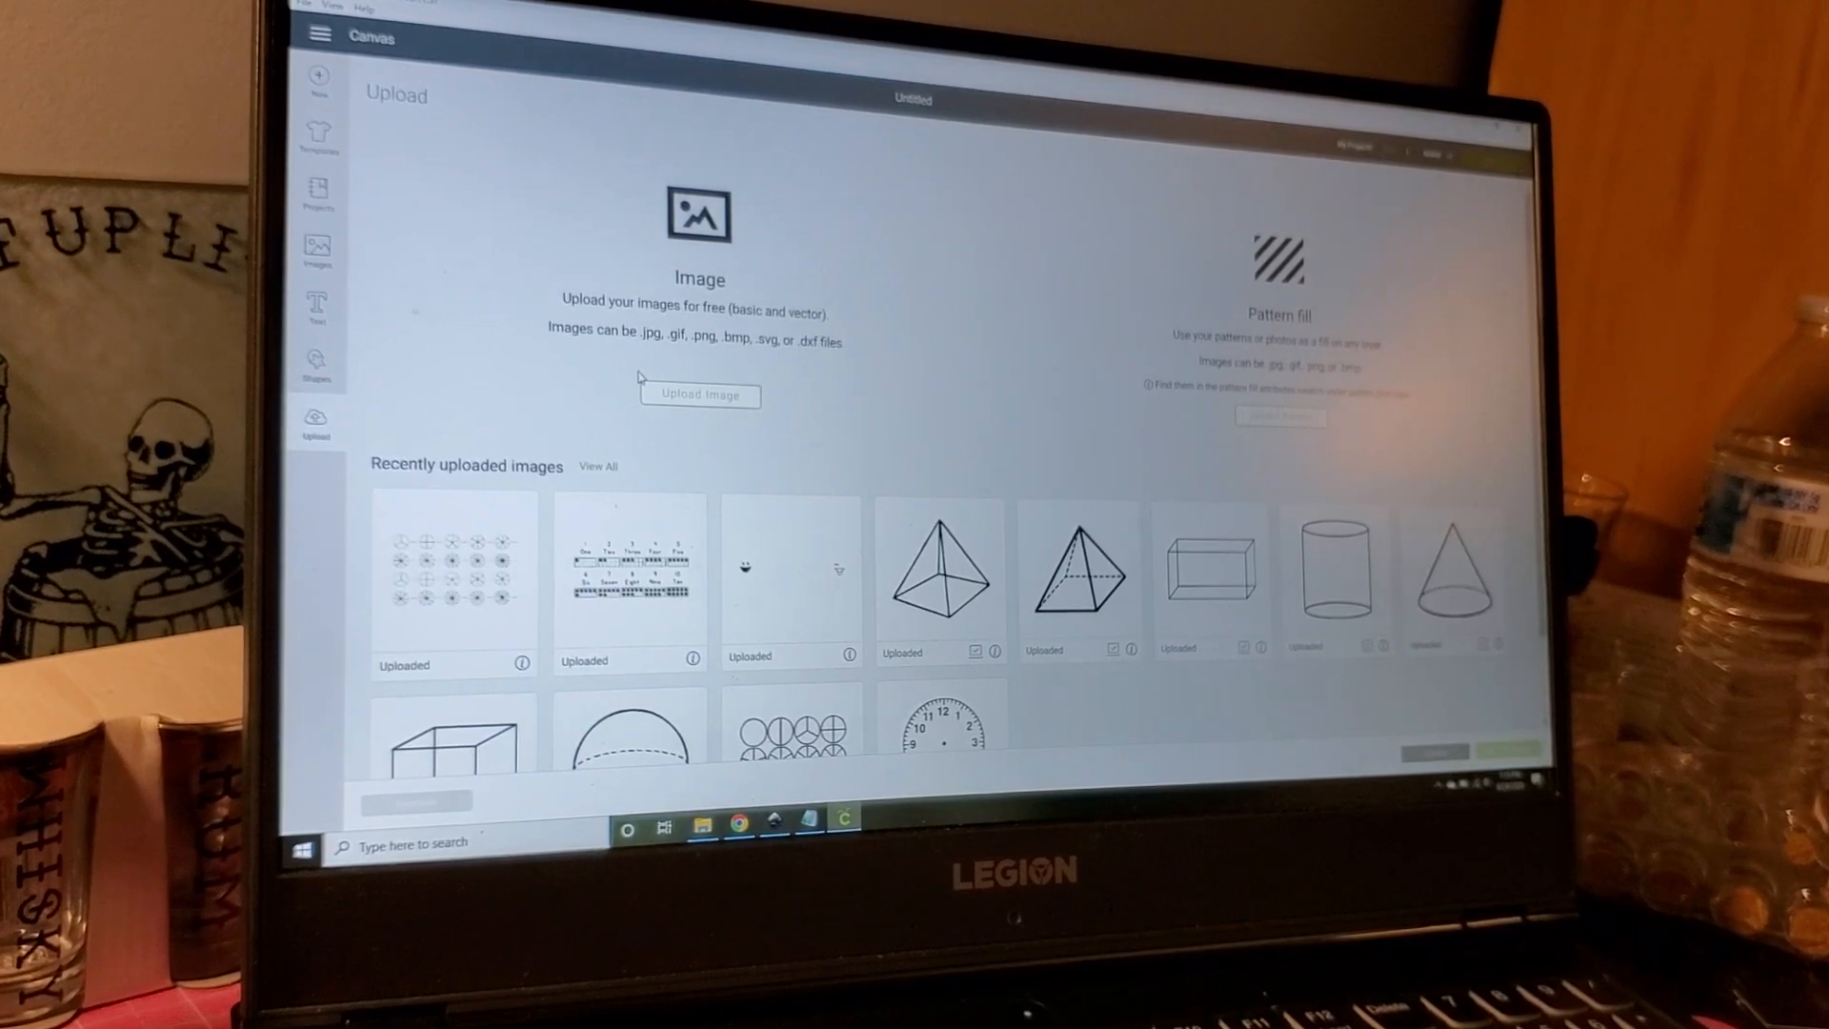
pyautogui.click(698, 394)
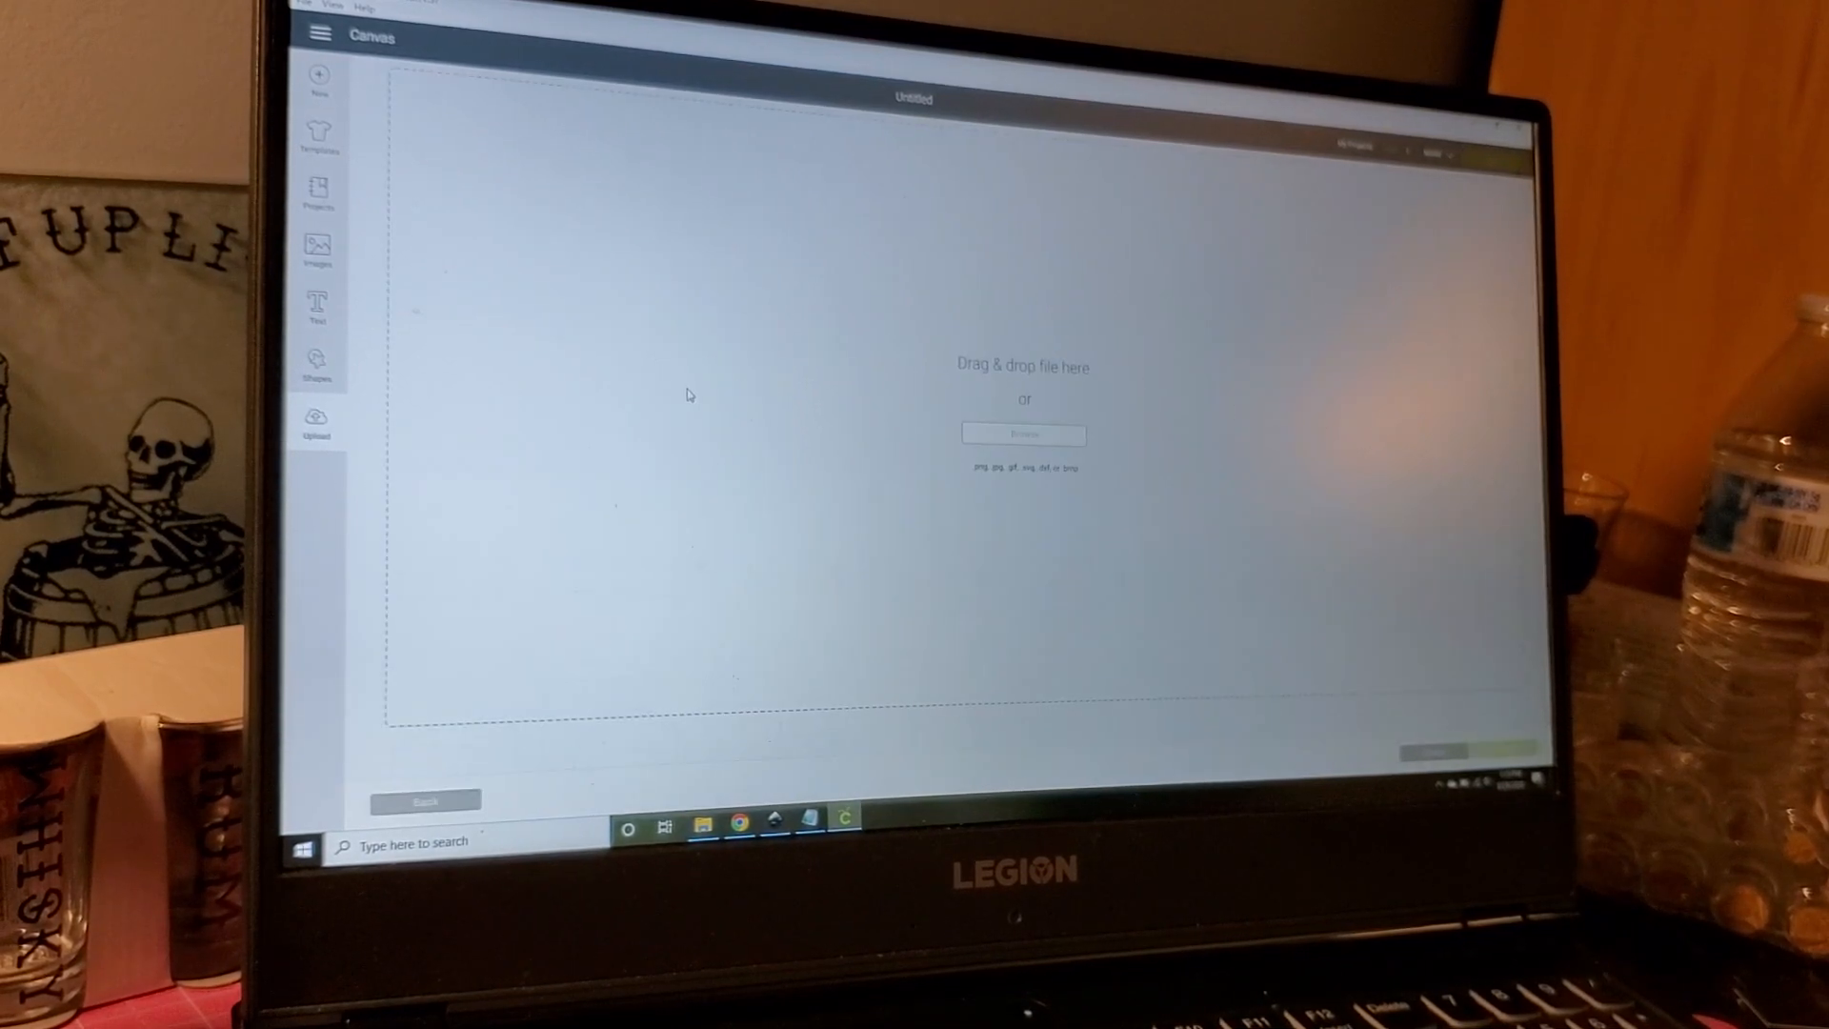
pyautogui.click(1023, 435)
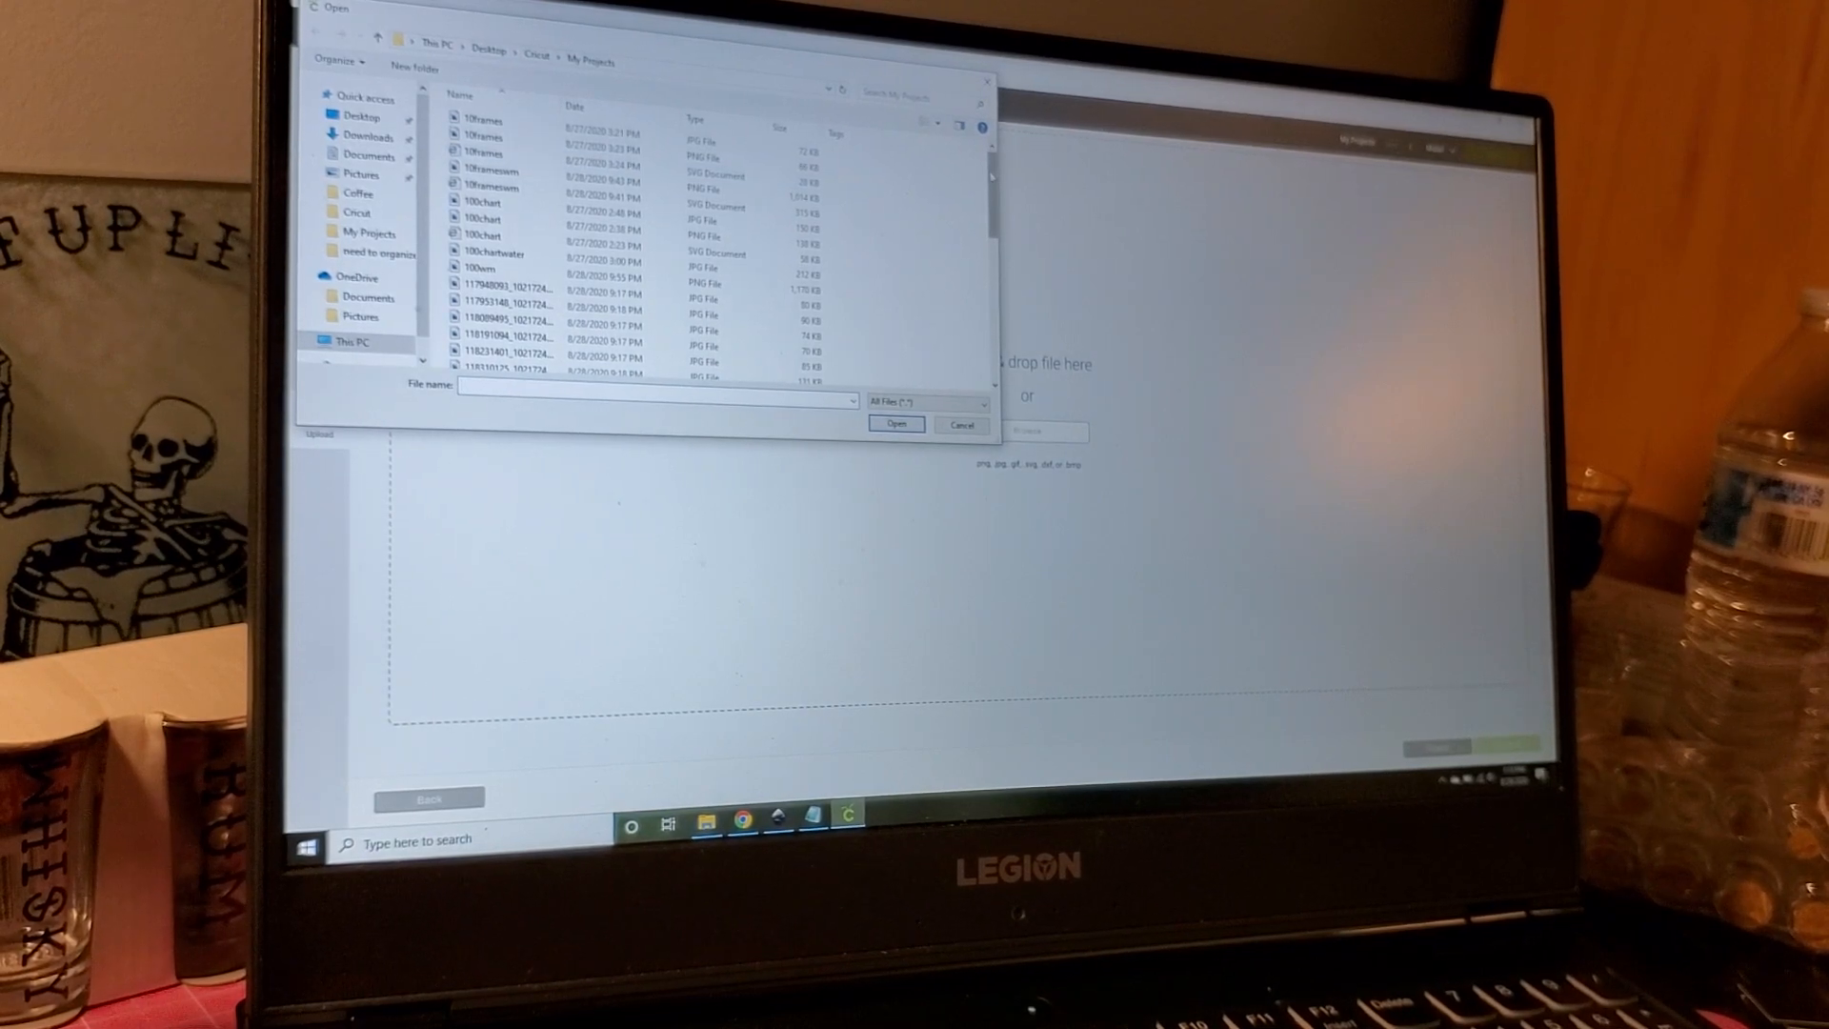
pyautogui.scroll(-3)
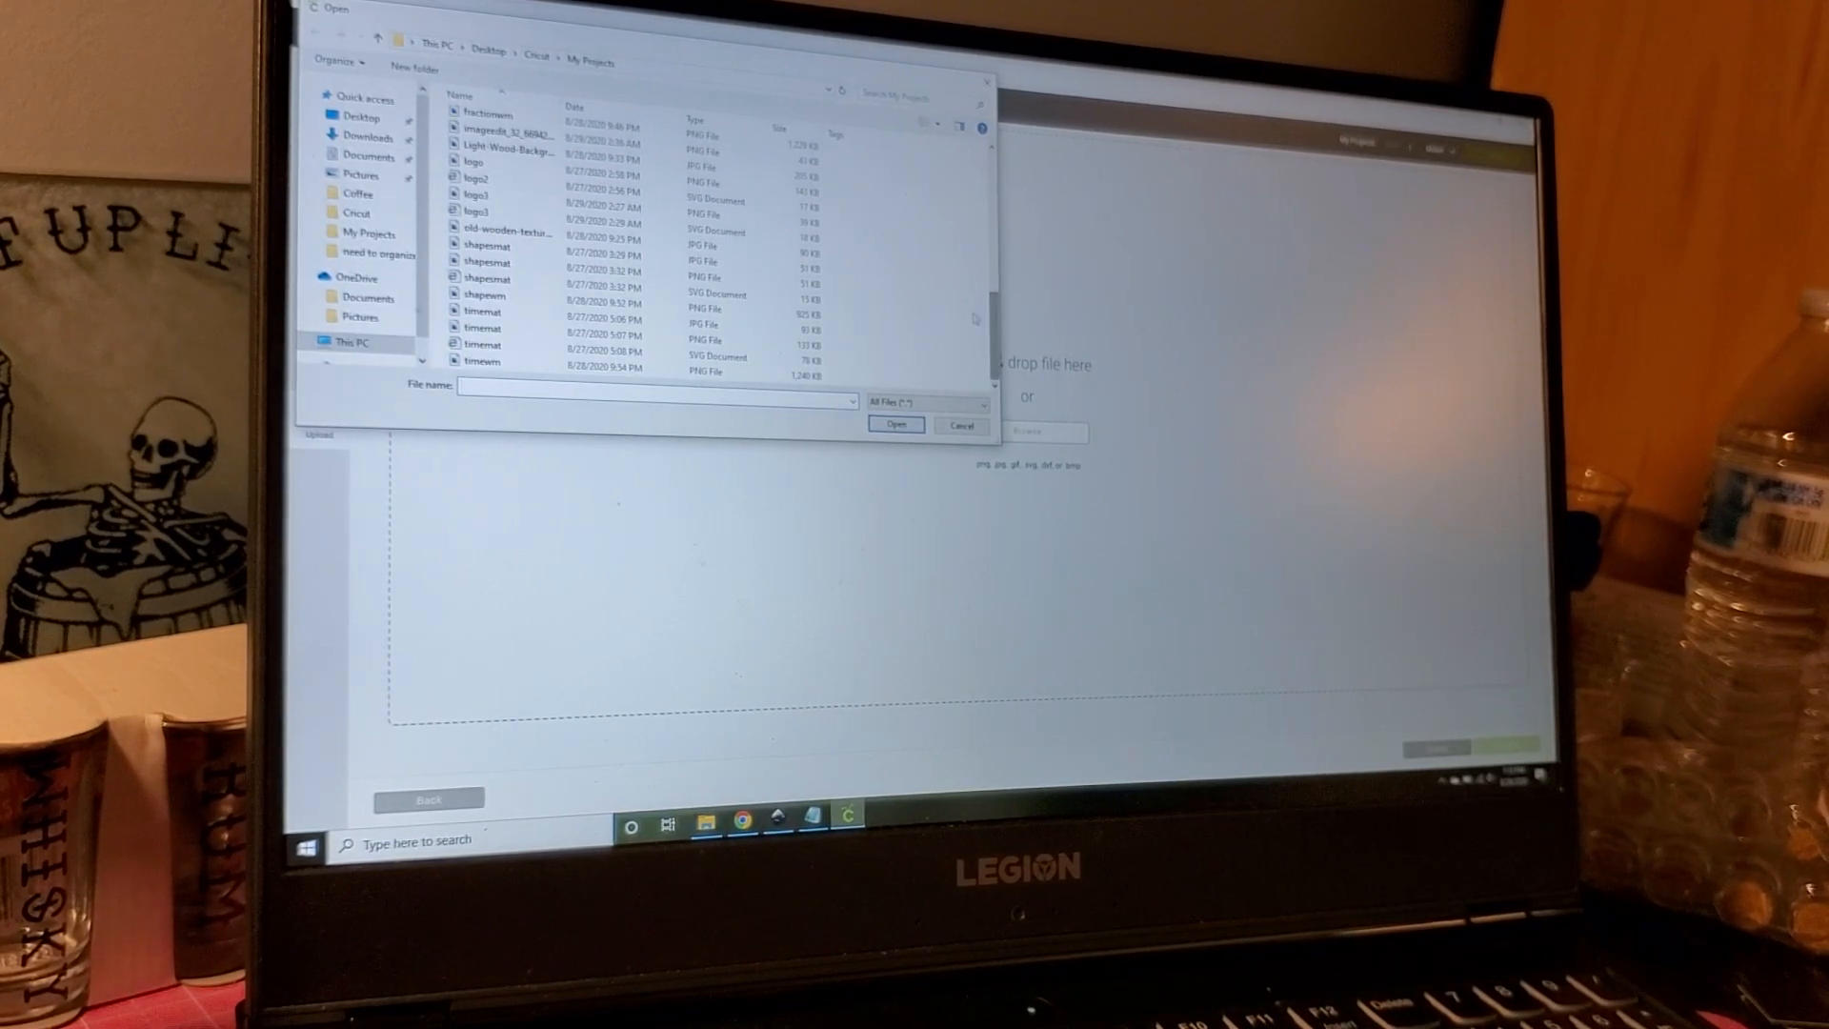
pyautogui.click(487, 277)
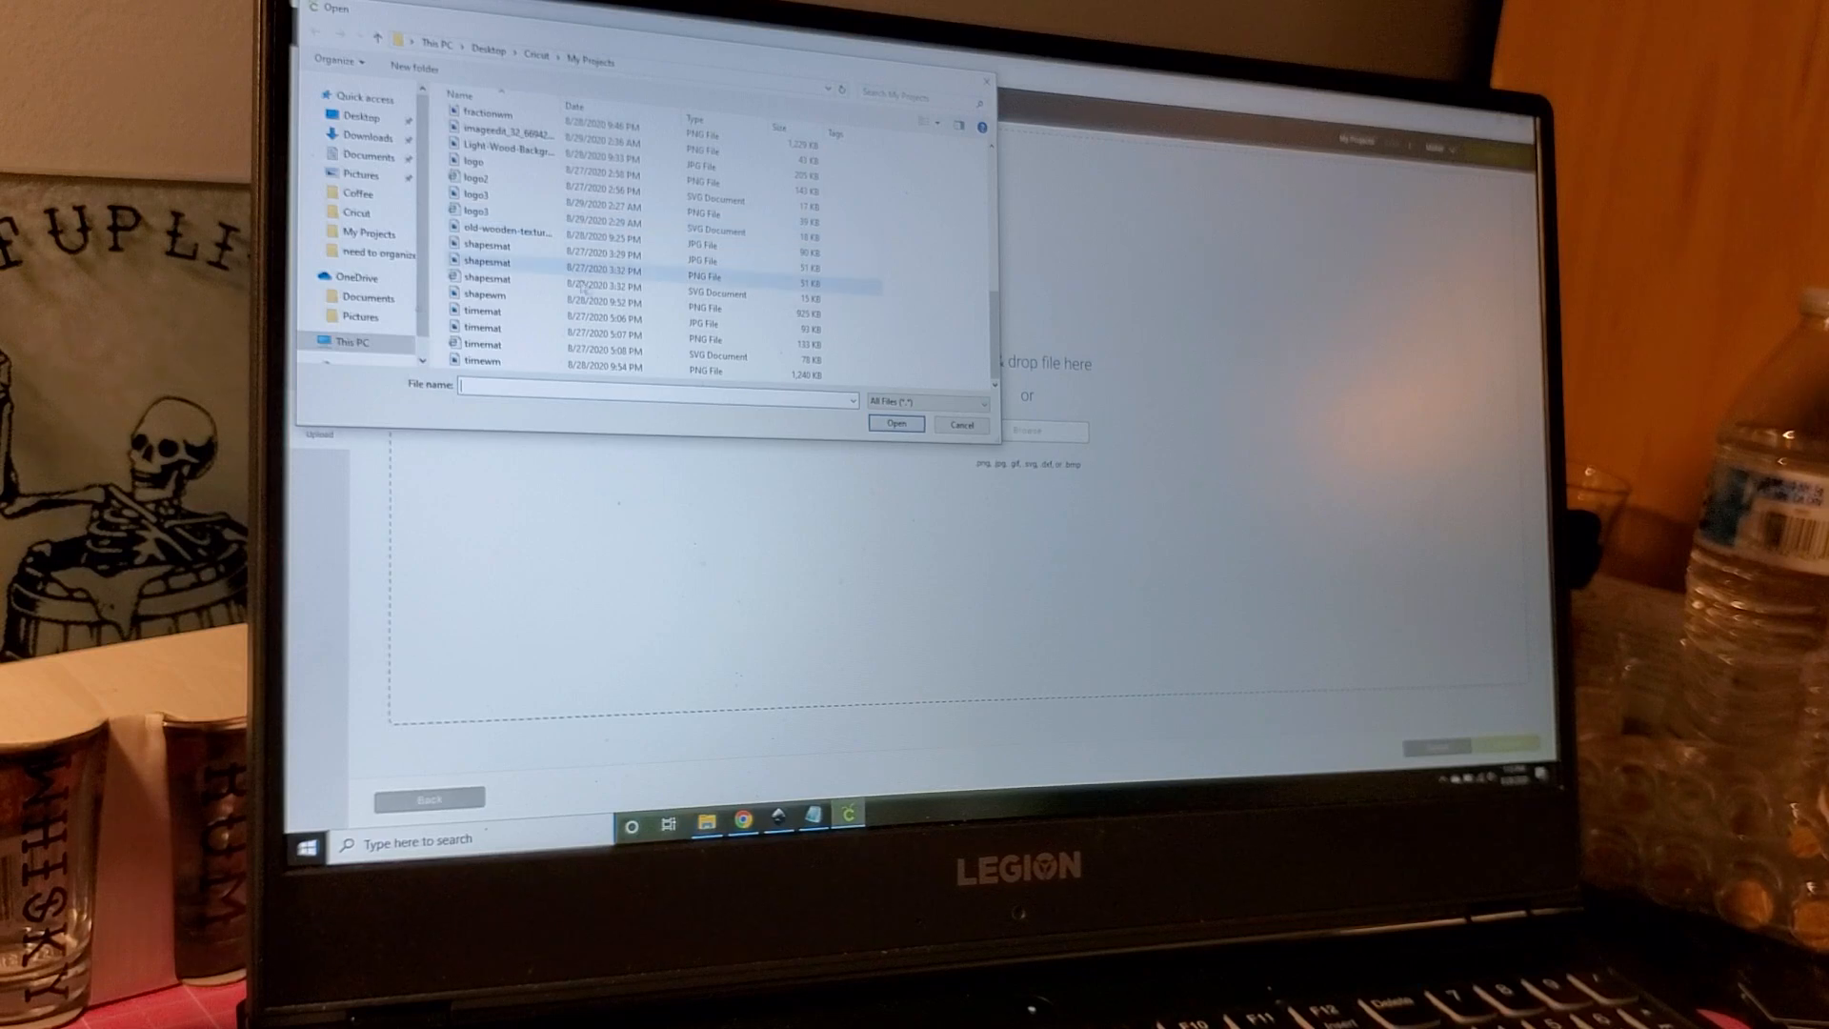
pyautogui.click(583, 347)
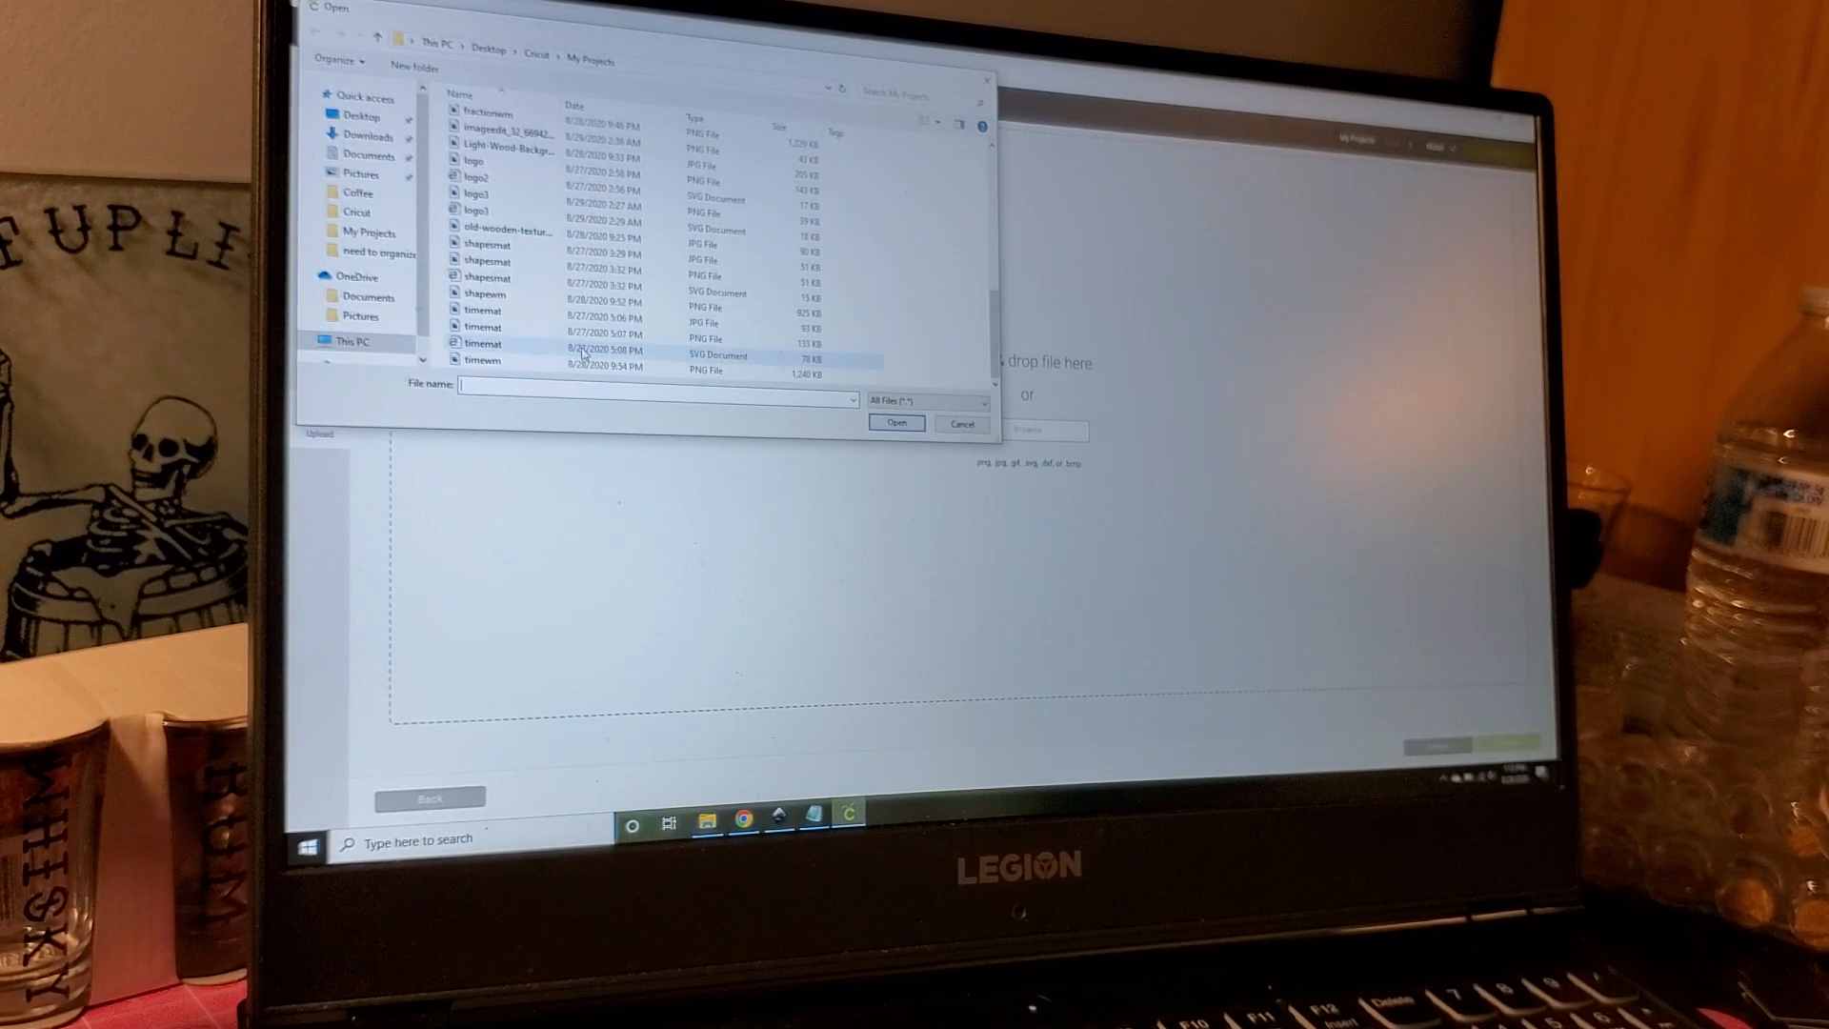
pyautogui.click(483, 354)
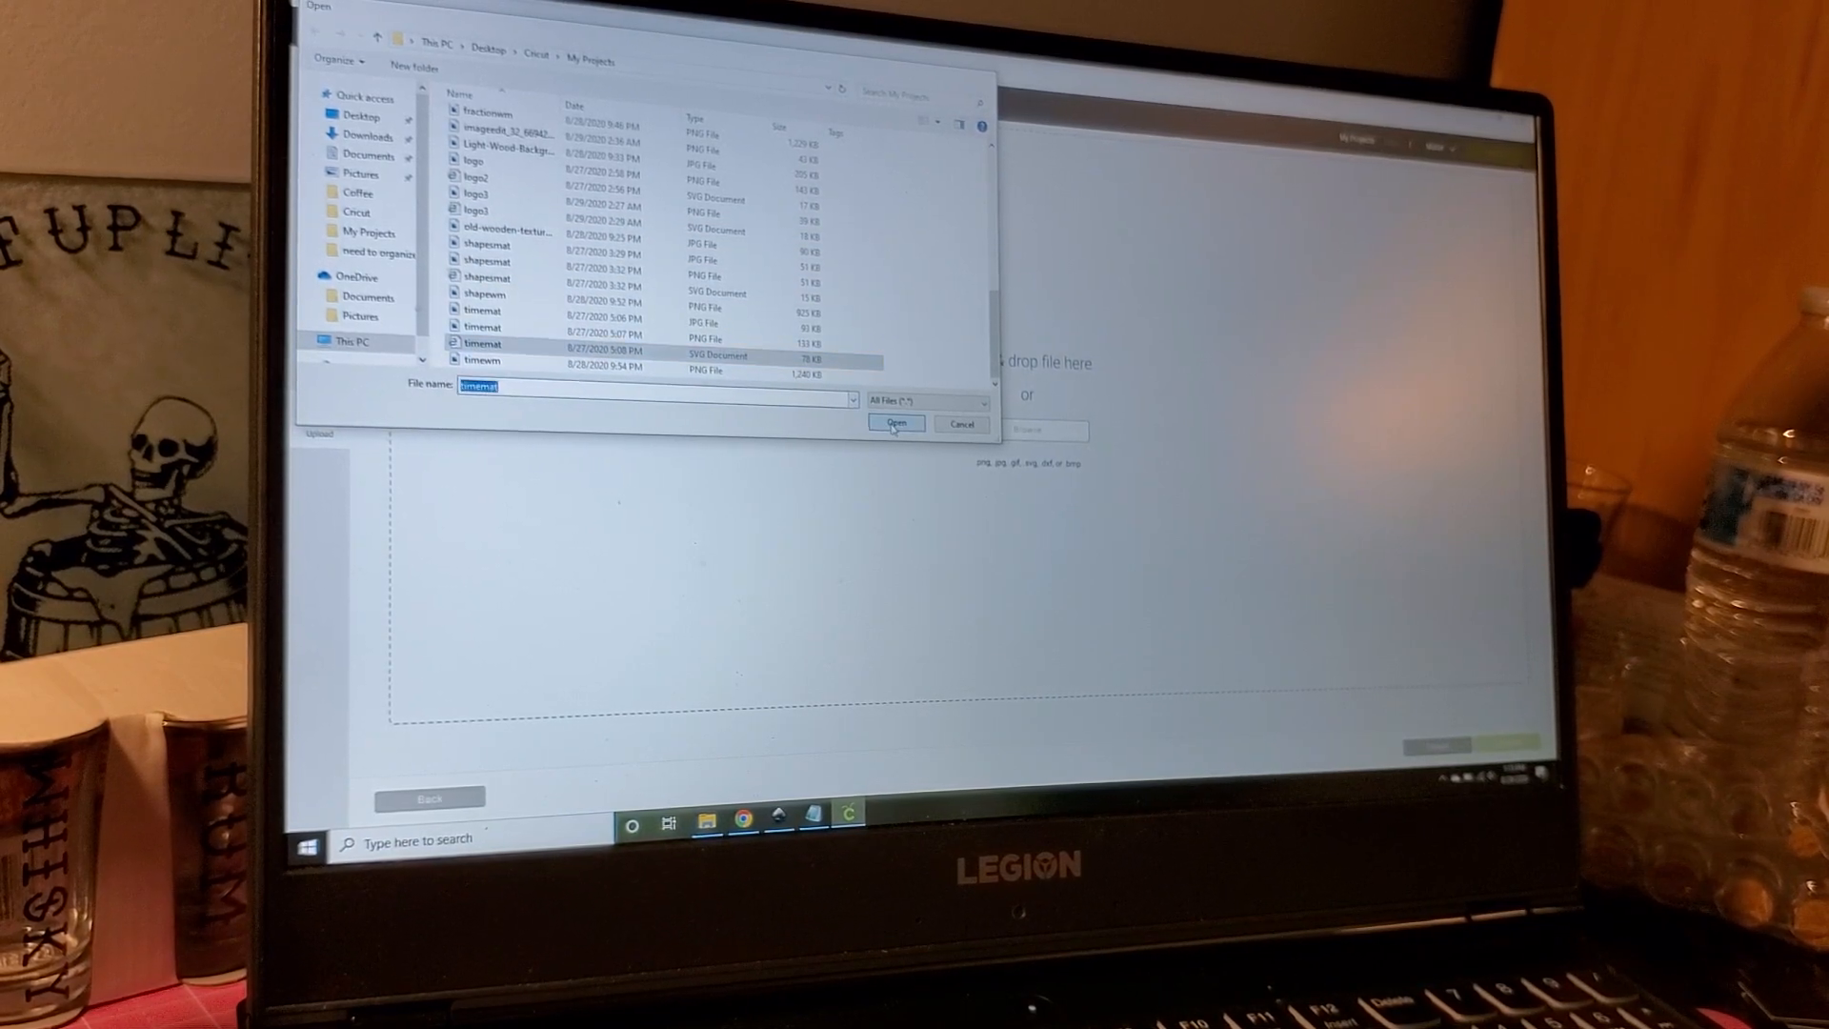
pyautogui.click(896, 421)
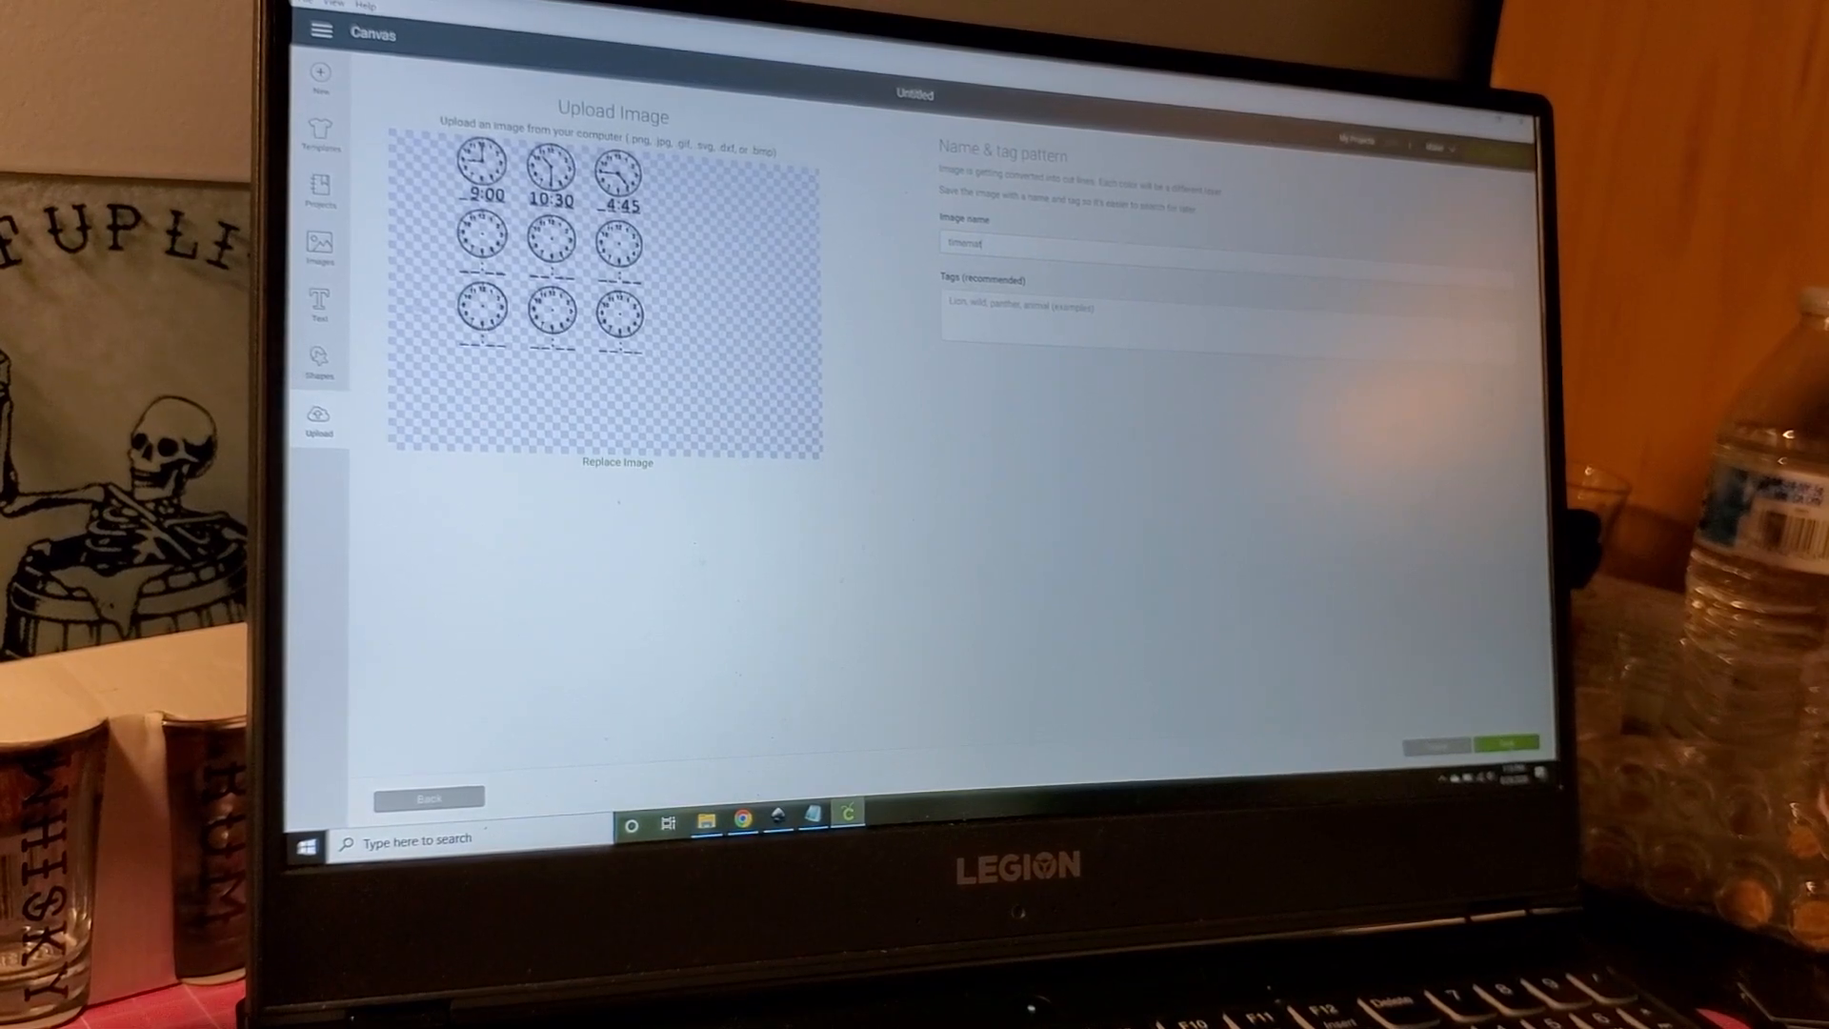
# Step: Finish uploading timemat and place the nine-clock grid on the canvas
pyautogui.click(1508, 742)
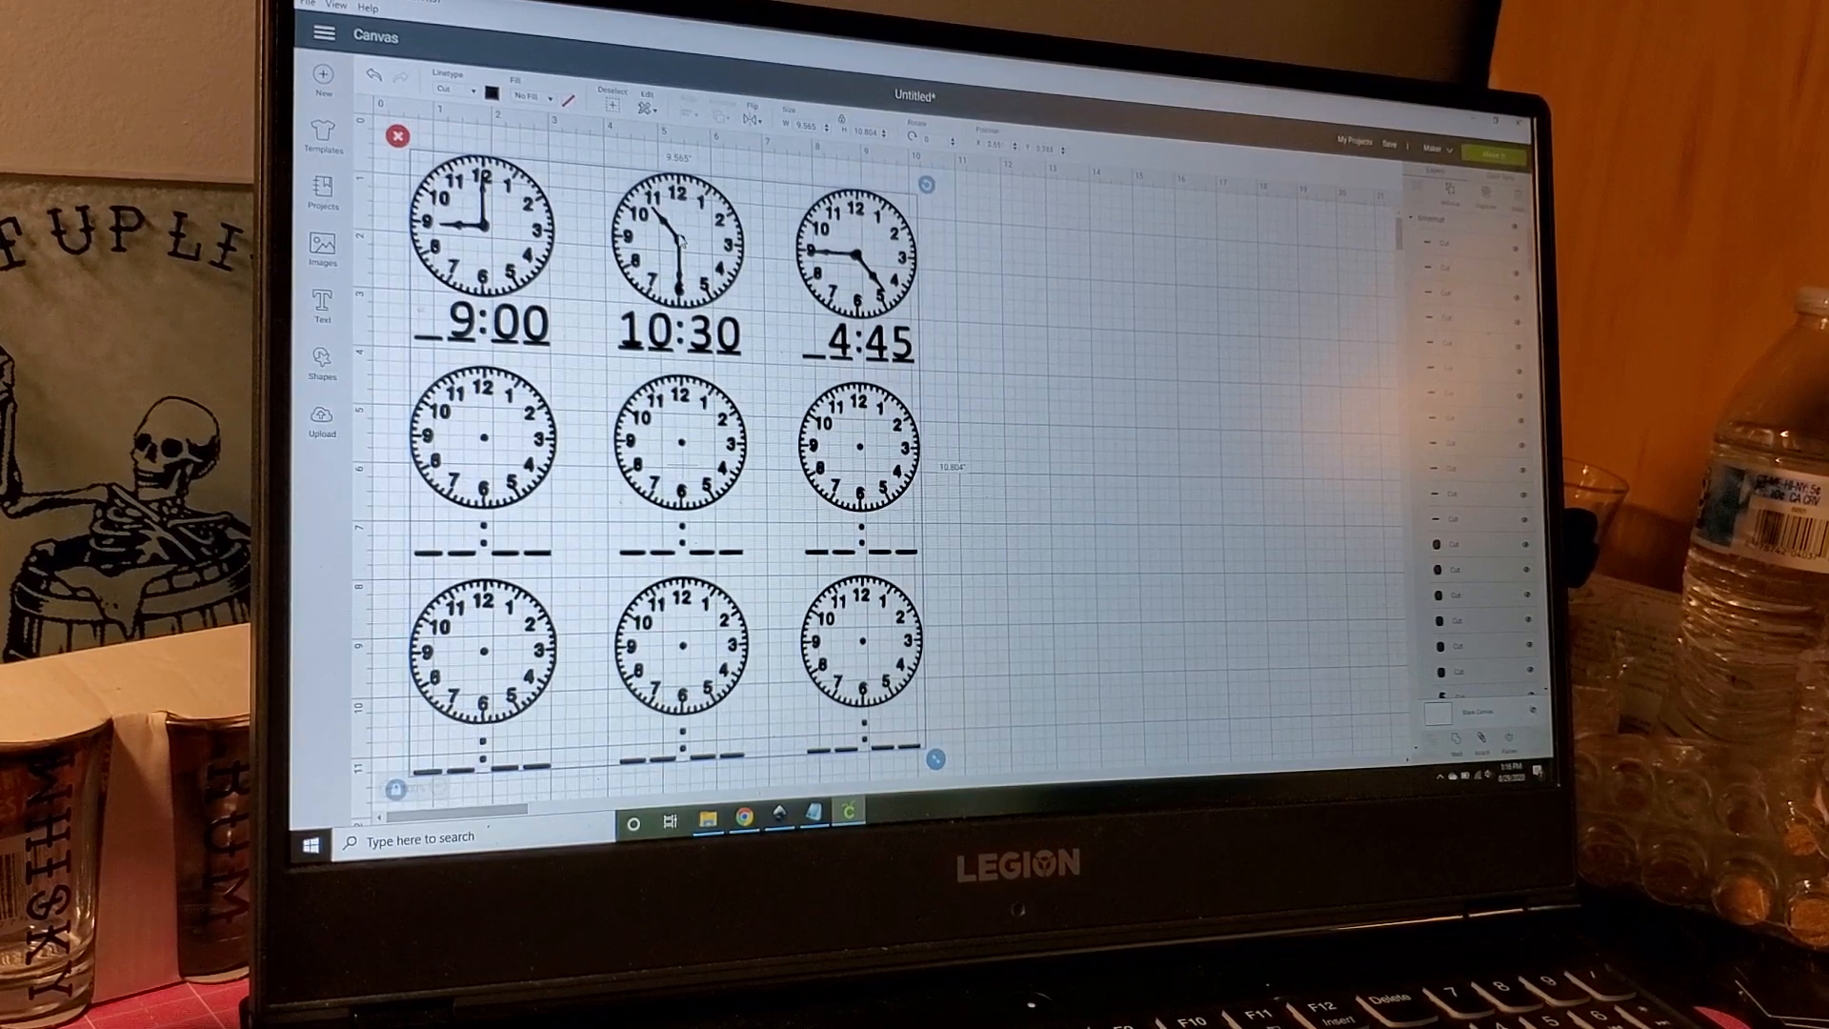
pyautogui.click(967, 275)
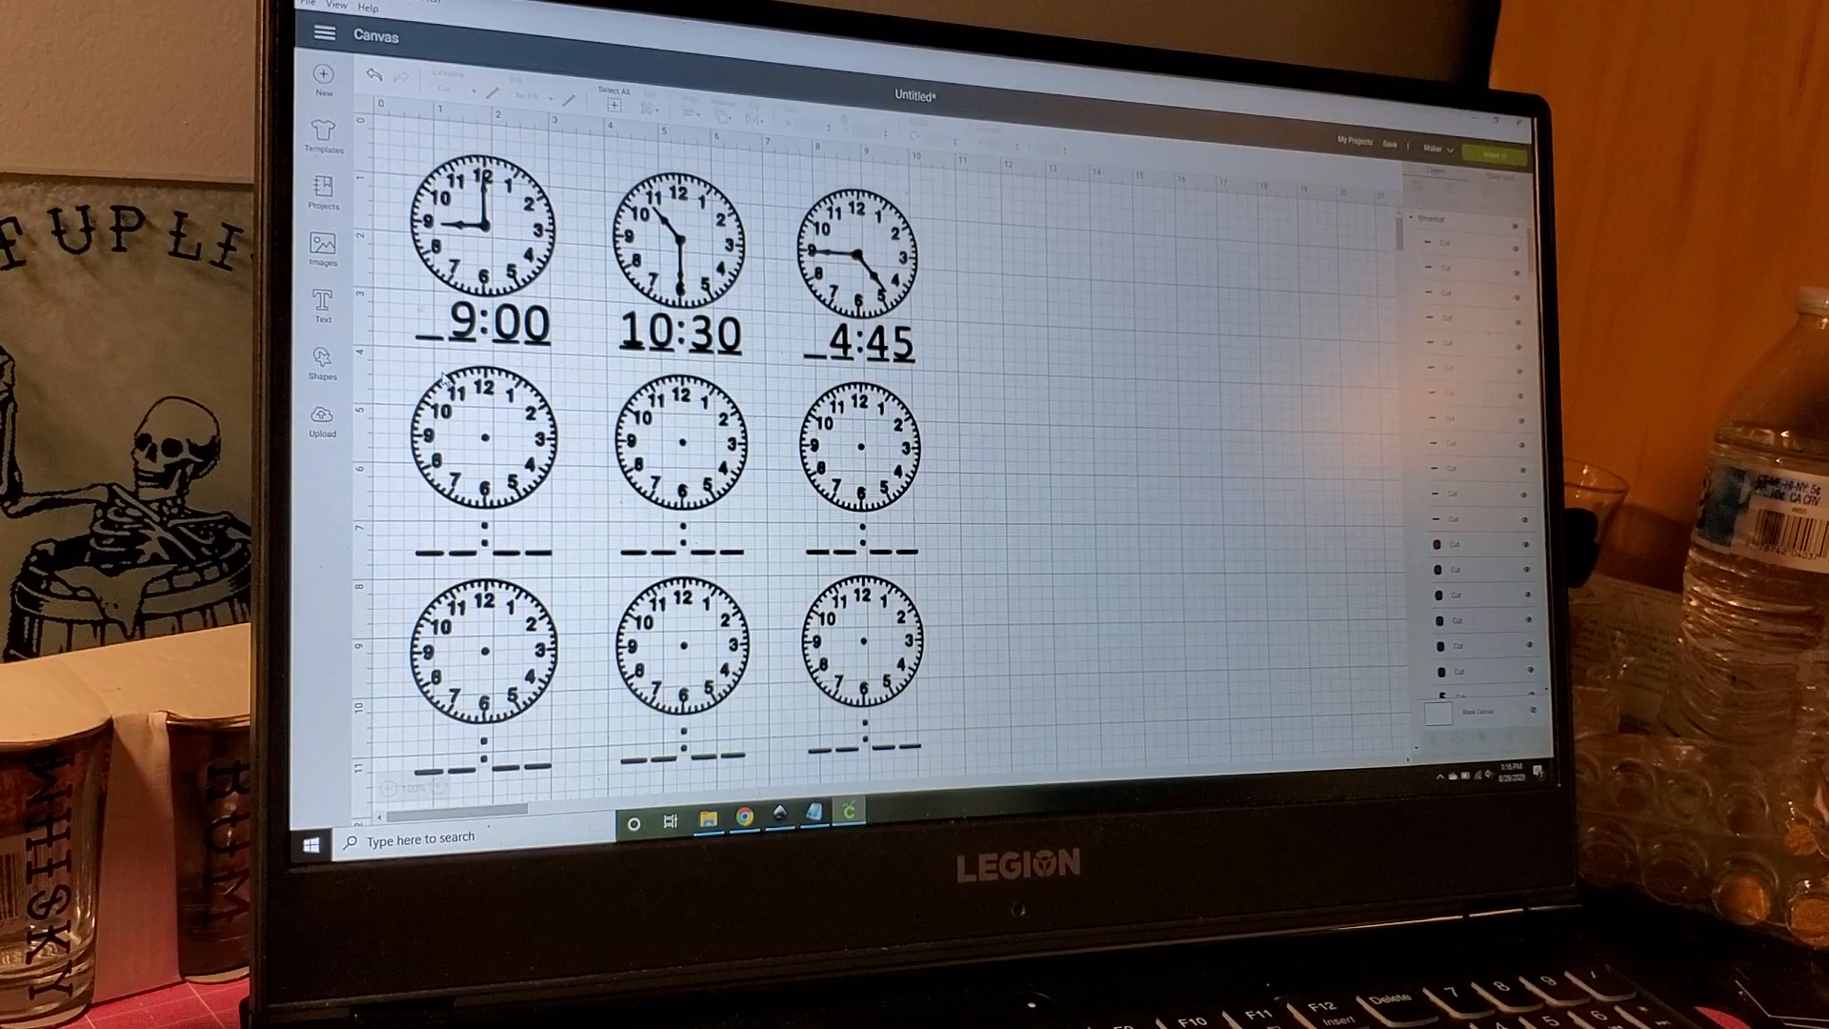
# Step: Add a square shape from the Shapes list to back the clock grid
pyautogui.click(321, 364)
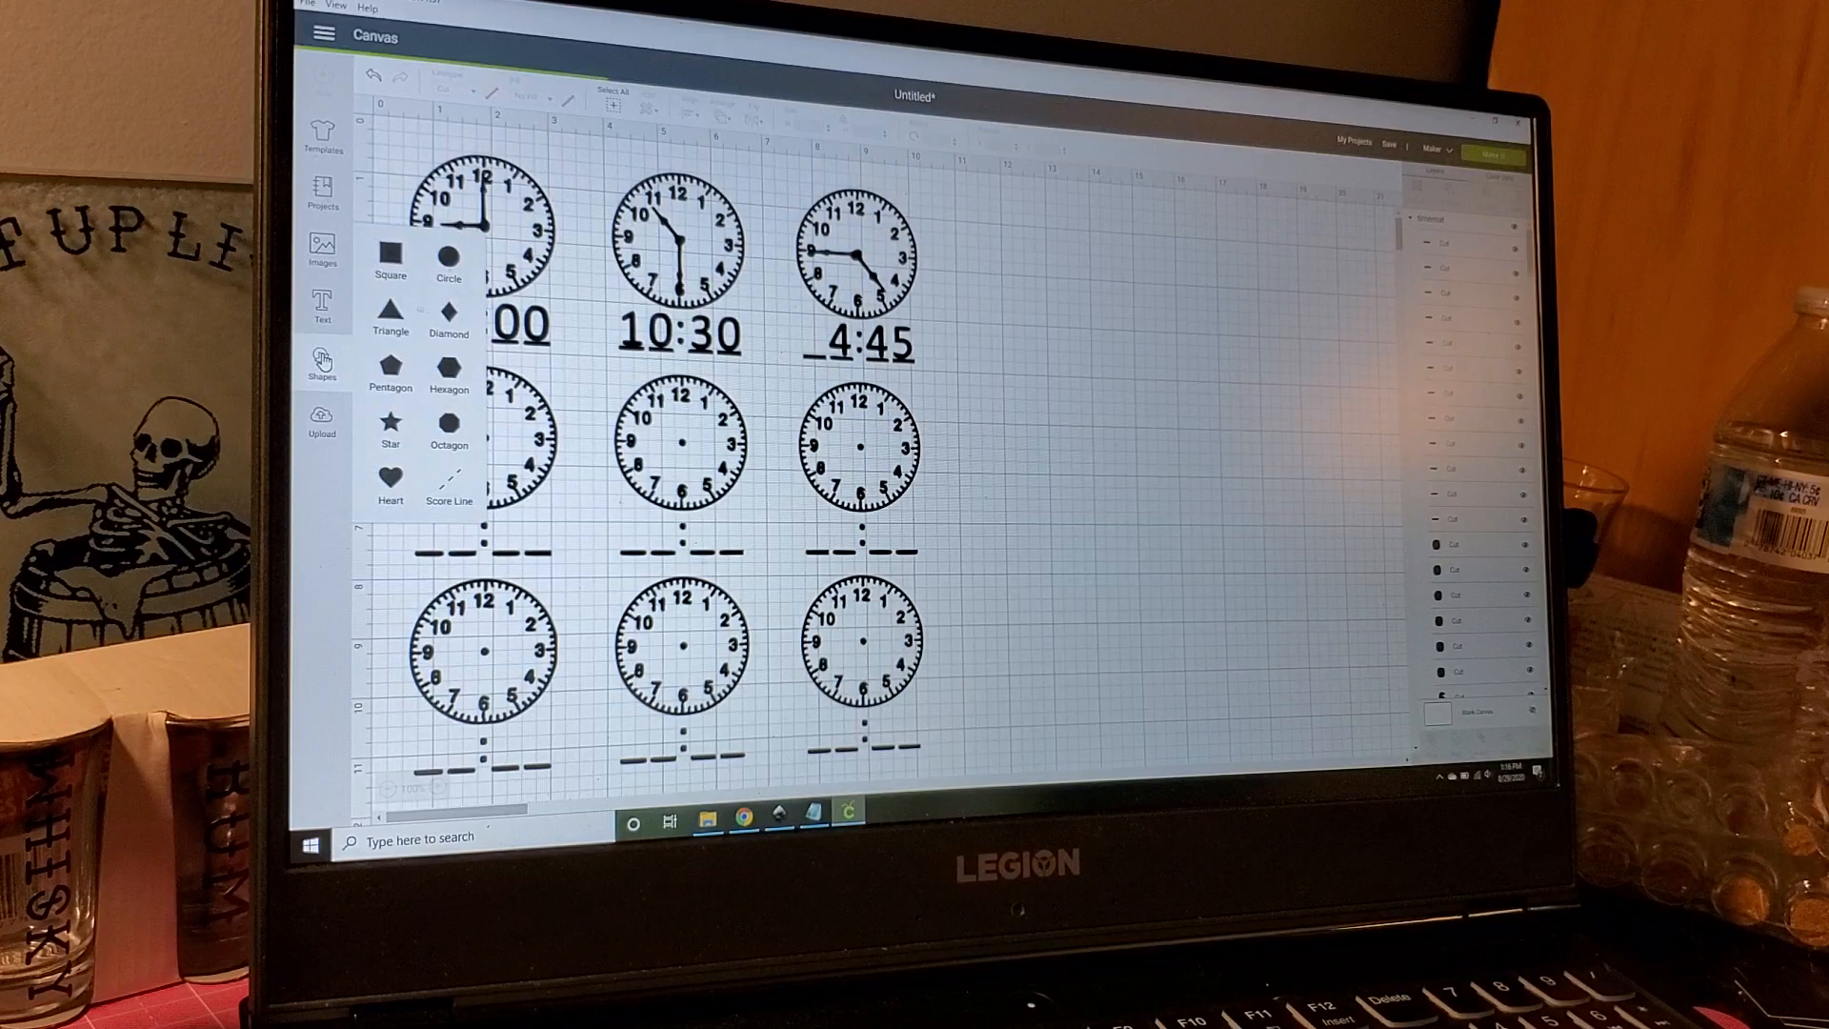
pyautogui.click(320, 364)
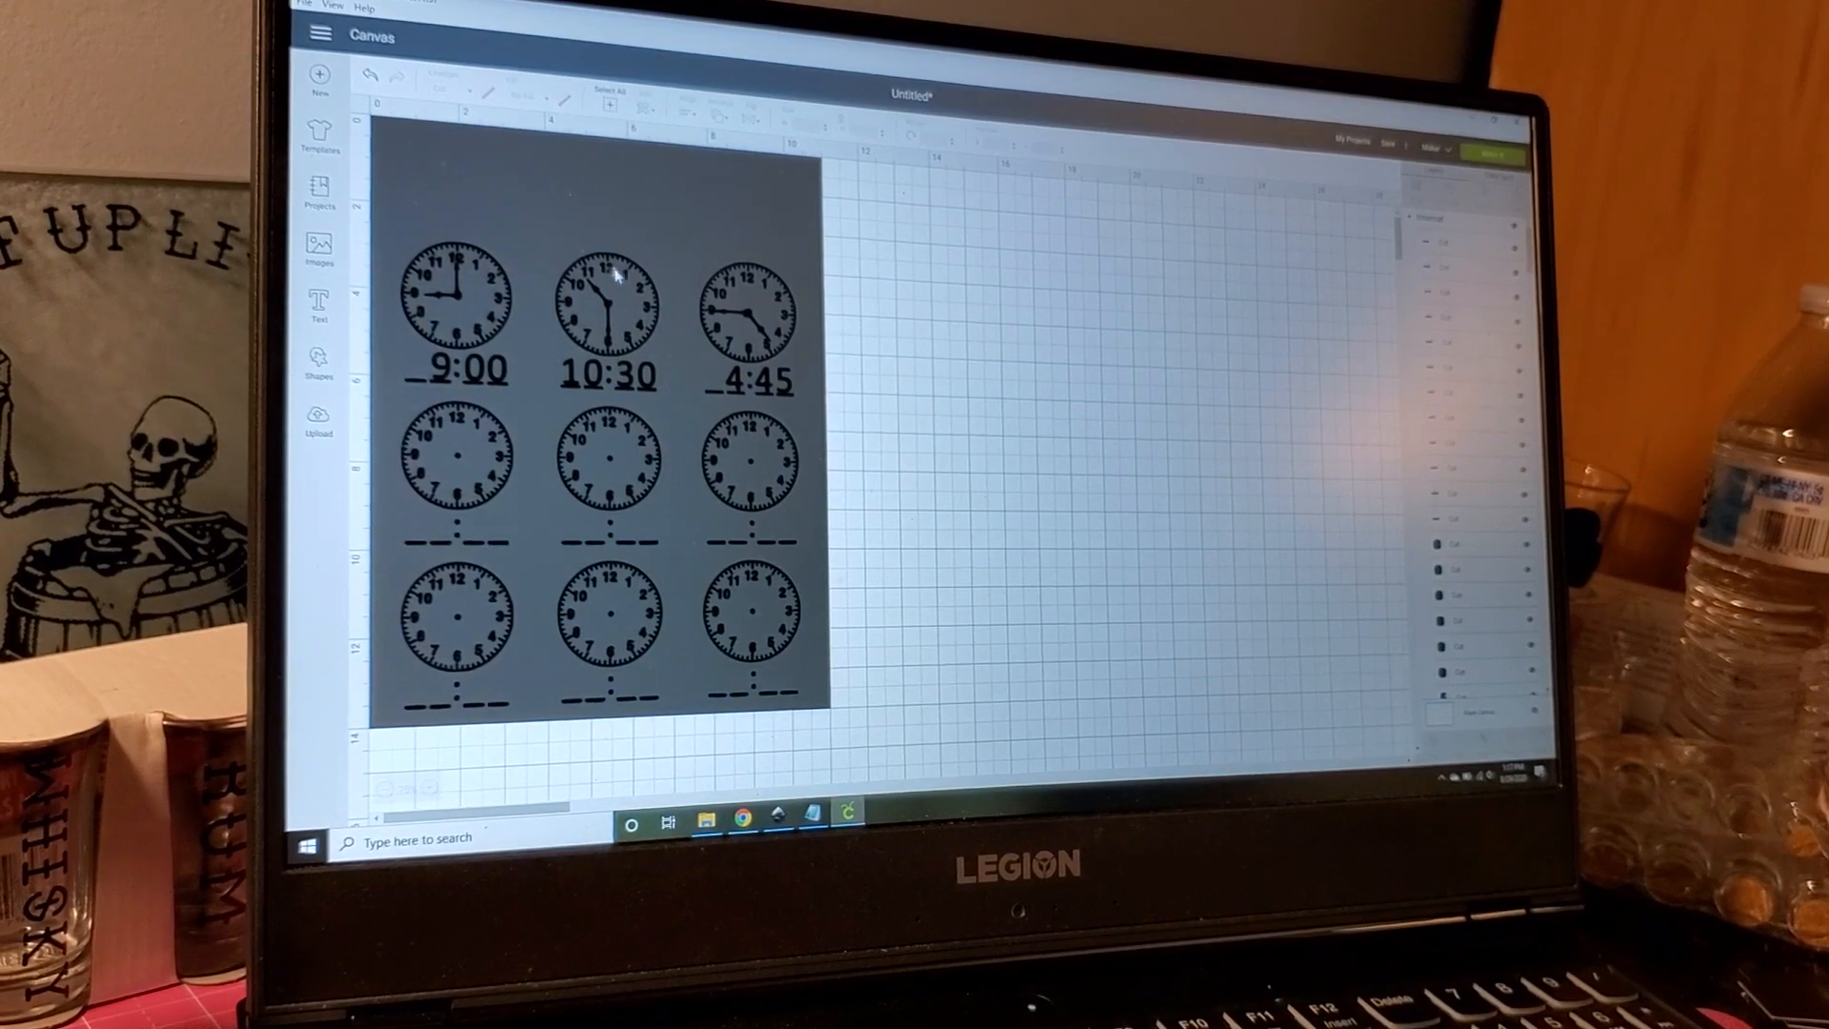
# Step: Add a 'My name is' text line, change its font, and move it above the clocks
pyautogui.click(604, 291)
pyautogui.write('My name is')
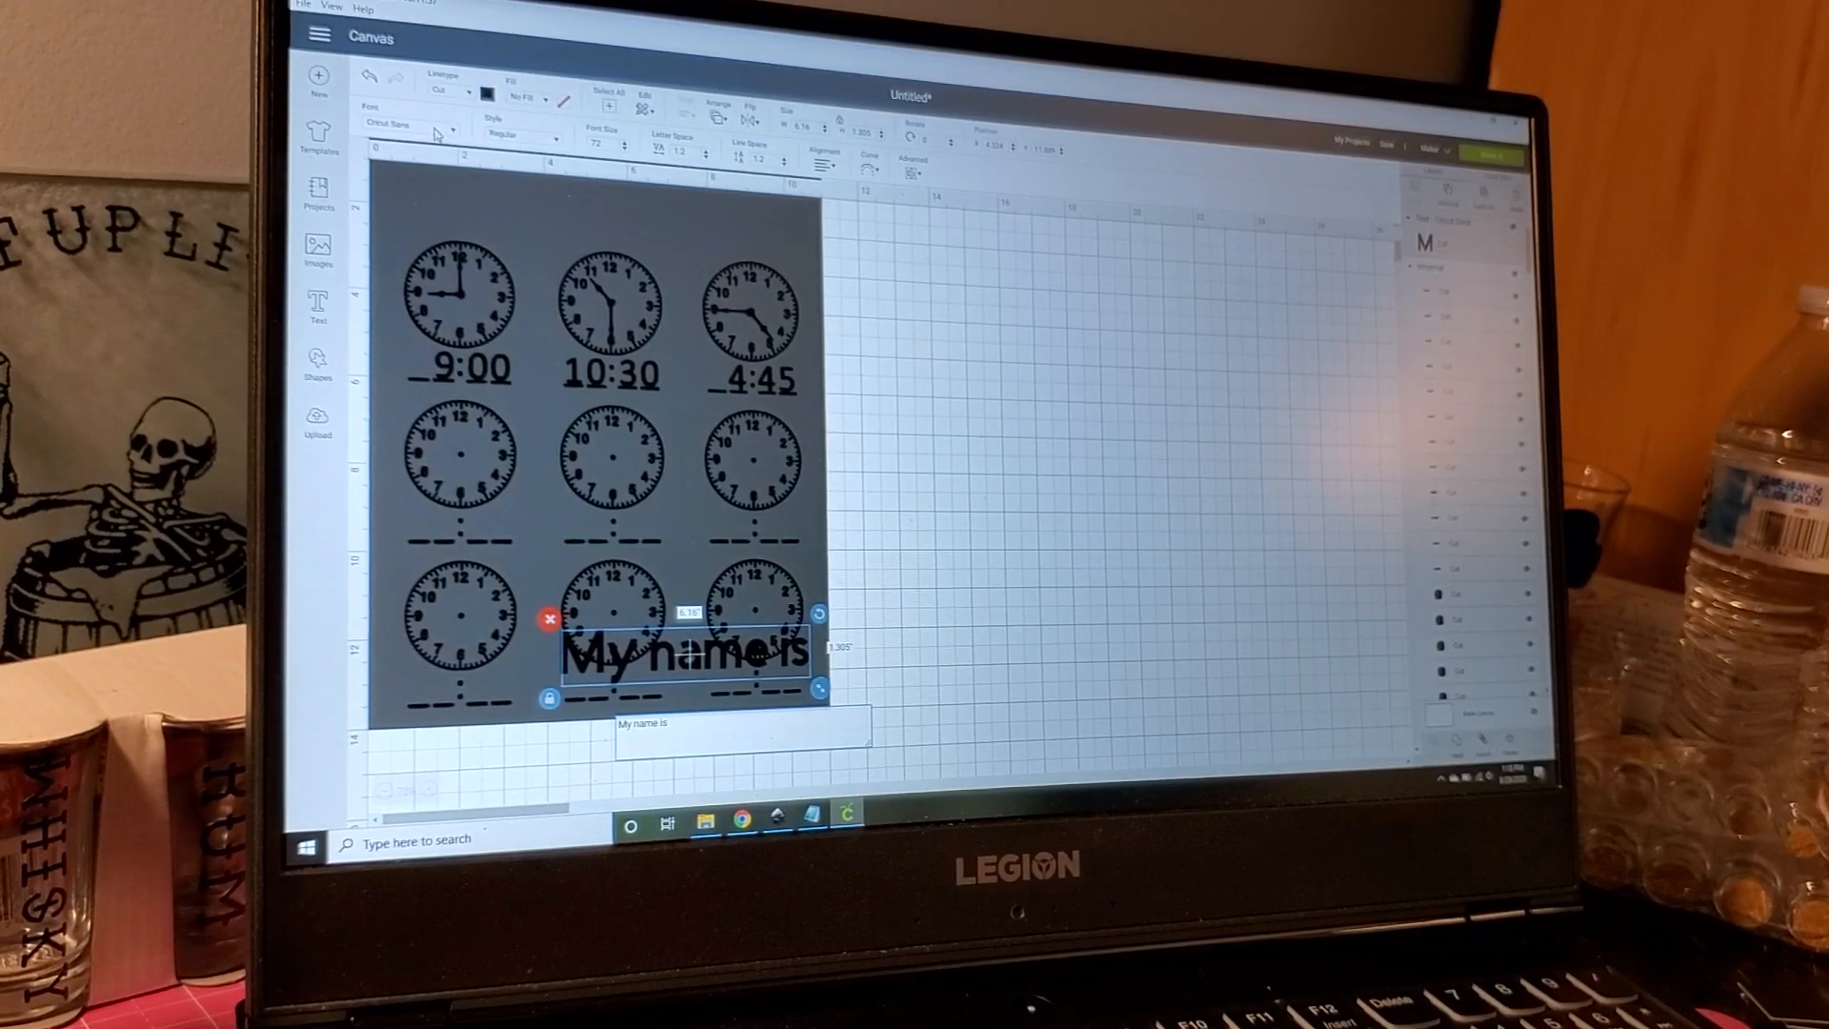
pyautogui.click(408, 124)
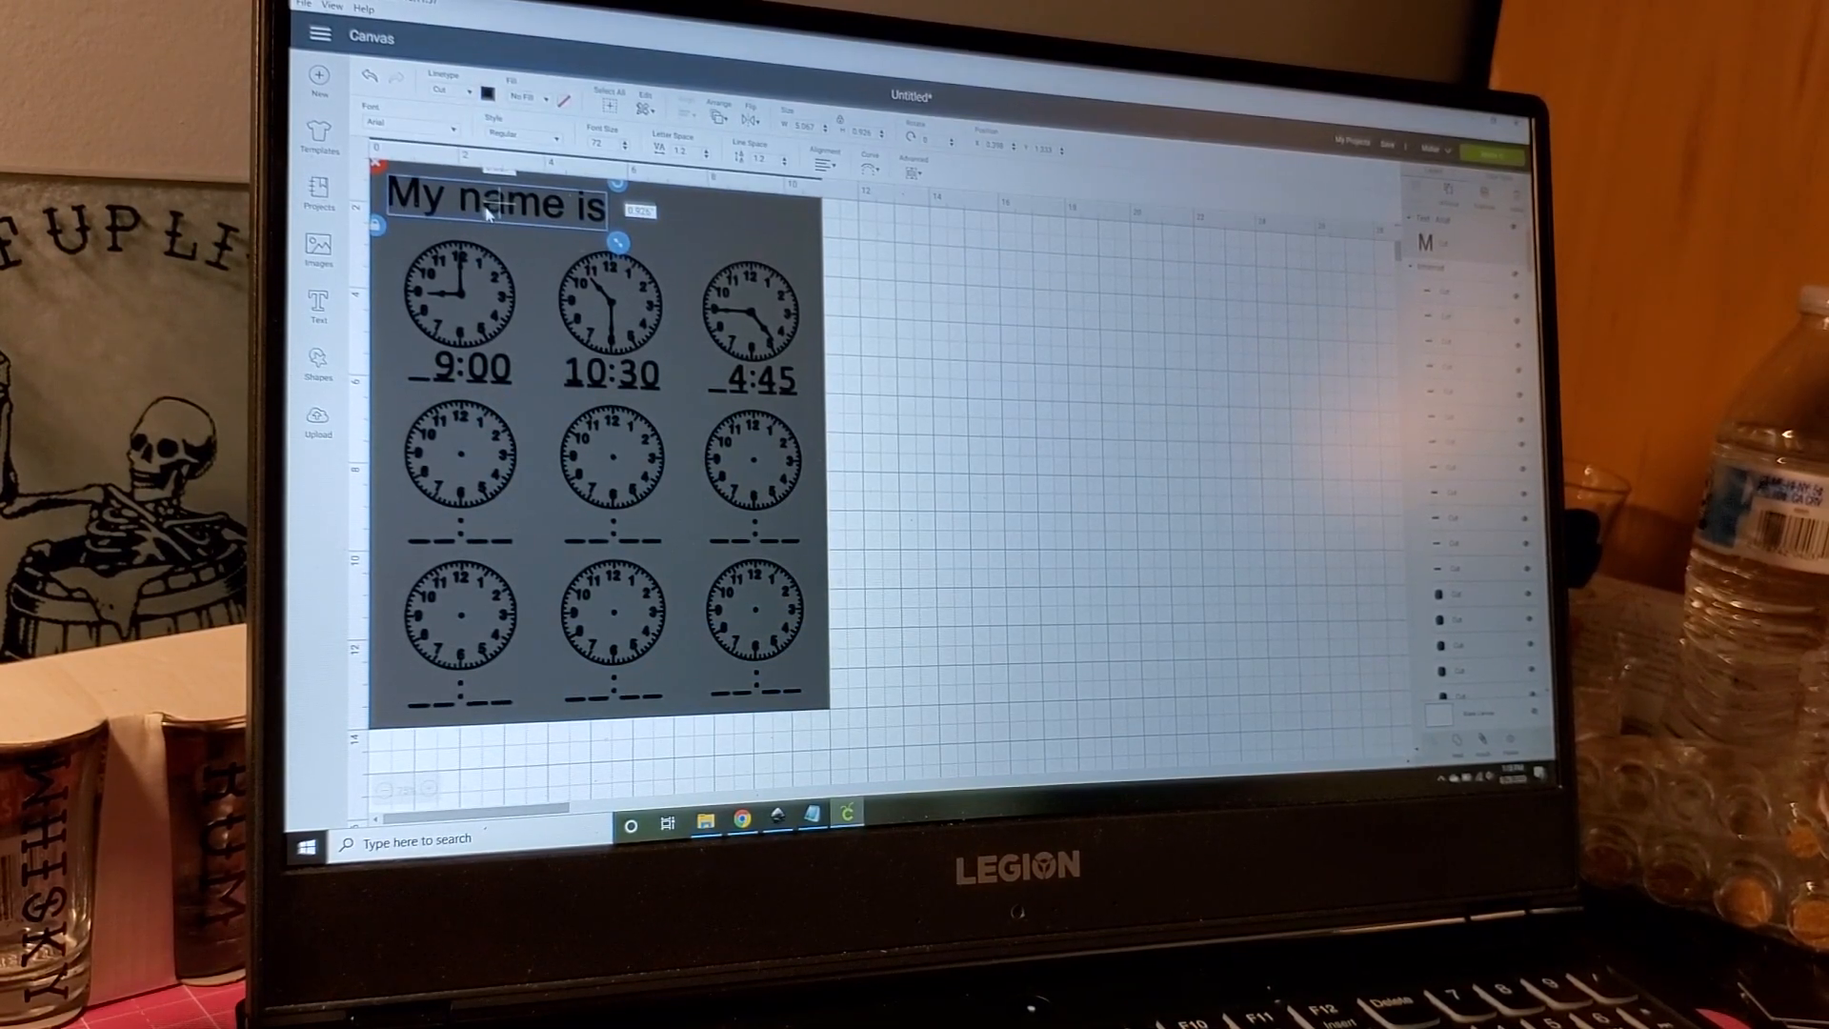
pyautogui.moveTo(496, 208); pyautogui.dragTo(495, 178)
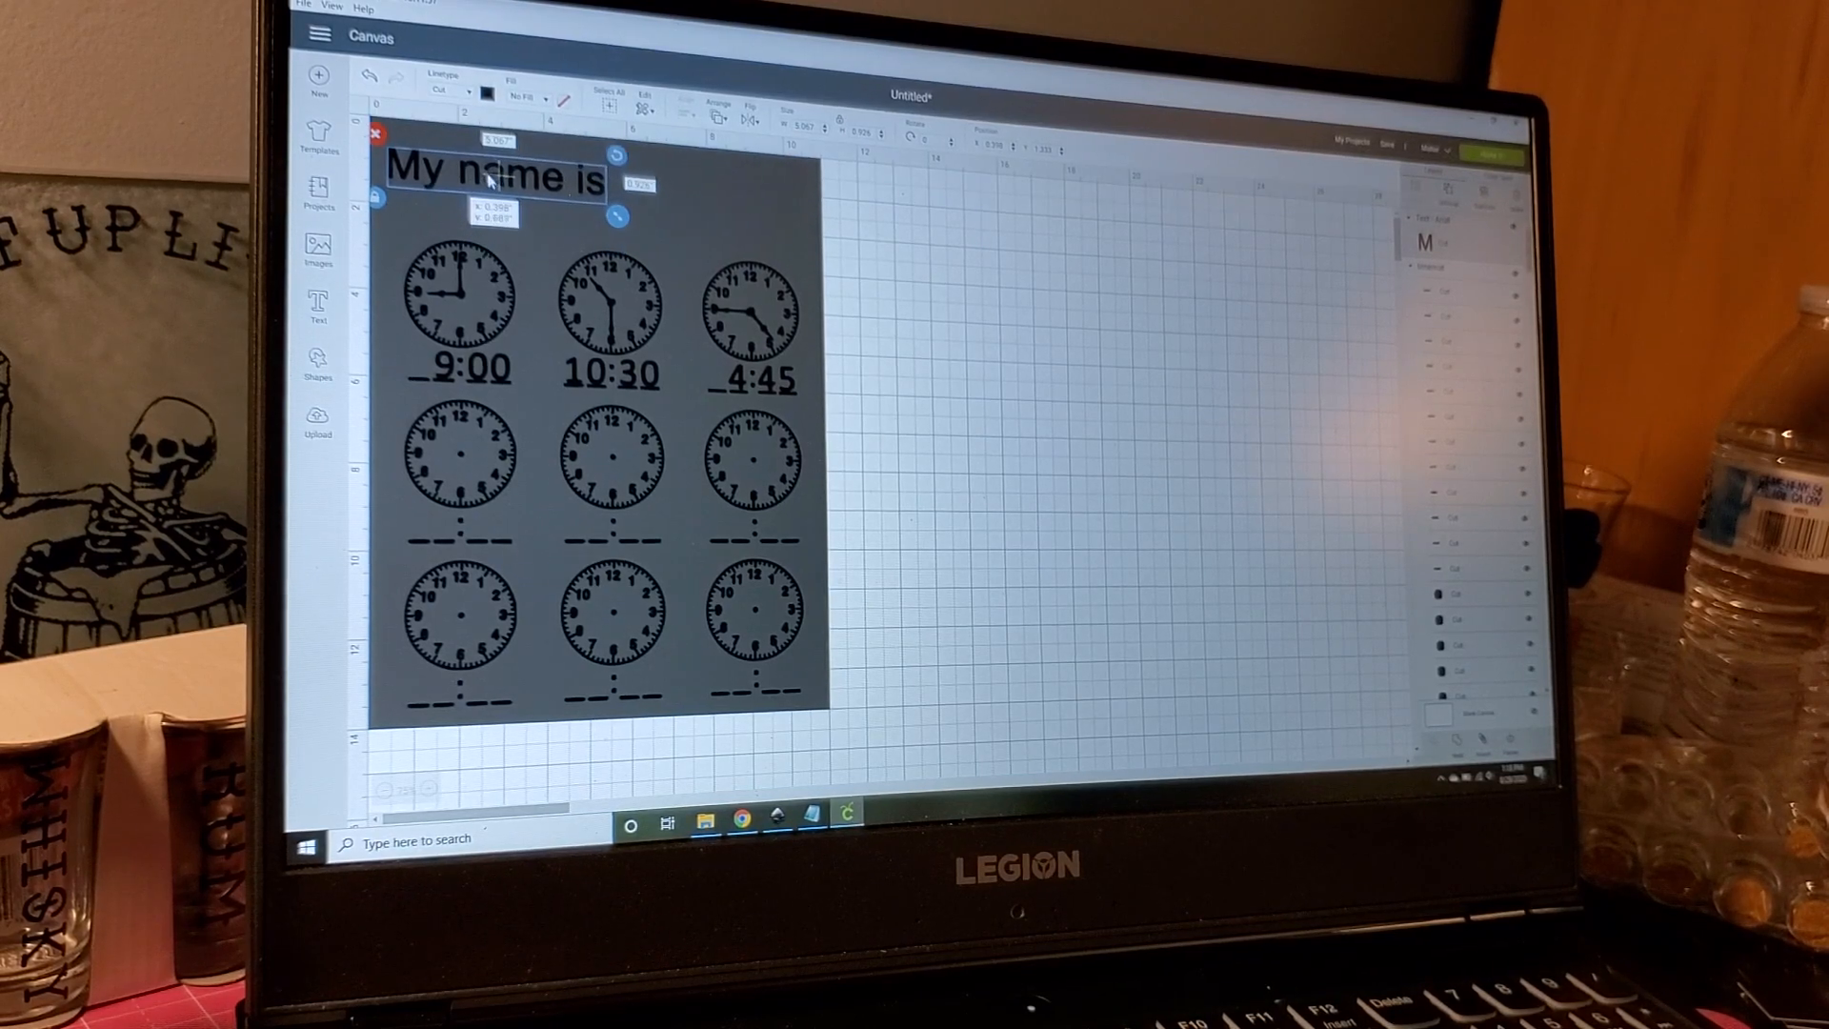
pyautogui.moveTo(495, 181); pyautogui.dragTo(493, 162)
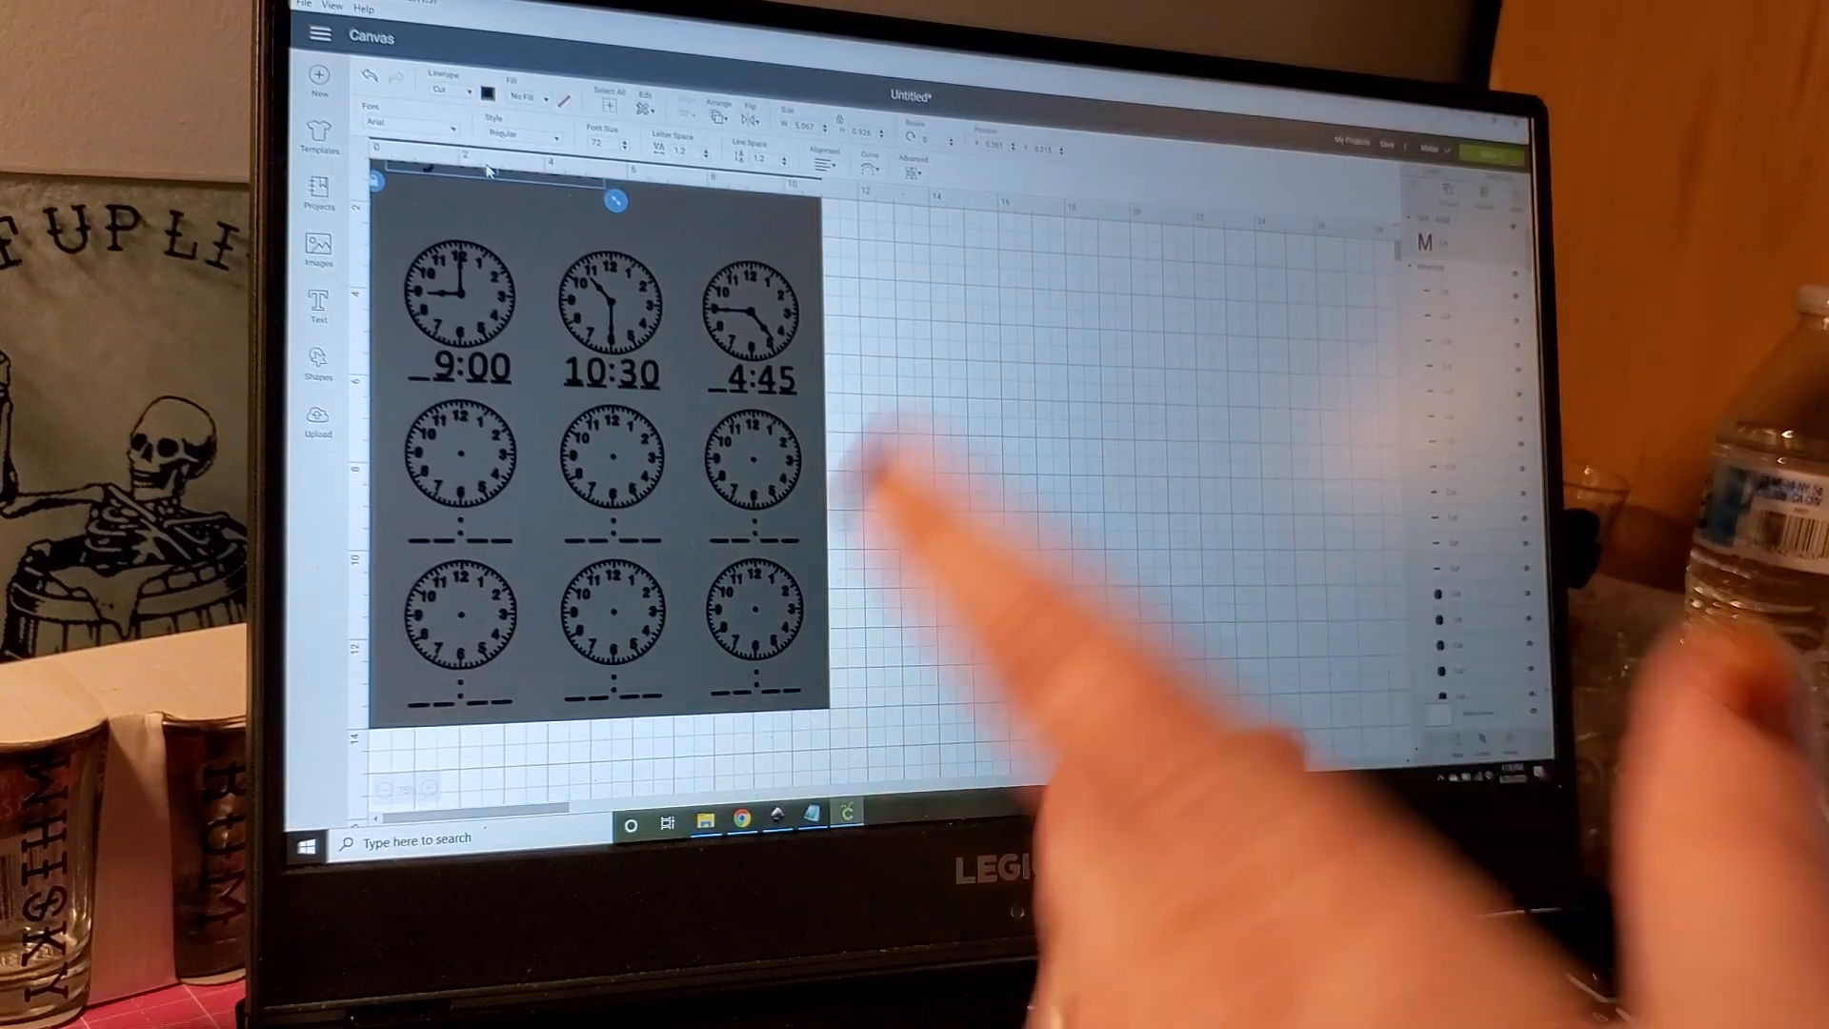
pyautogui.moveTo(840, 239)
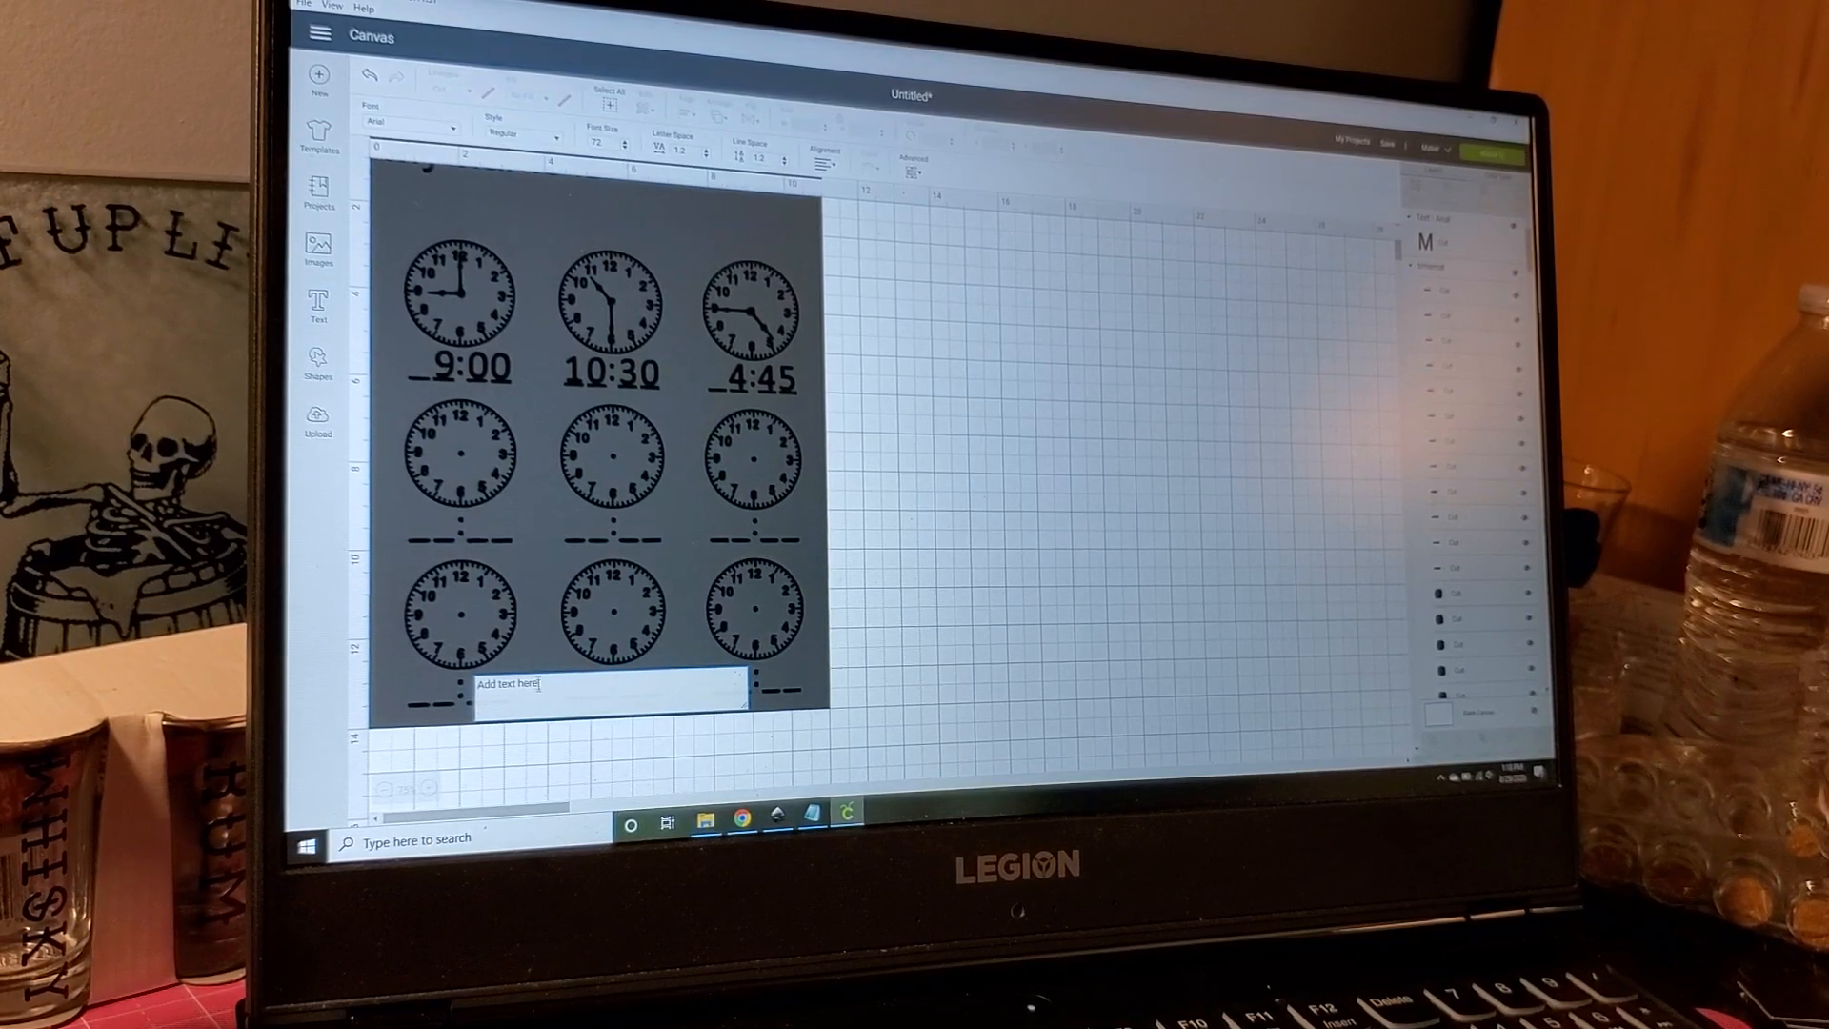
# Step: Type the 'I know time!' title and the 'kids name here' text, then select the name text
pyautogui.write('I know time!')
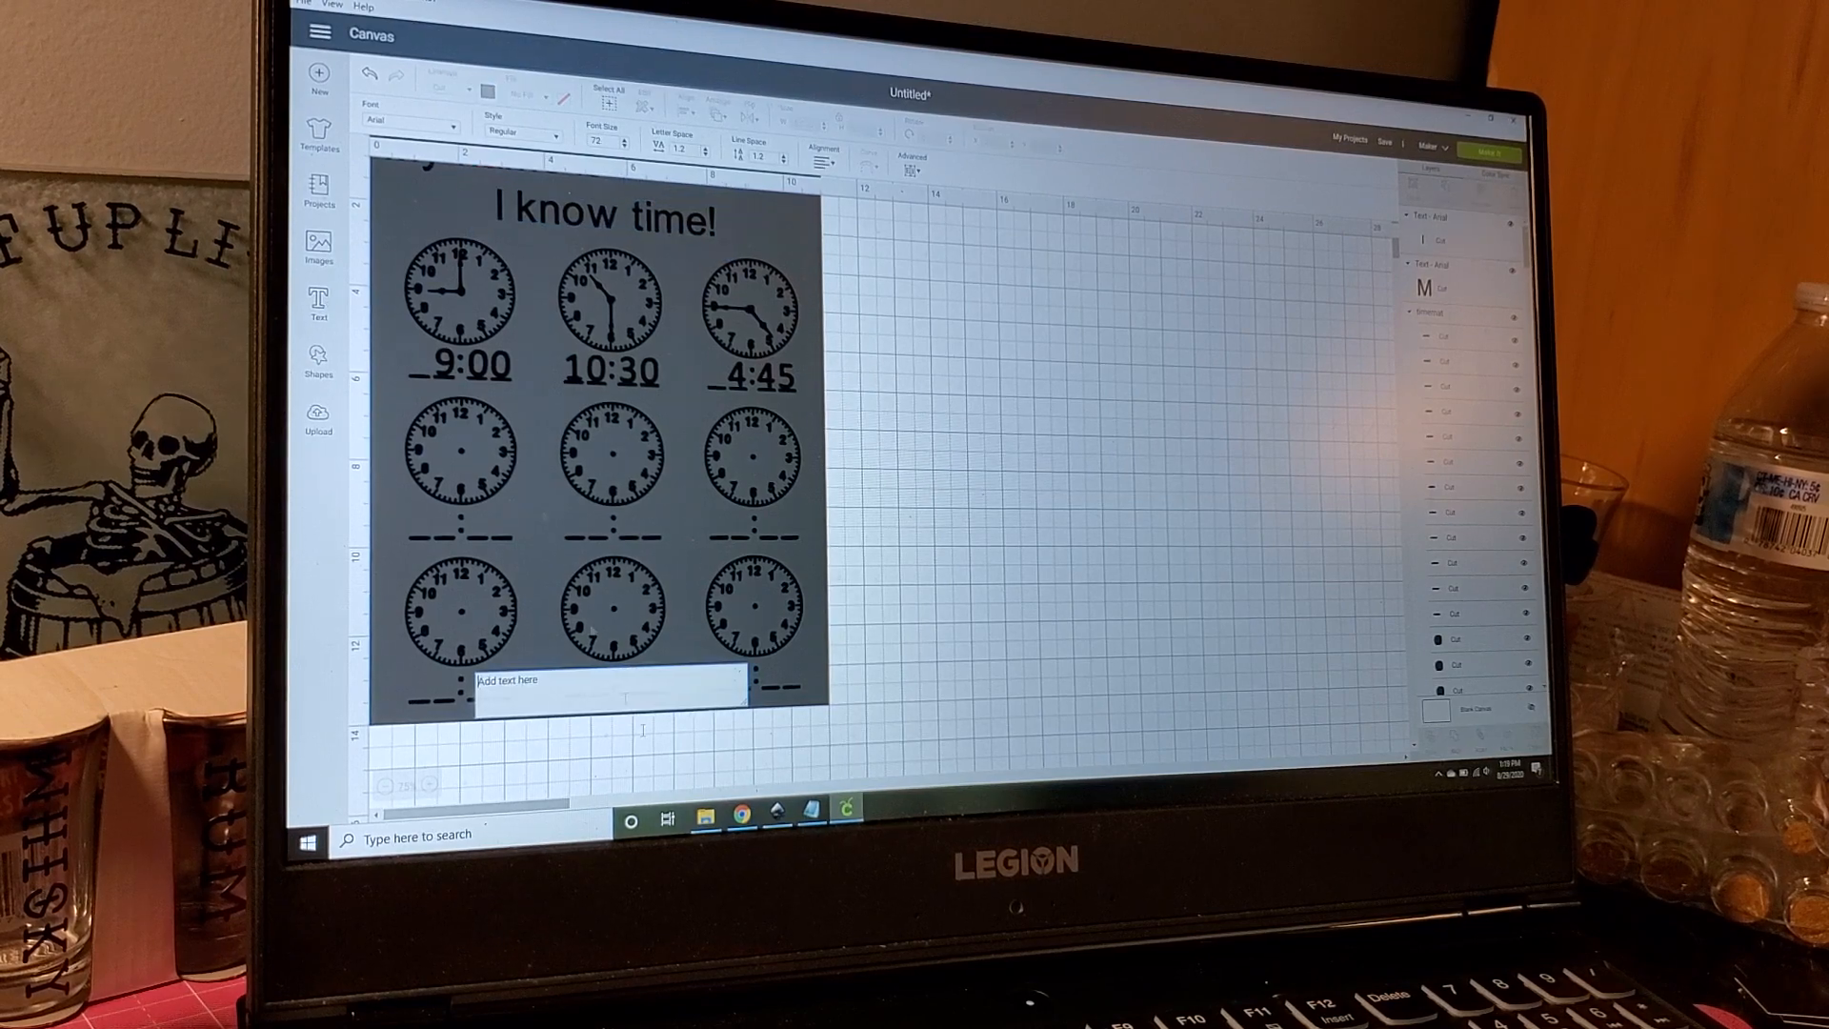
pyautogui.write('kid')
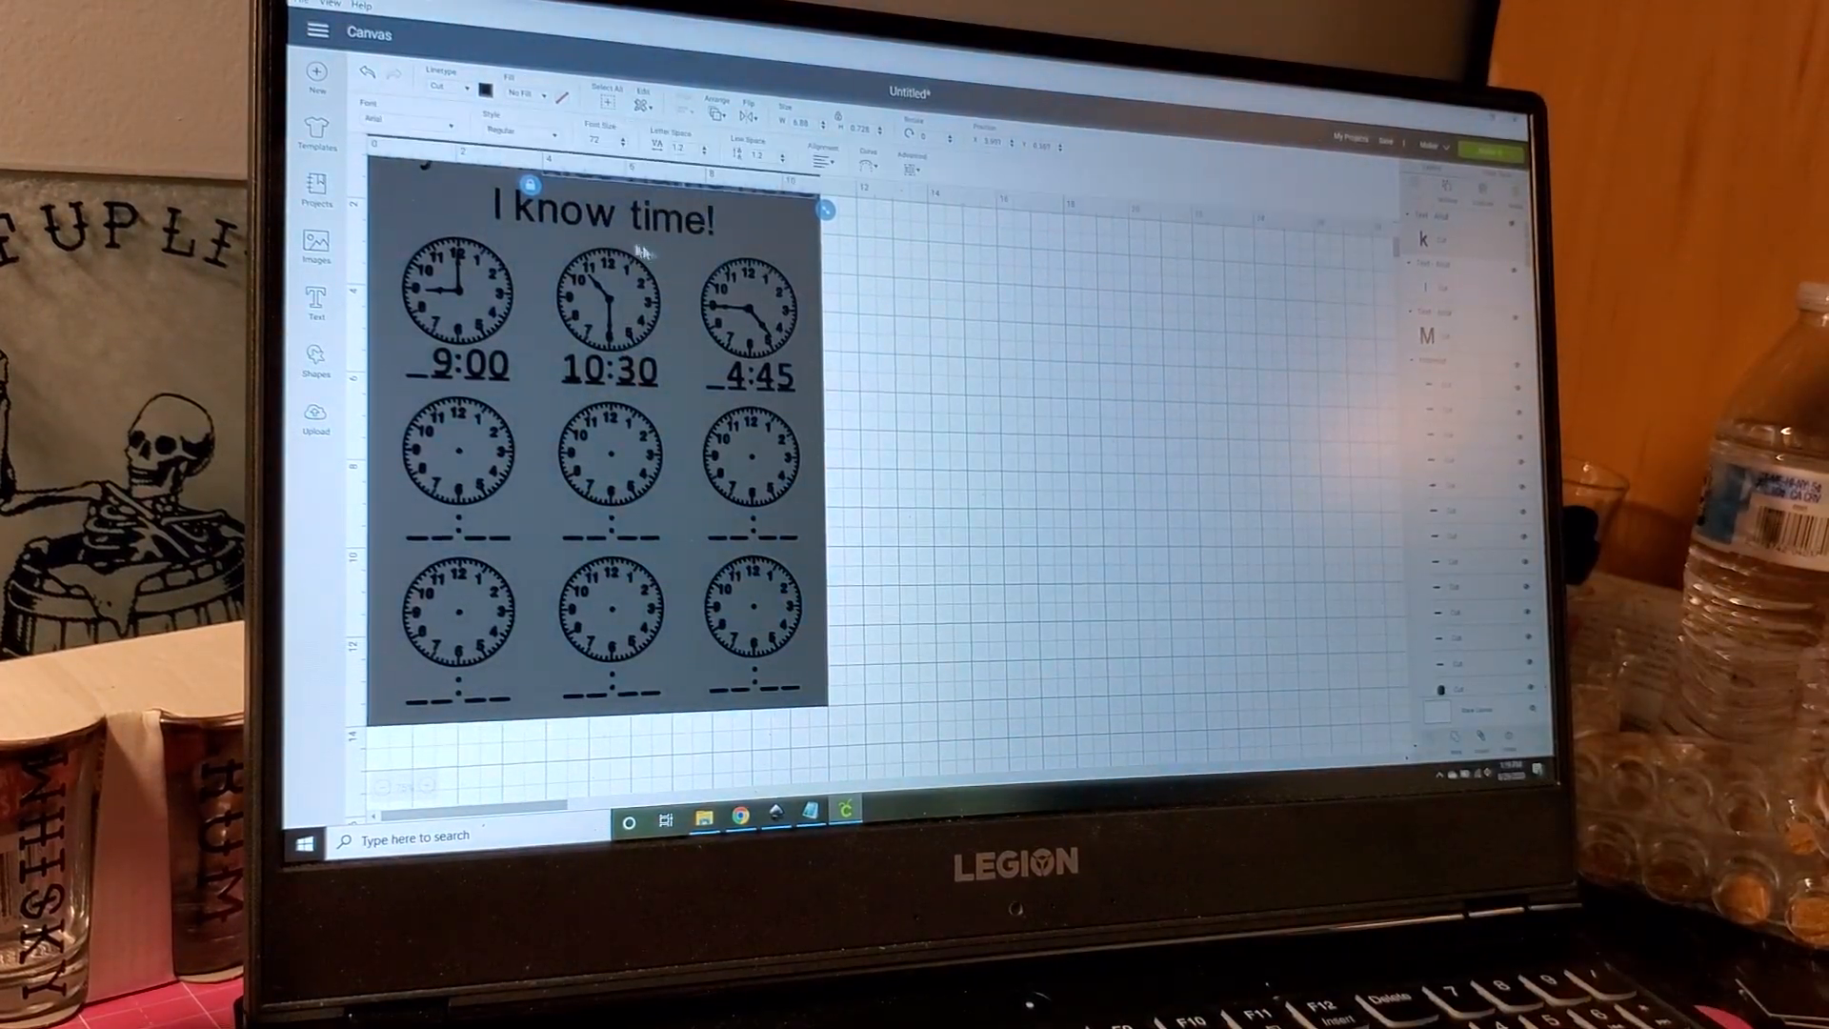
pyautogui.click(594, 217)
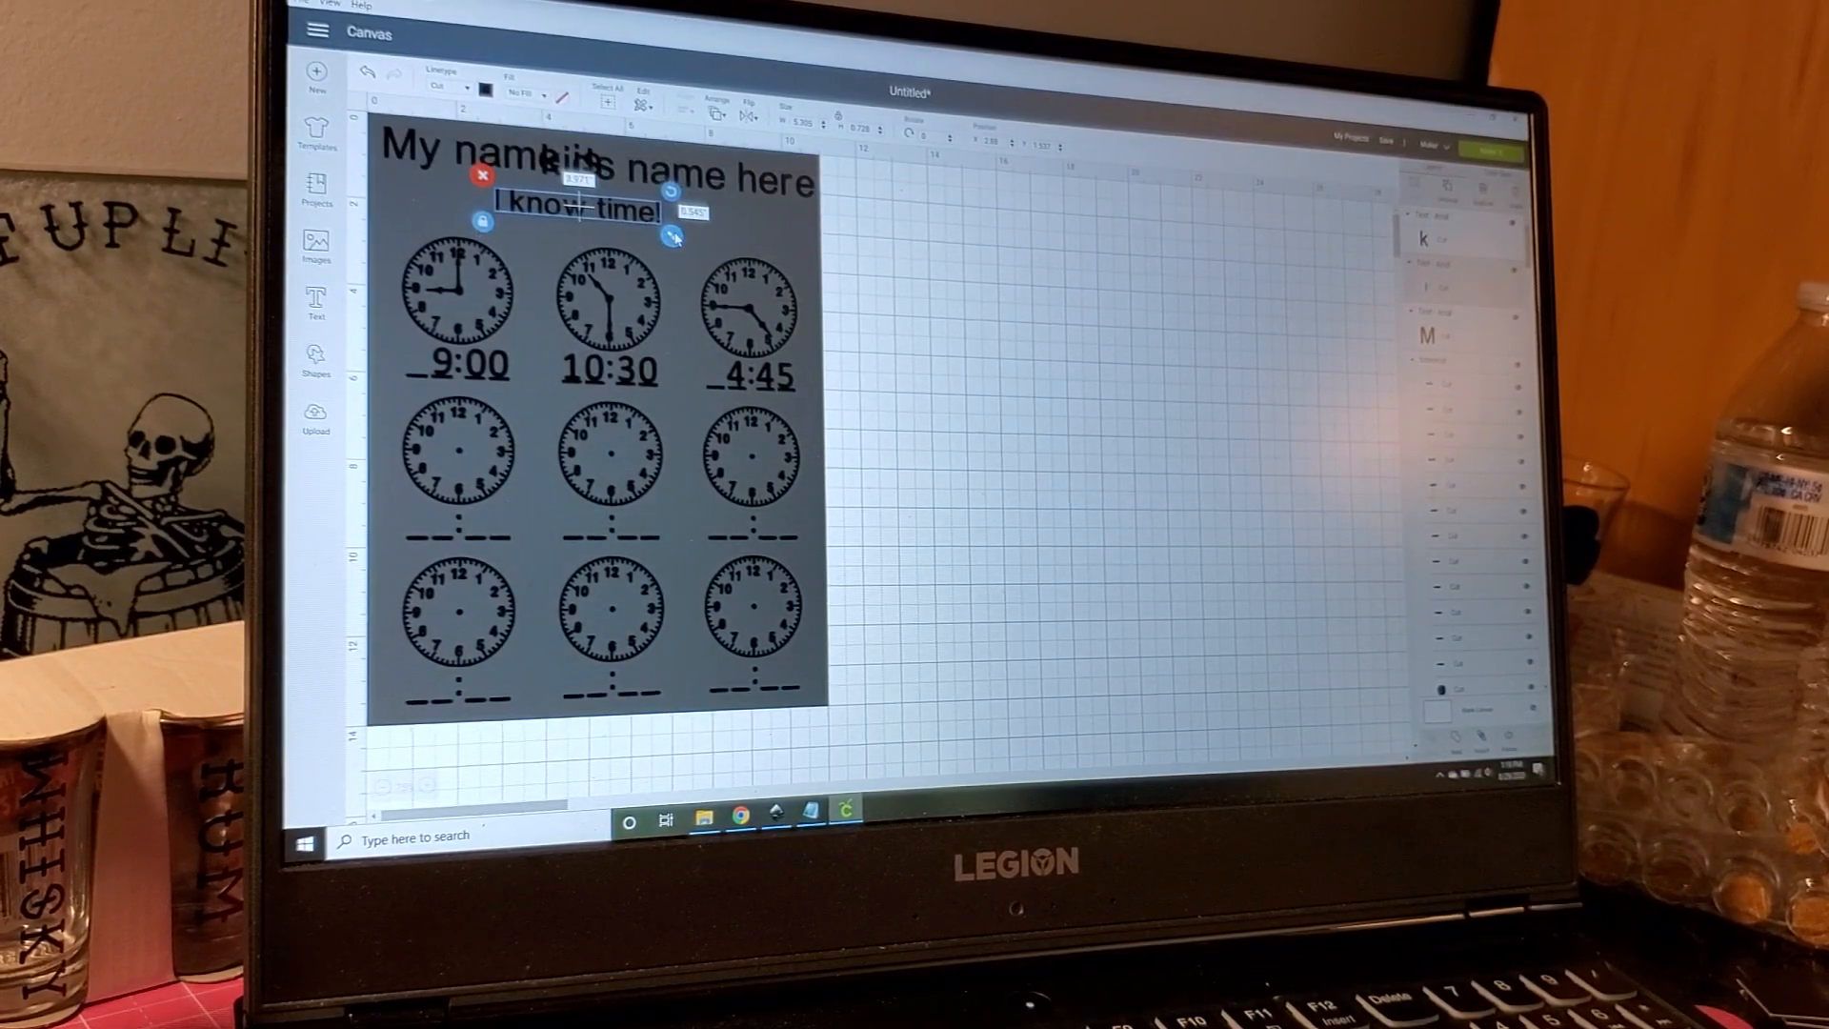
# Step: Drag the name text to the top of the page above 'I know time!'
pyautogui.moveTo(578, 209); pyautogui.dragTo(618, 230)
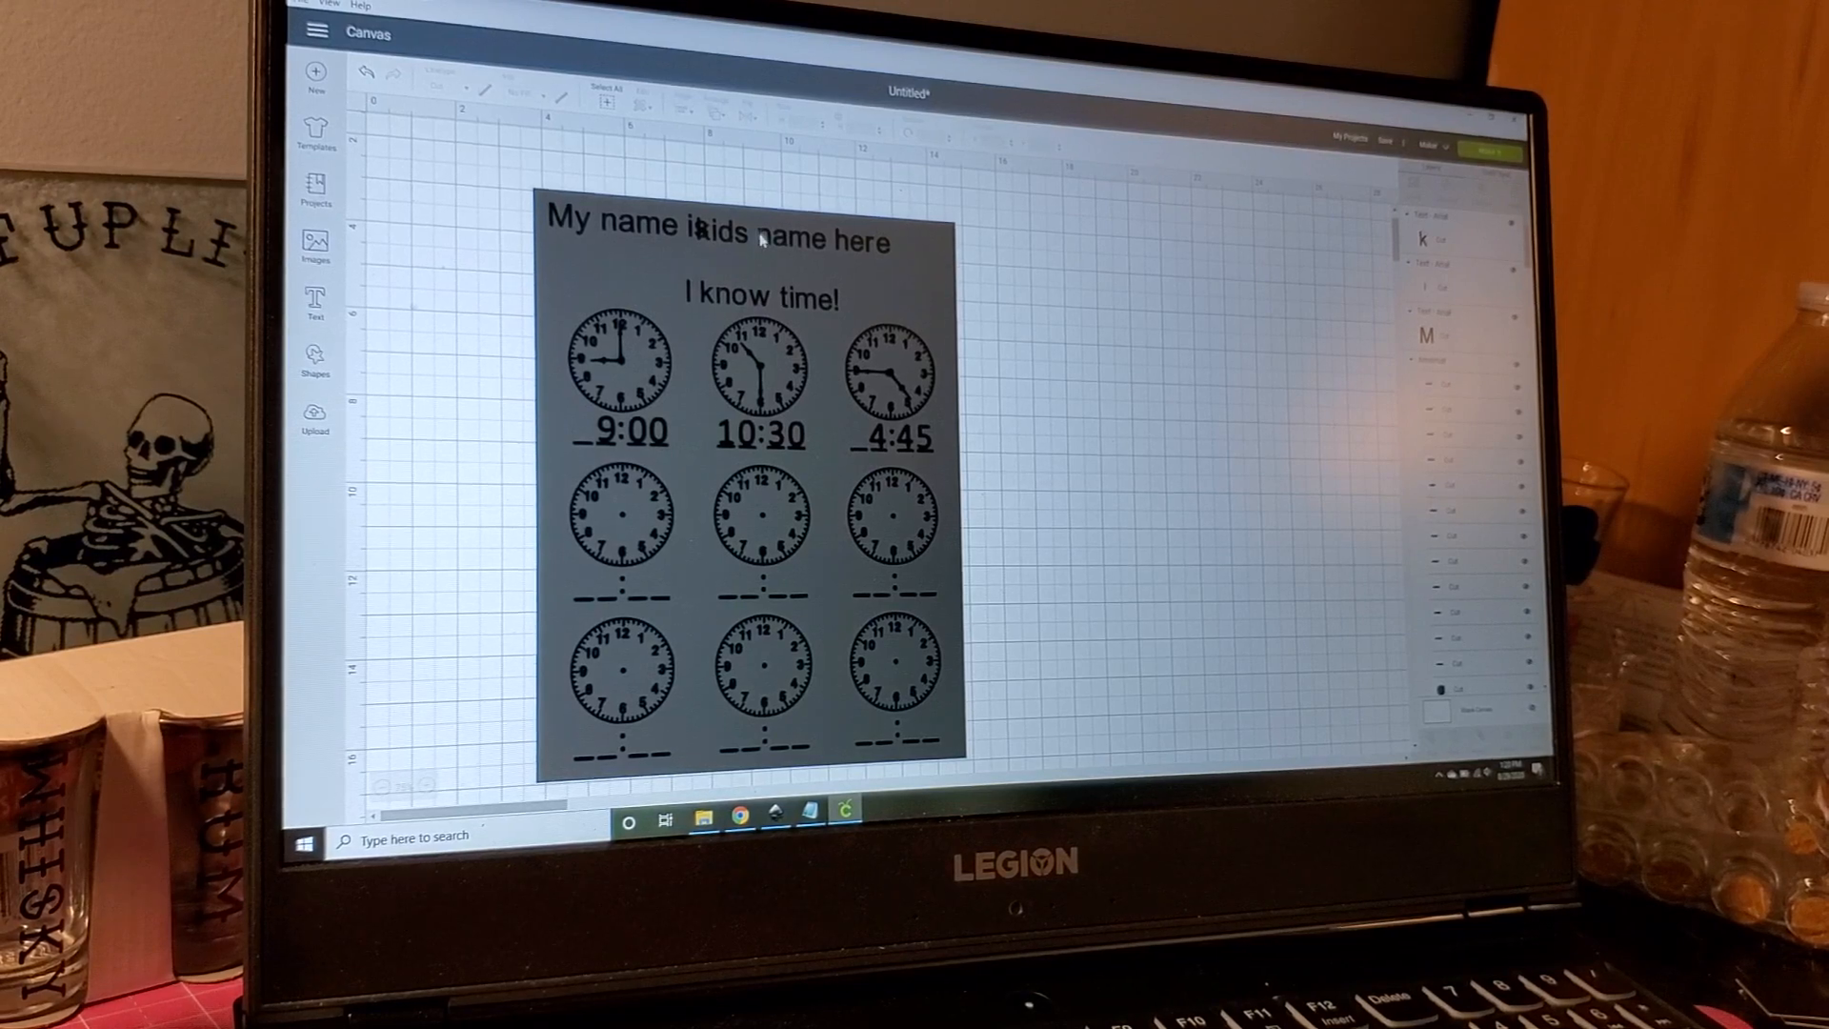
# Step: Wrap the name text onto two lines and centre all text horizontally over the clocks
pyautogui.click(780, 249)
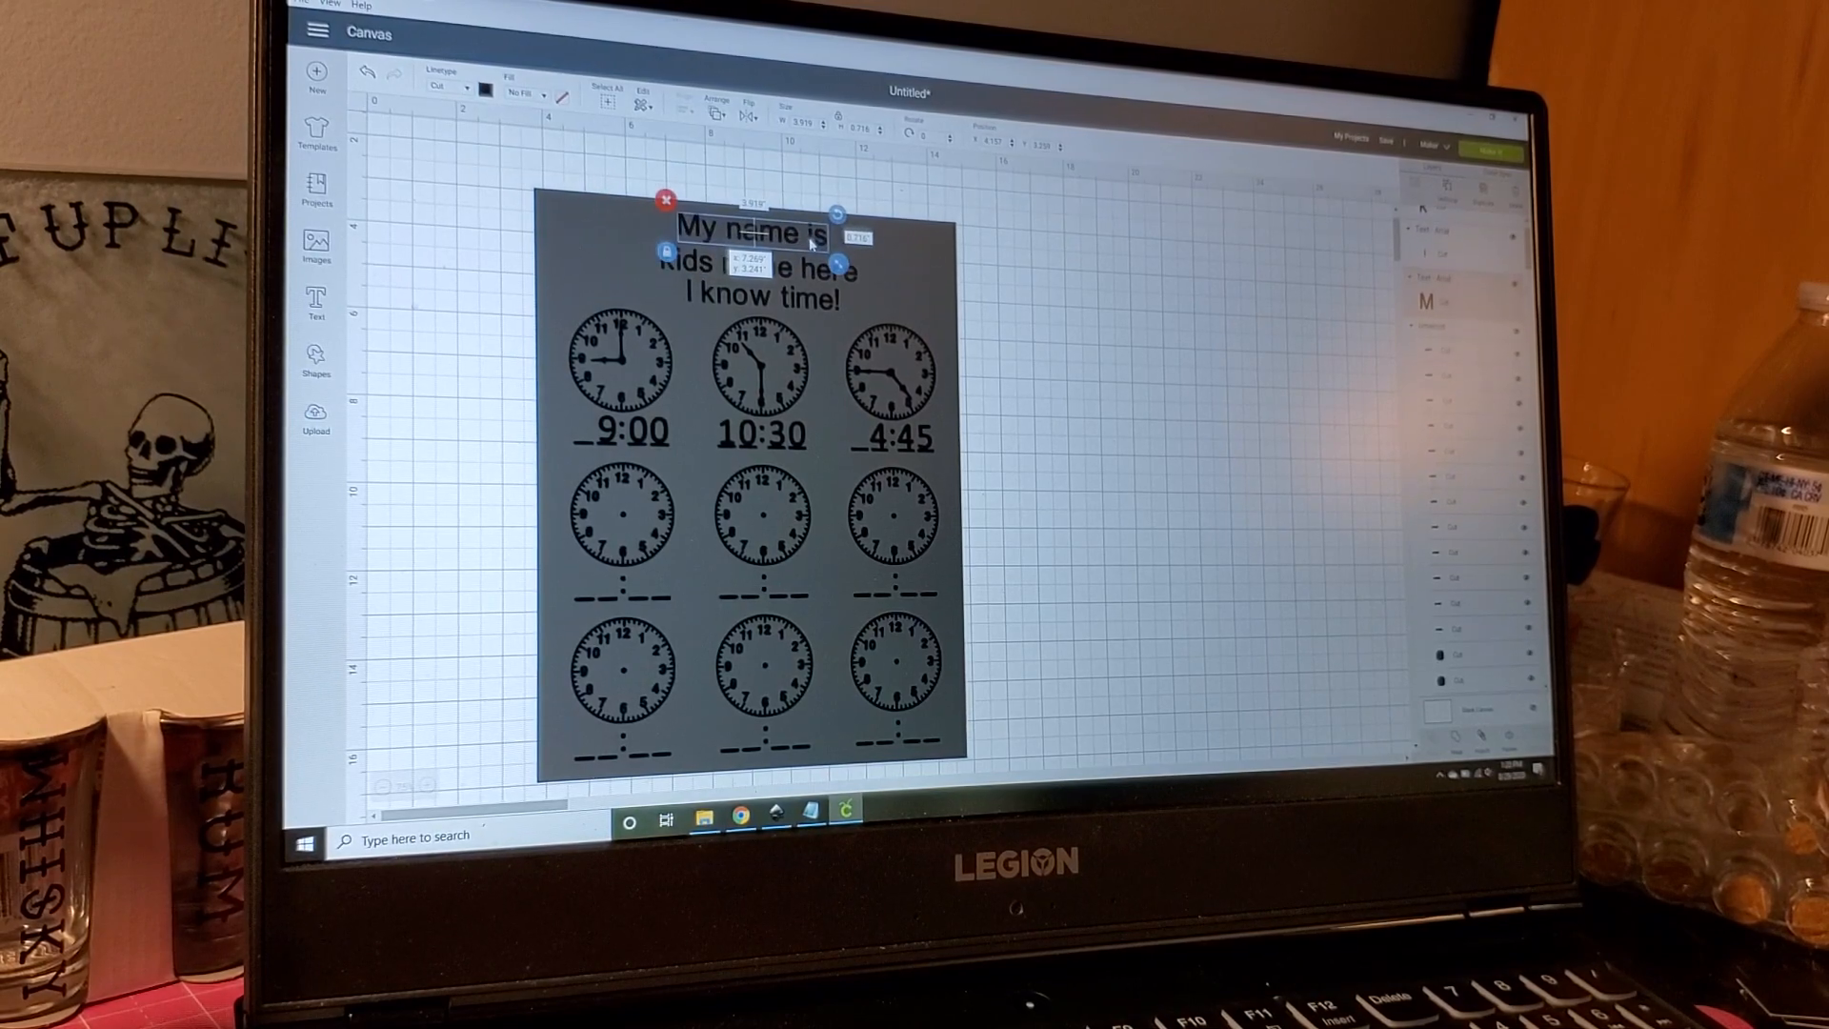
pyautogui.click(752, 234)
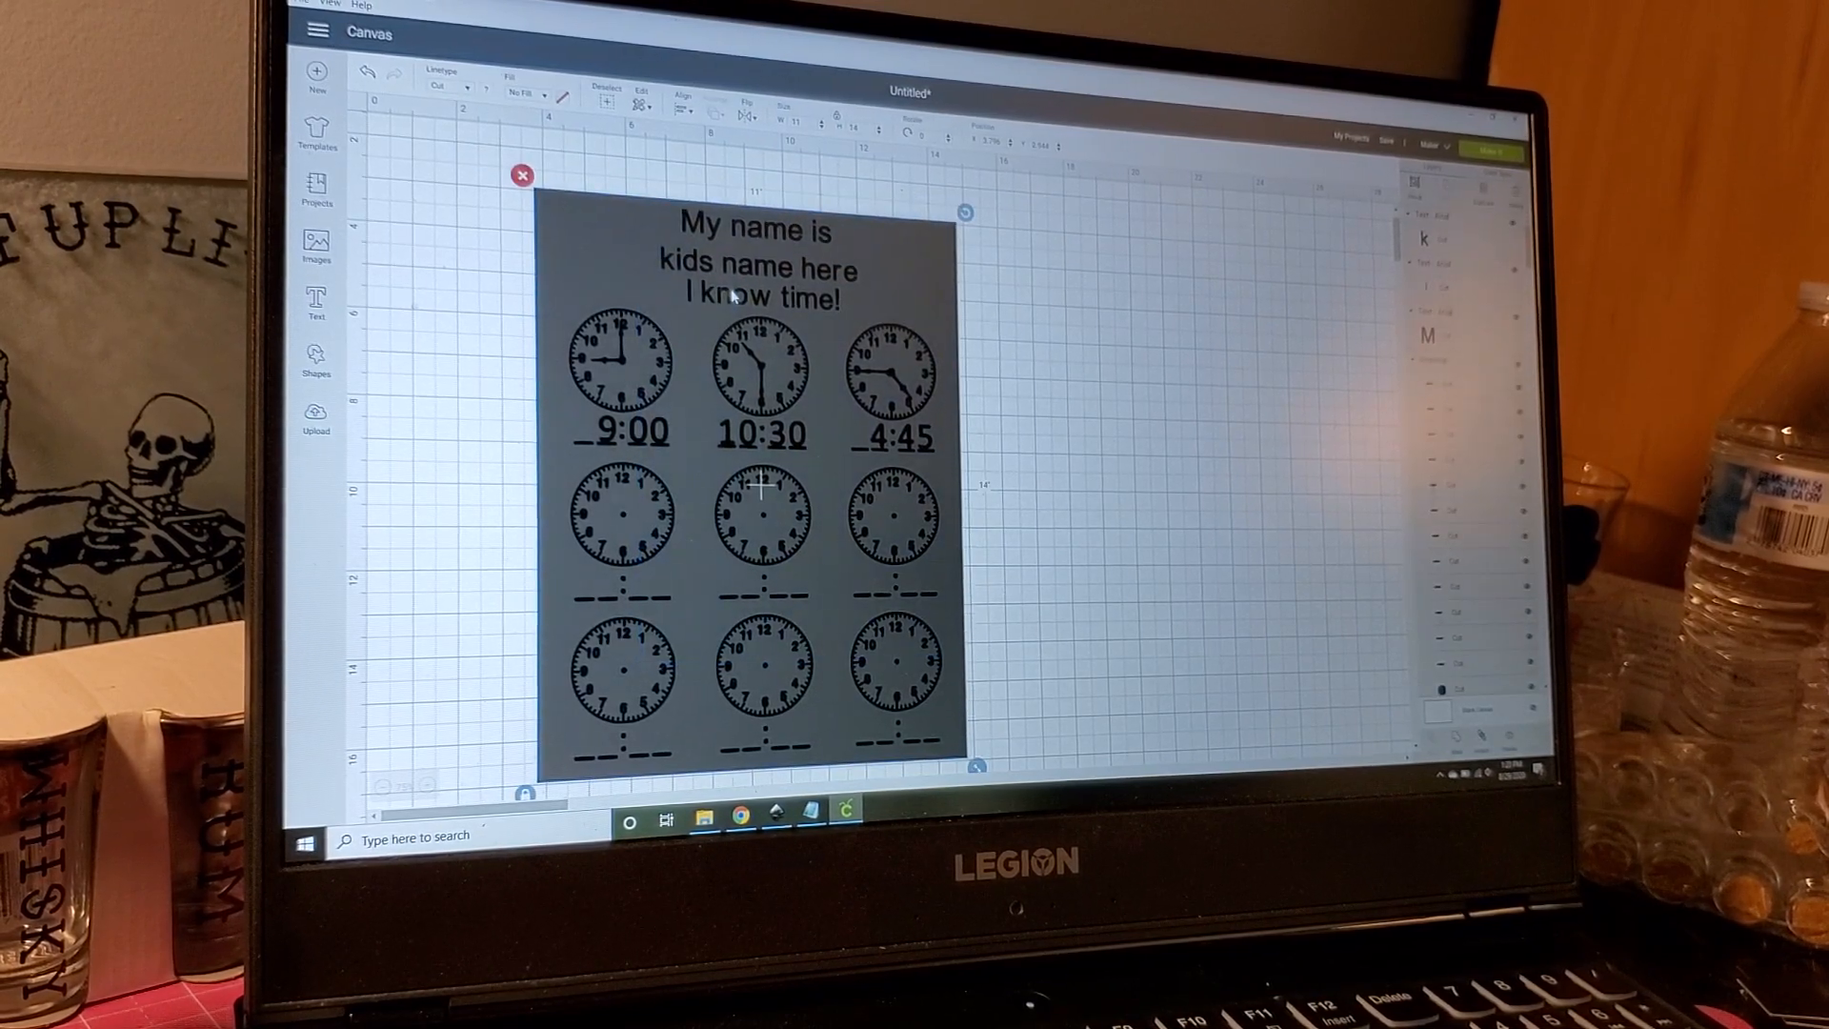
pyautogui.click(681, 103)
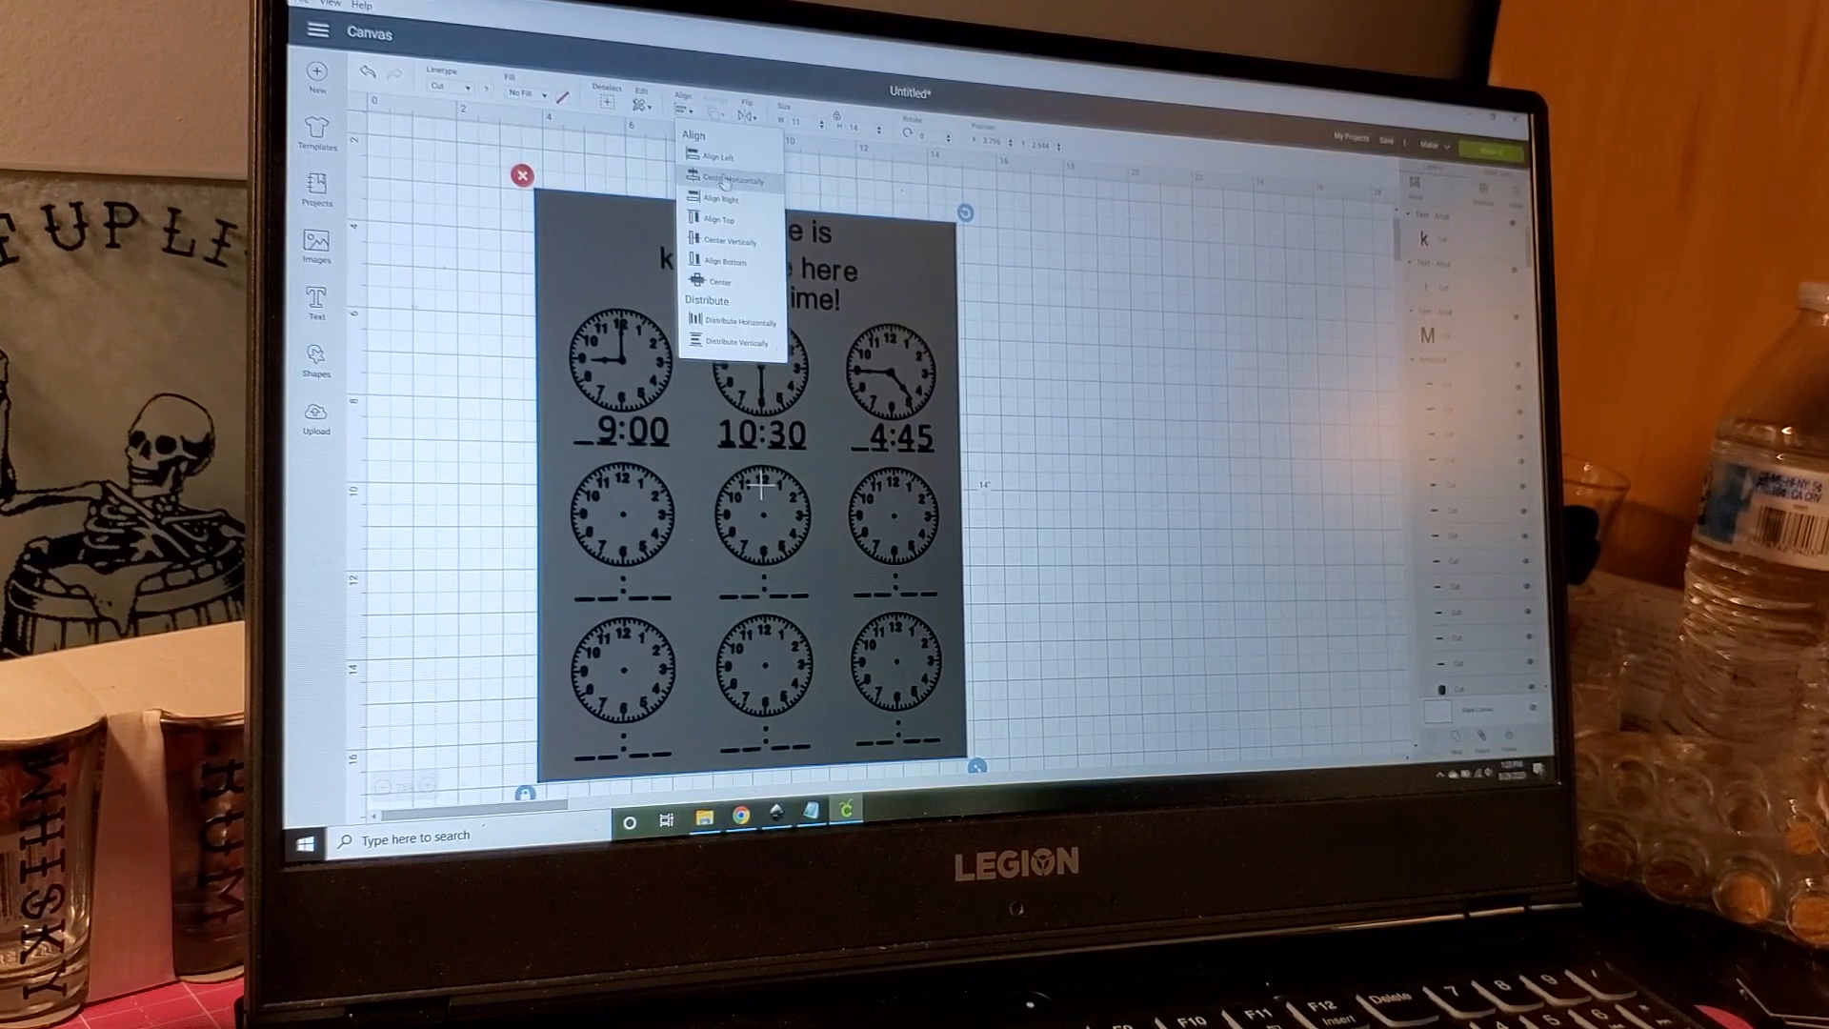
pyautogui.click(727, 180)
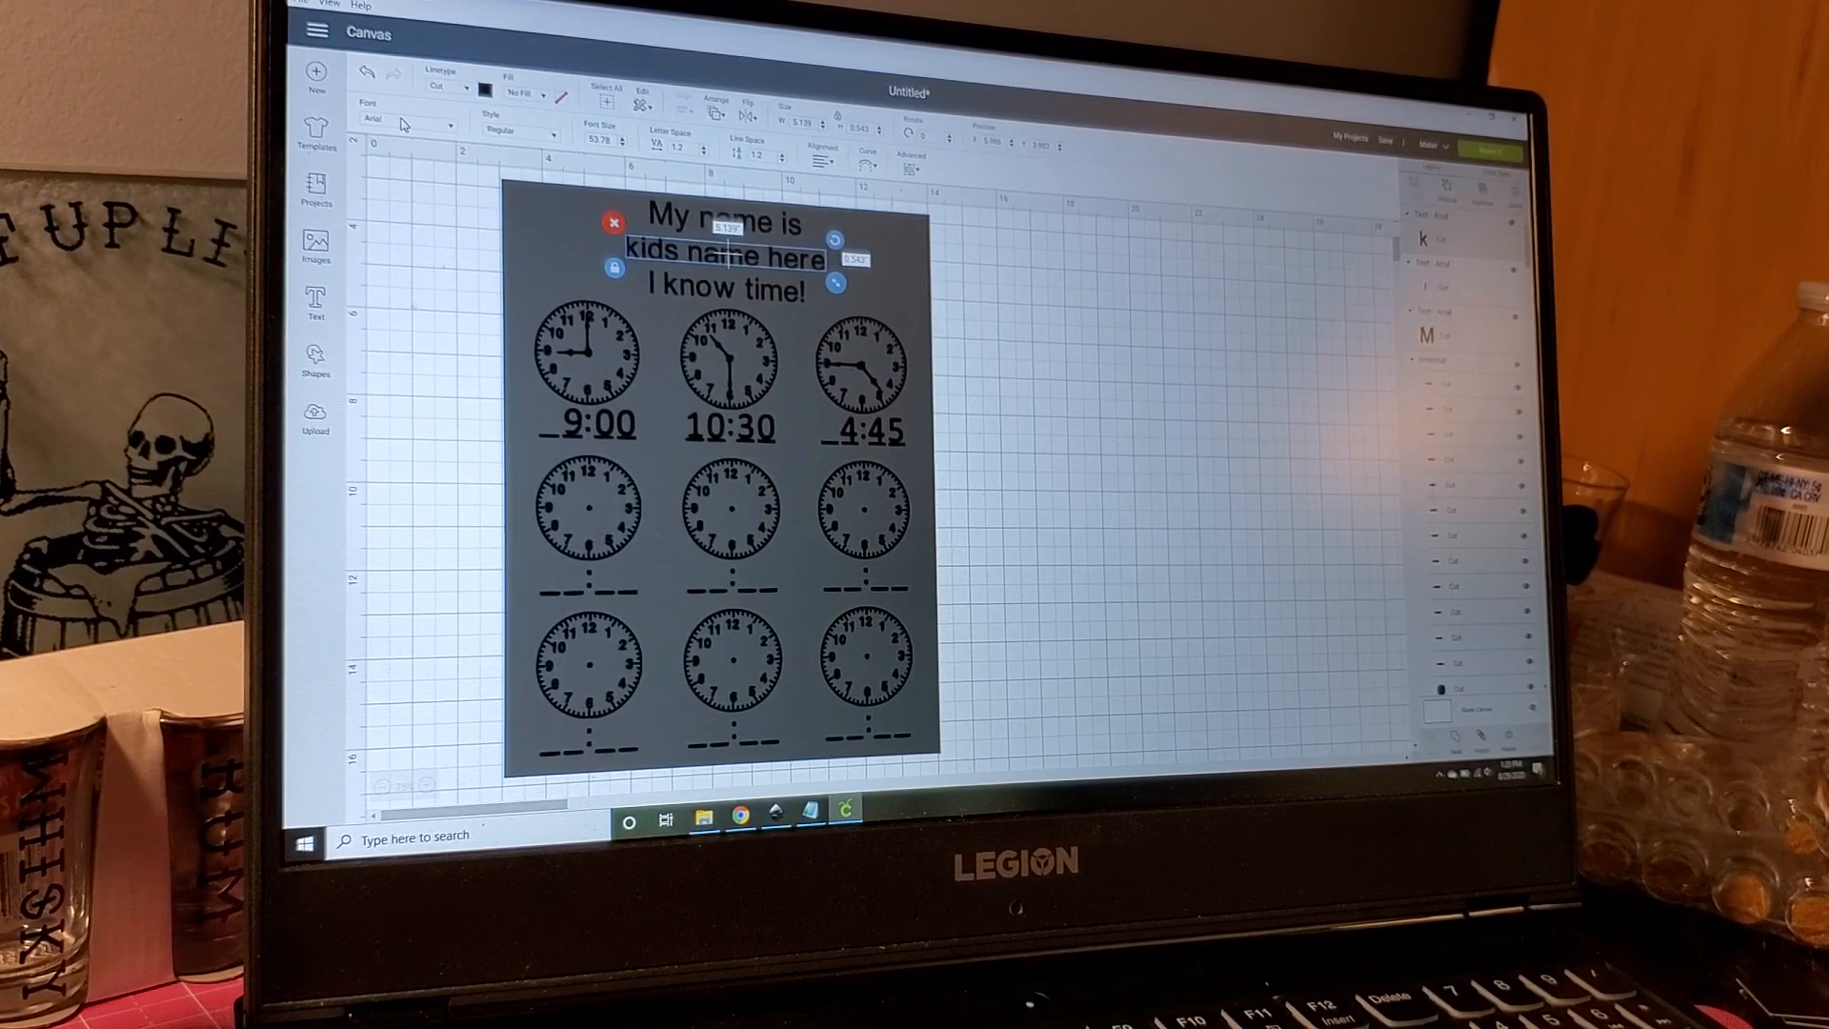
# Step: Give 'kids name here' a bold chunky font and place it after 'My name is'
pyautogui.click(373, 120)
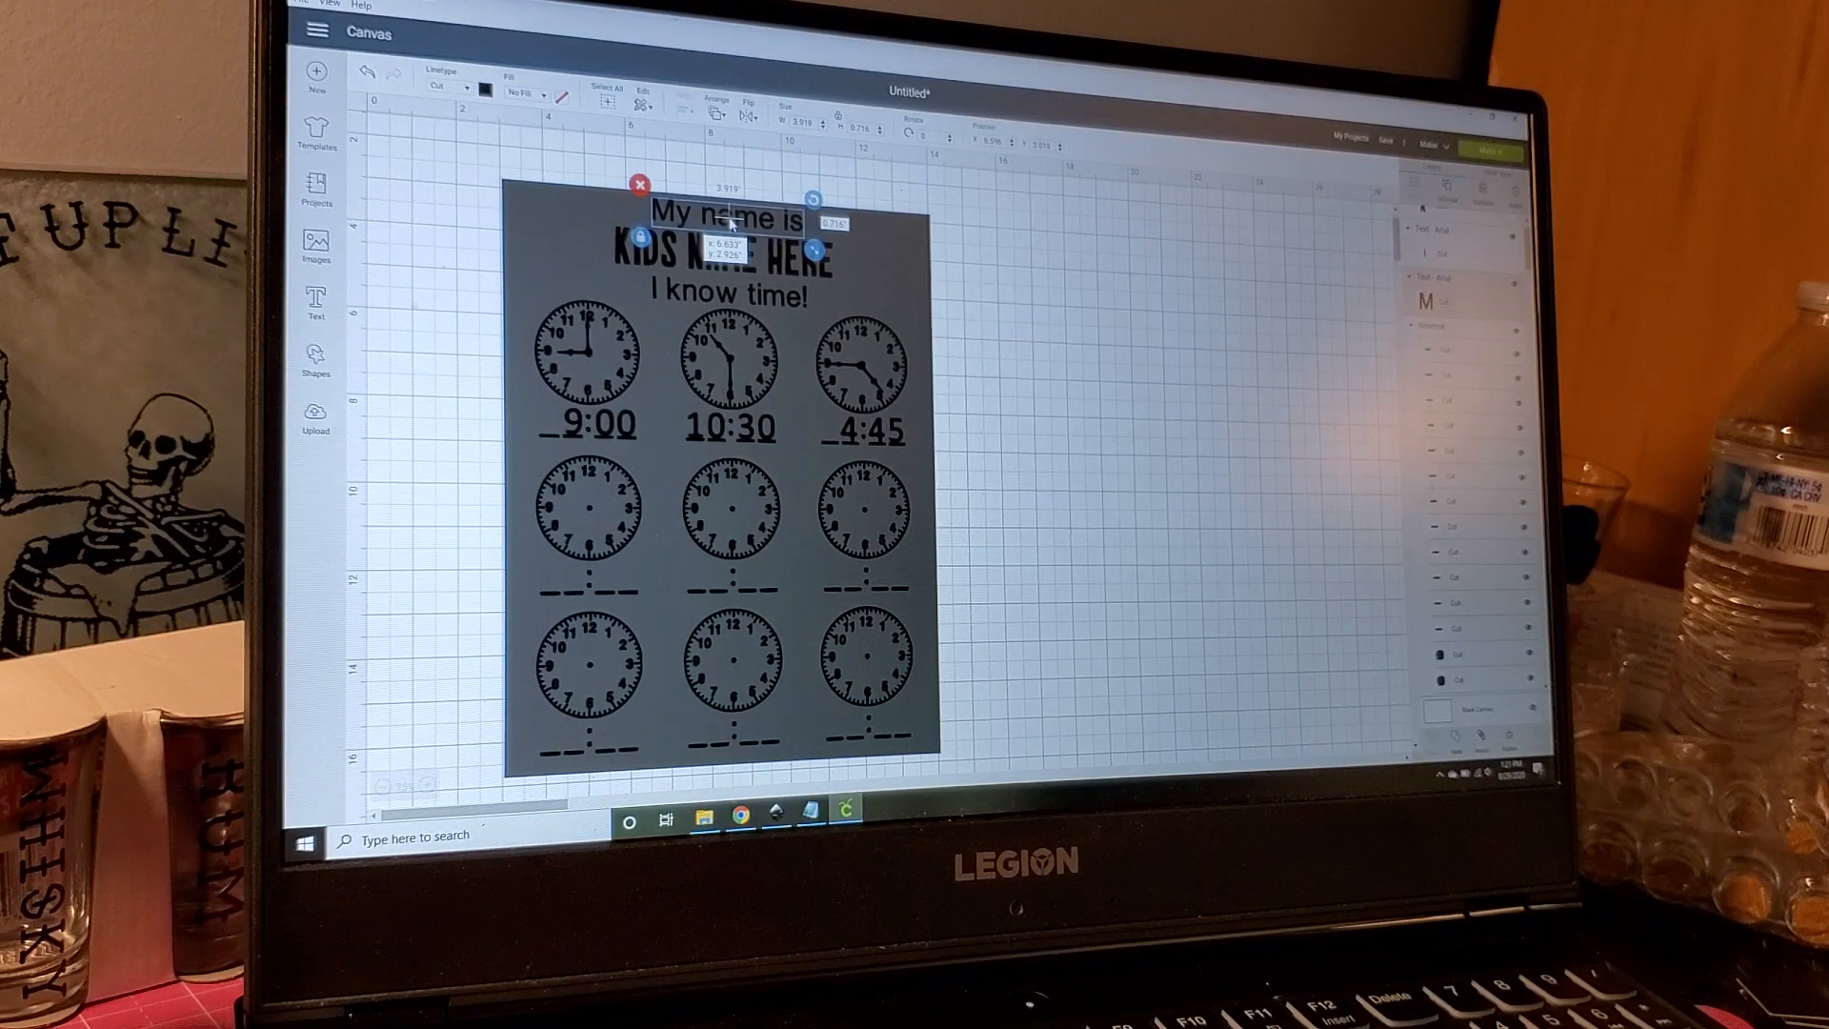
pyautogui.moveTo(723, 219); pyautogui.dragTo(594, 219)
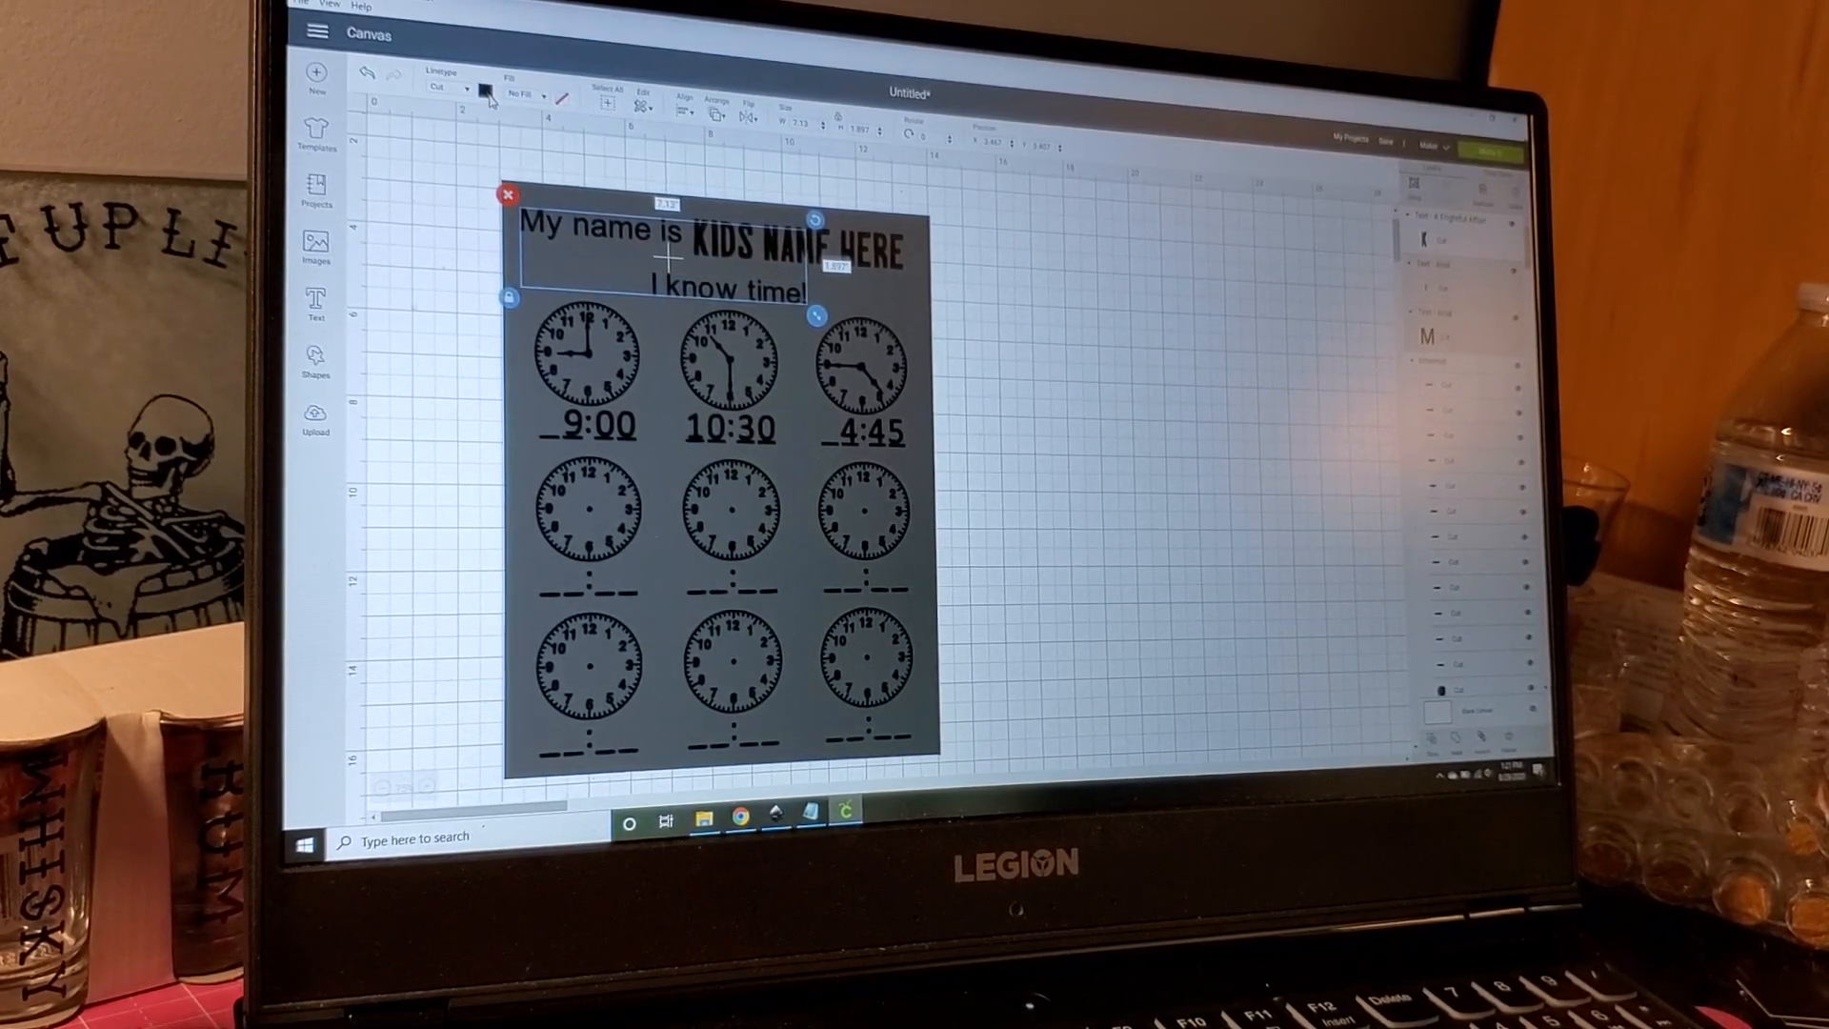
# Step: Colour 'My name is' and 'I know time!' red, leaving the name black
pyautogui.click(483, 93)
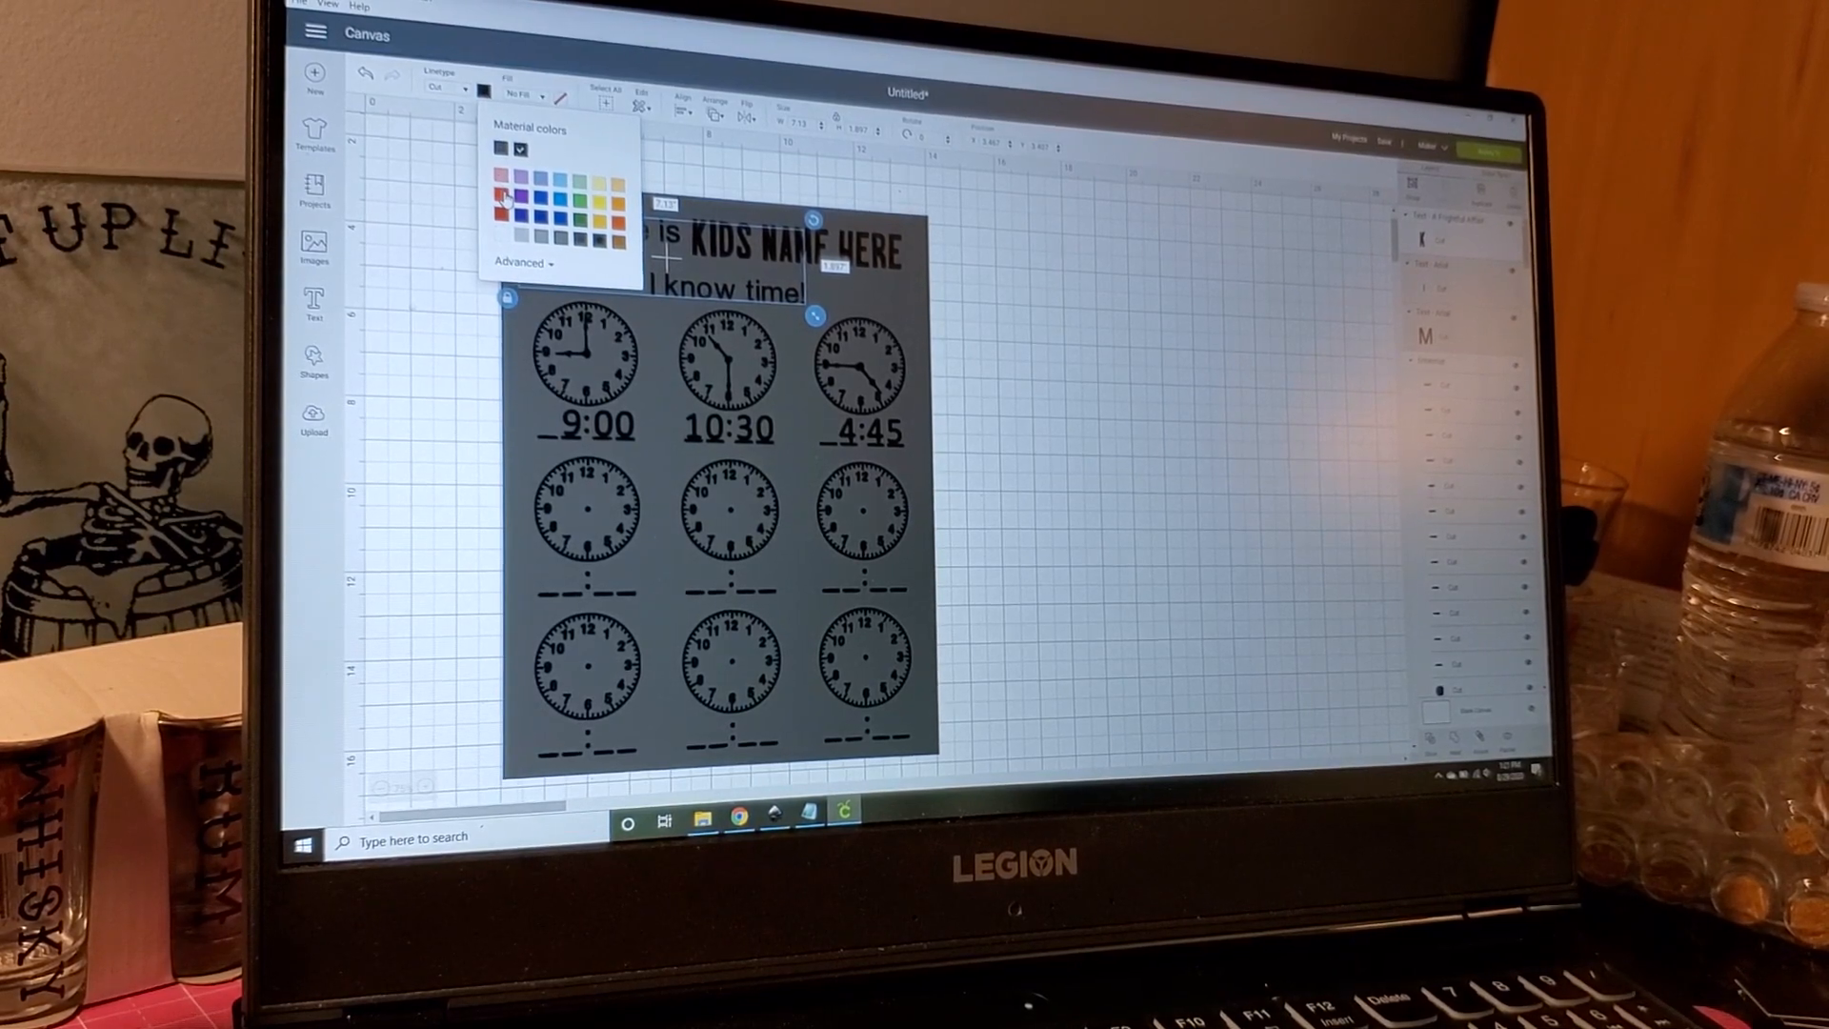
pyautogui.click(502, 214)
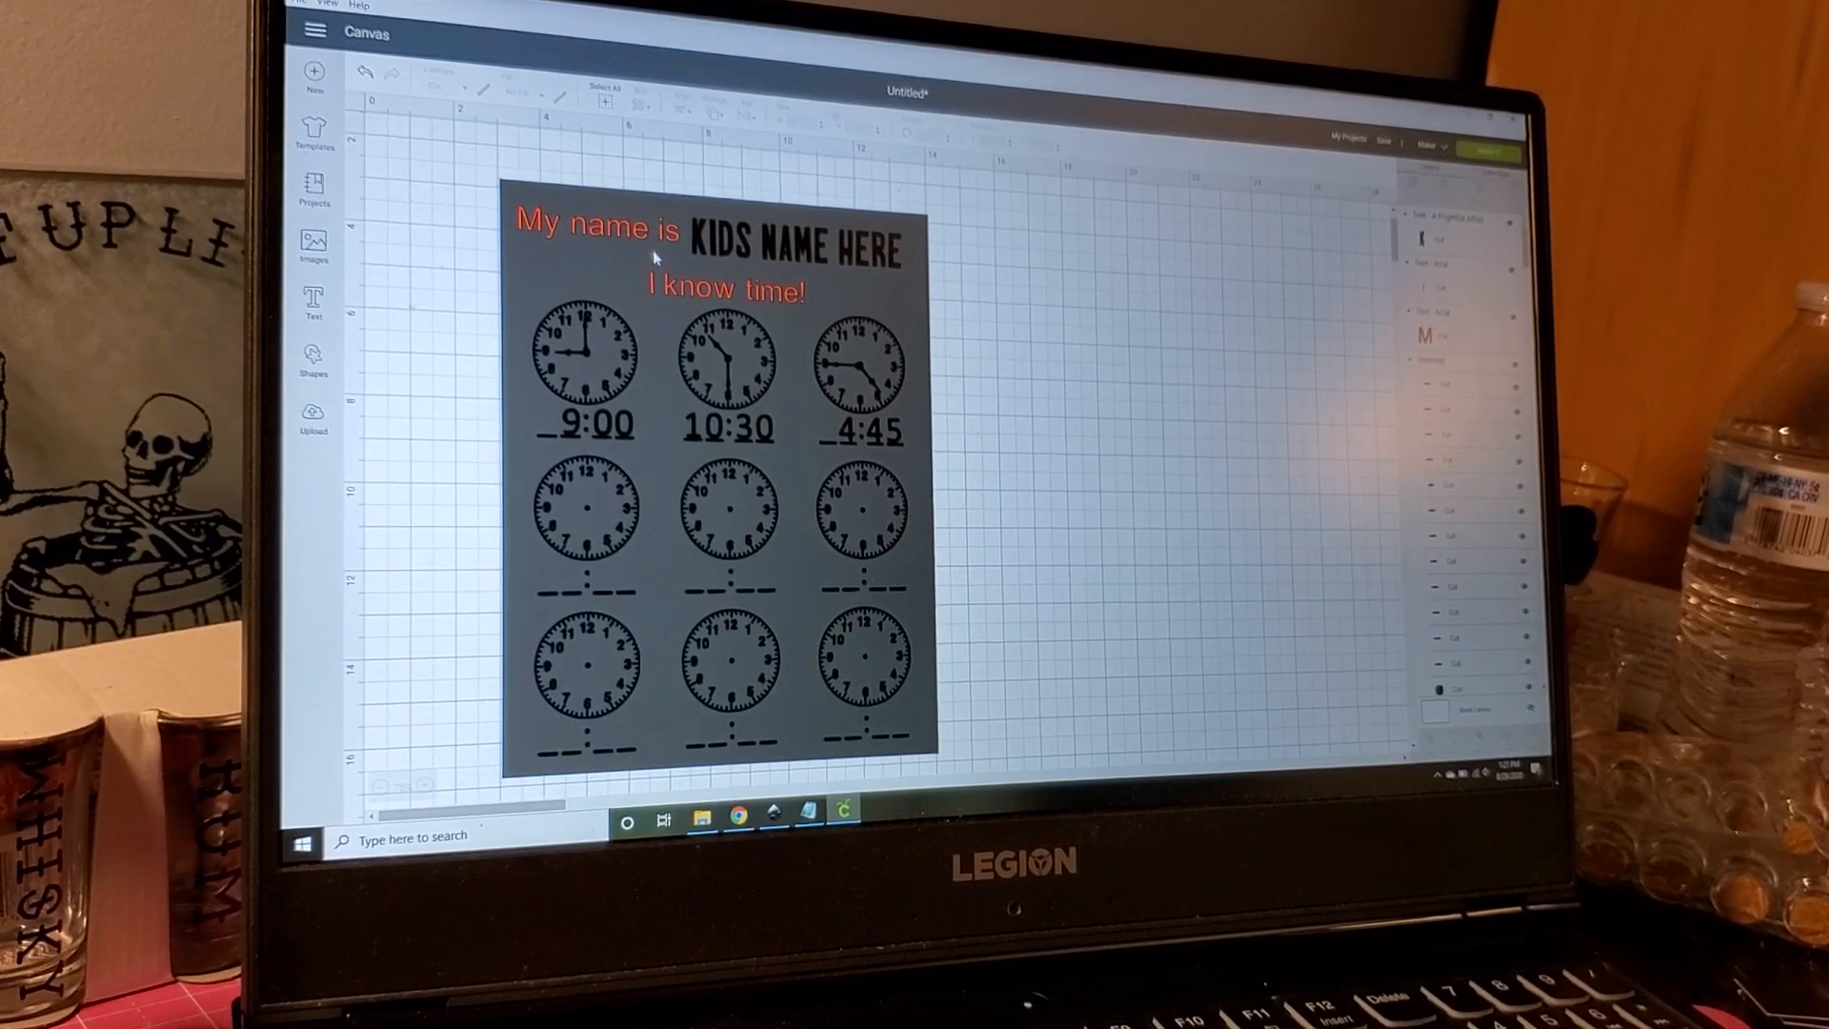
pyautogui.moveTo(831, 285)
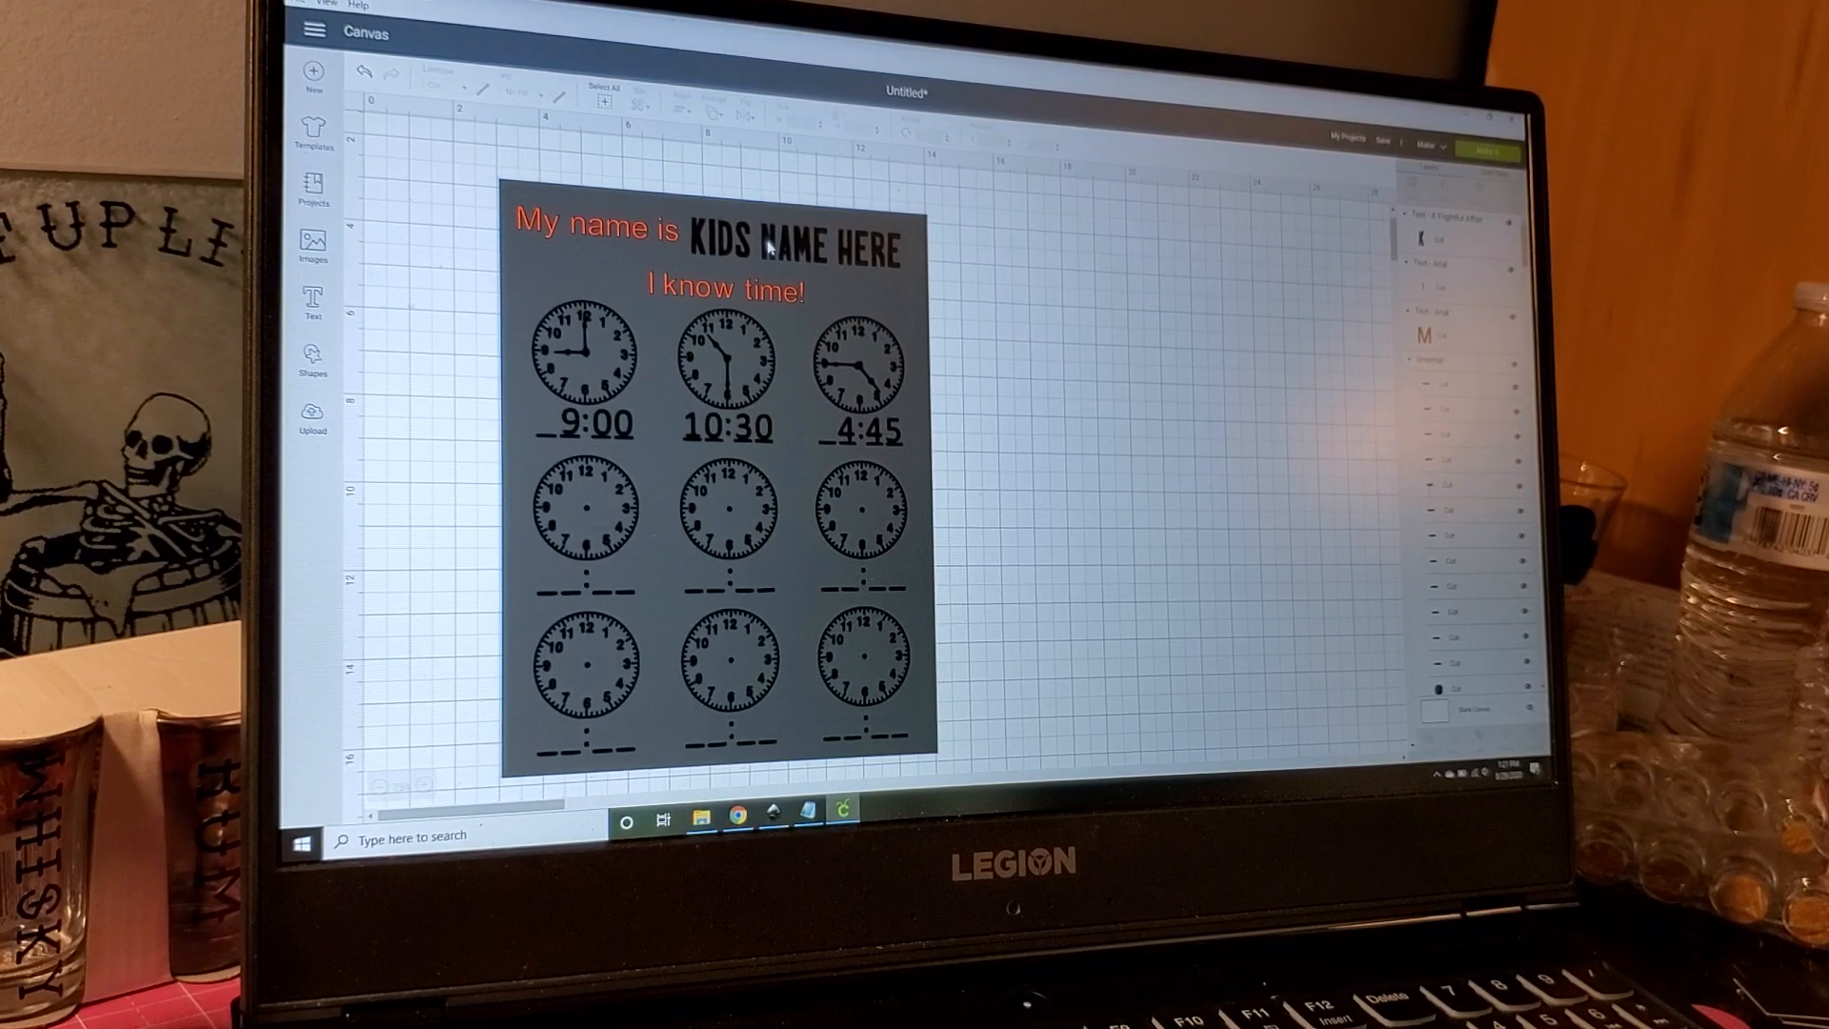
pyautogui.click(799, 246)
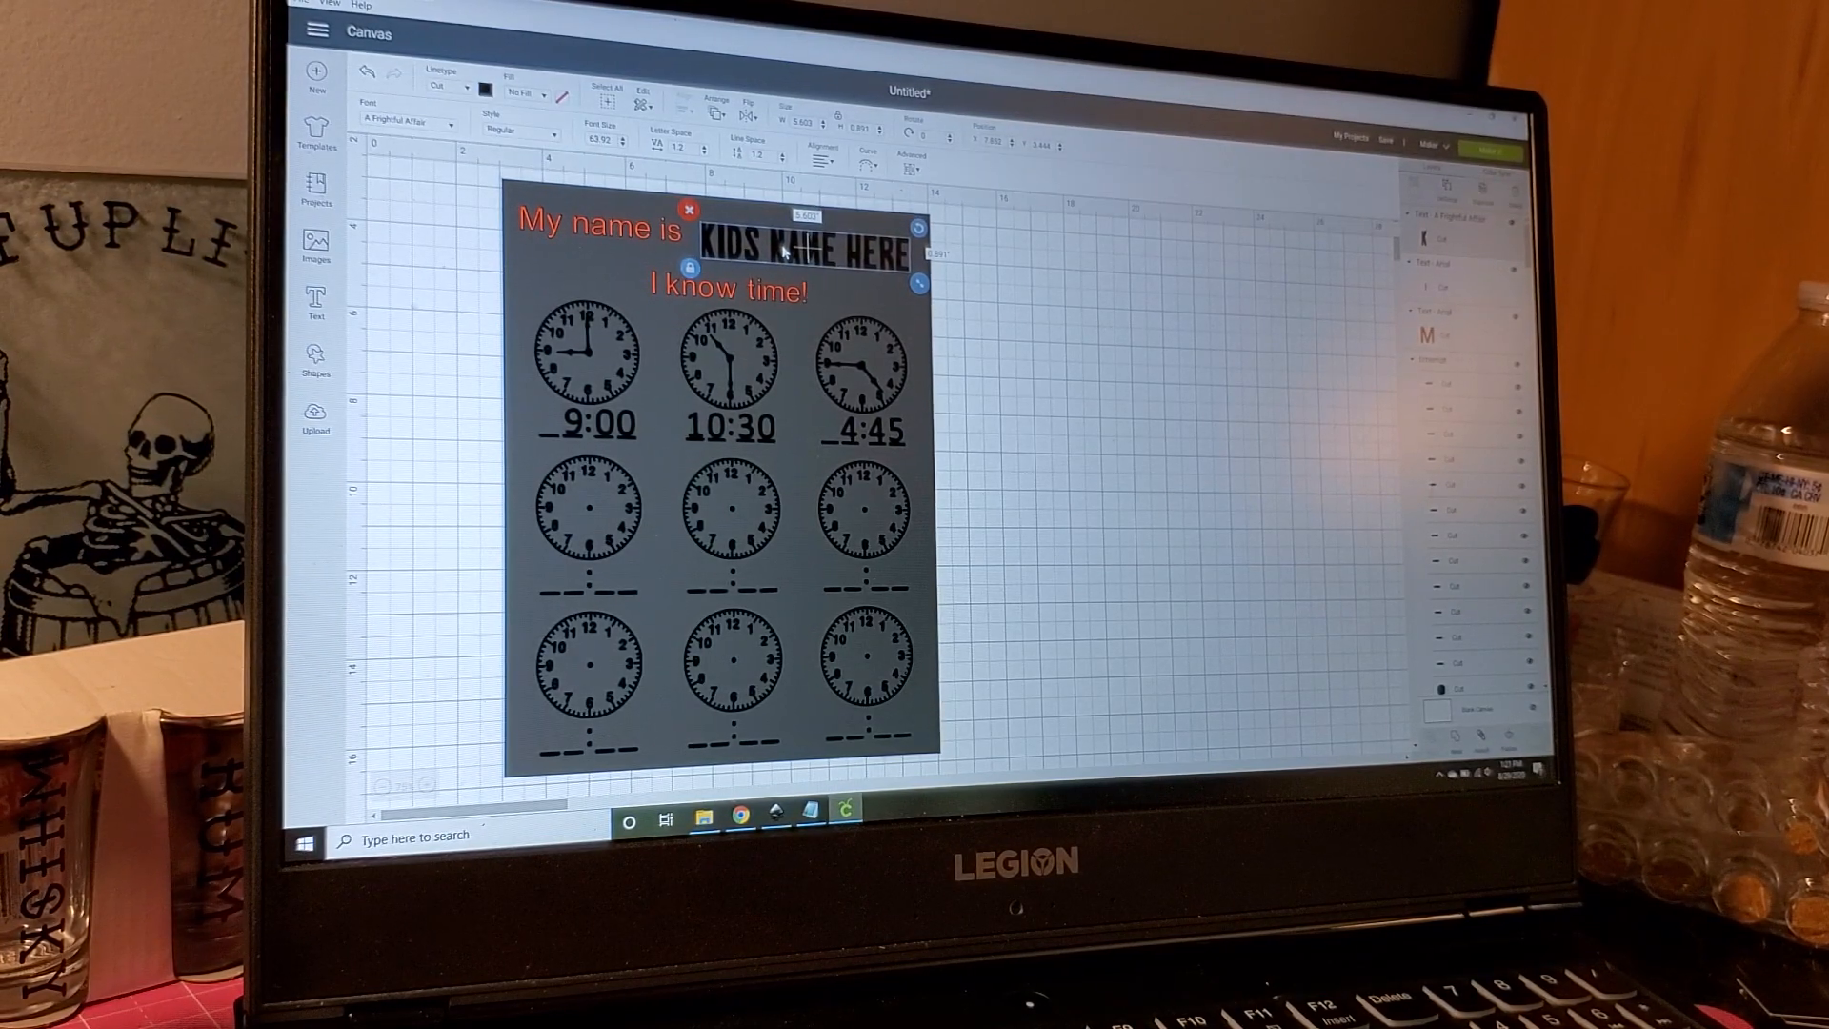
pyautogui.click(1044, 276)
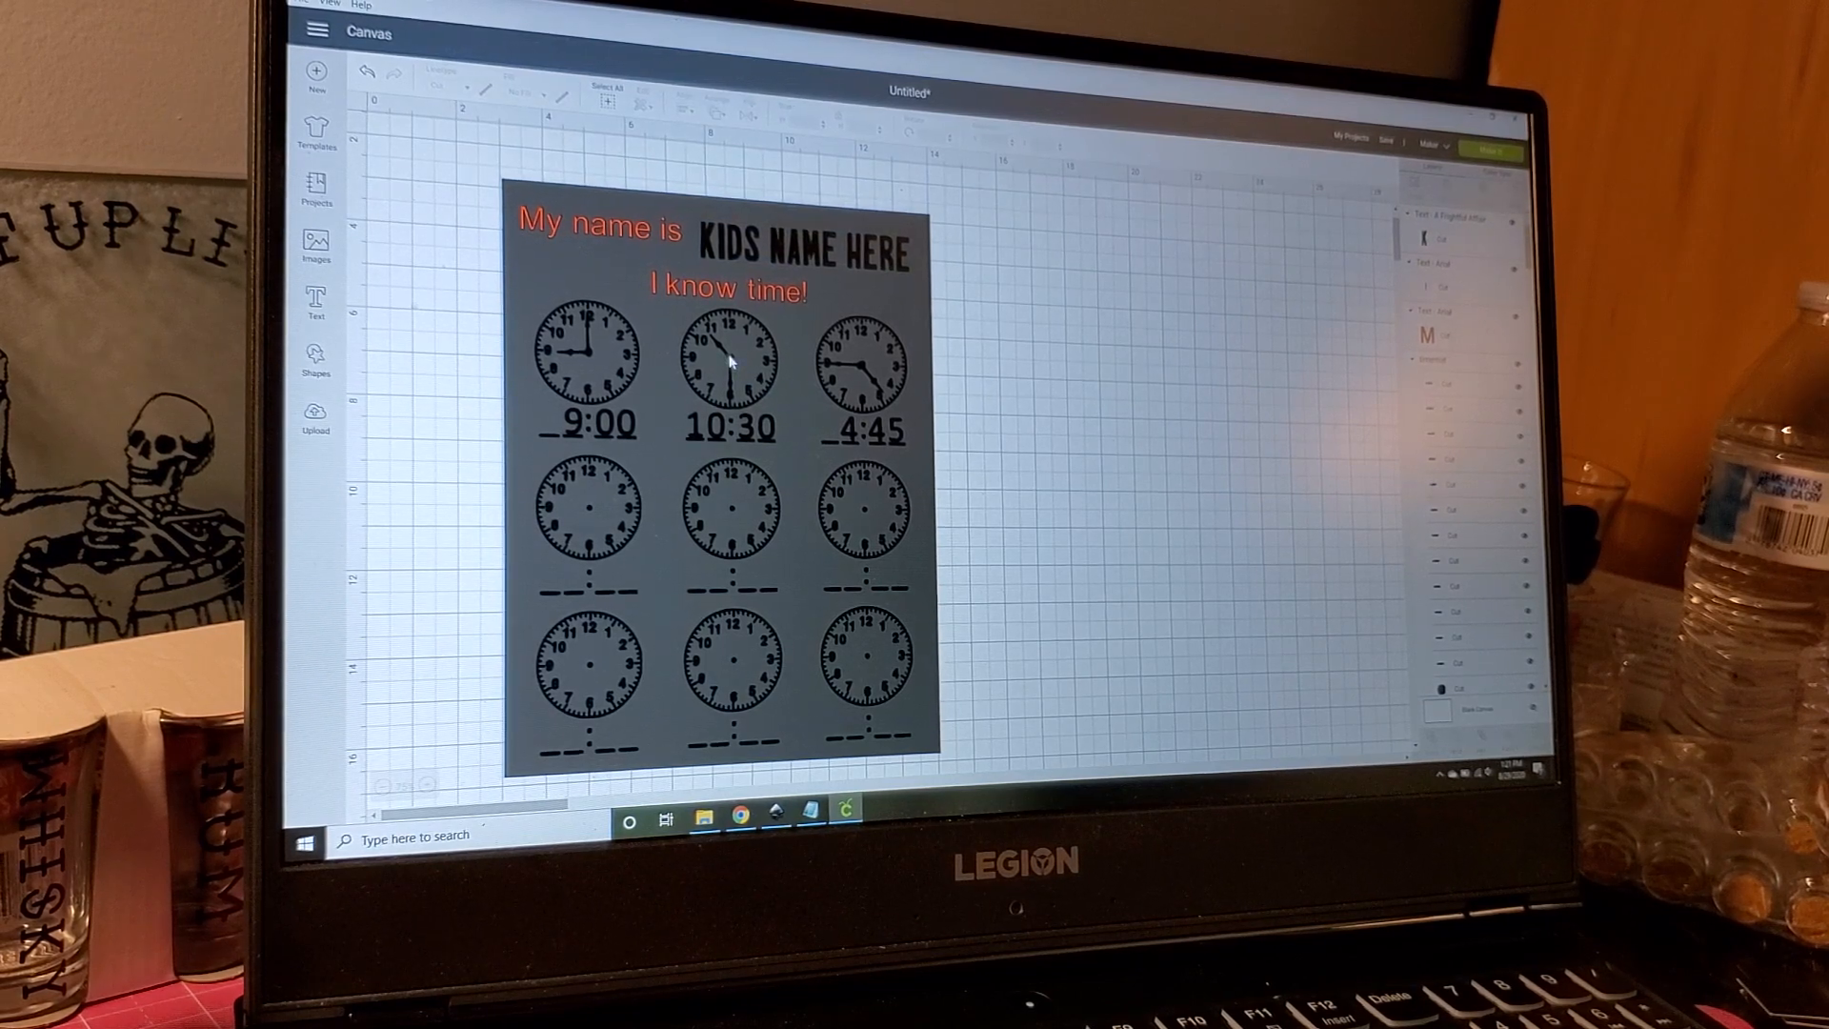
pyautogui.click(728, 524)
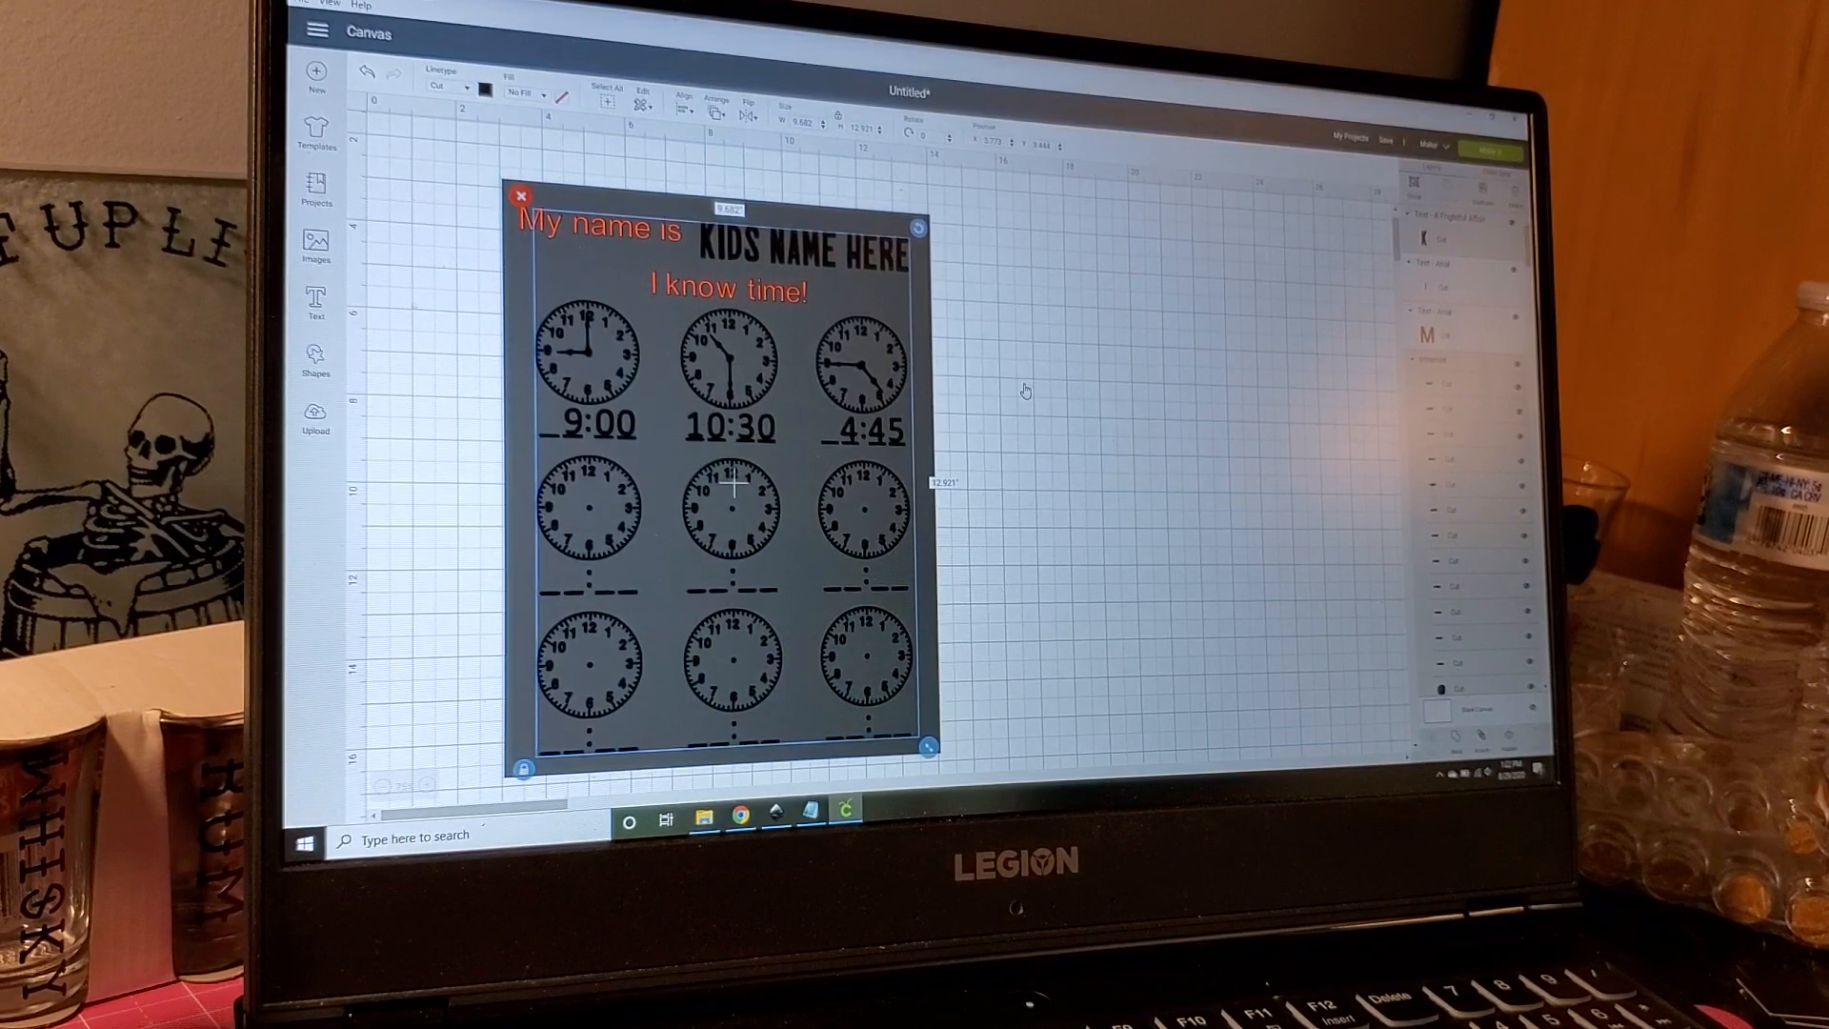
pyautogui.moveTo(799, 222)
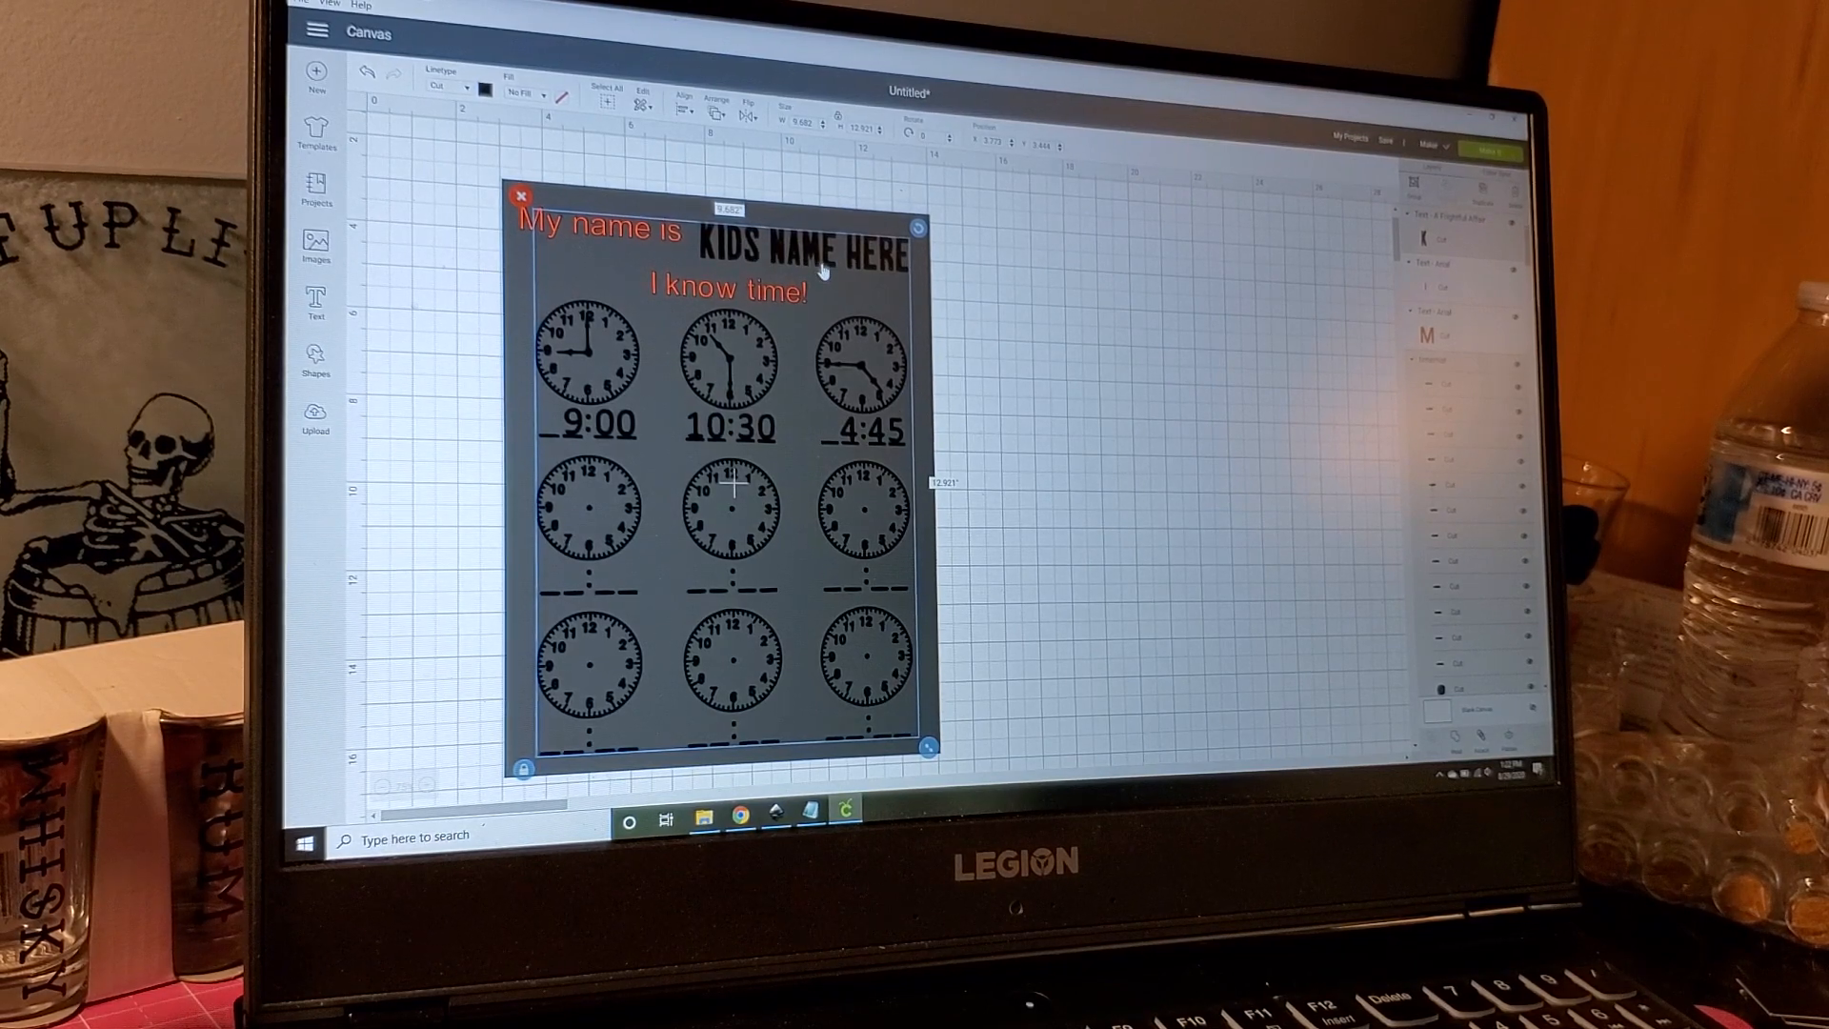
pyautogui.moveTo(758, 396)
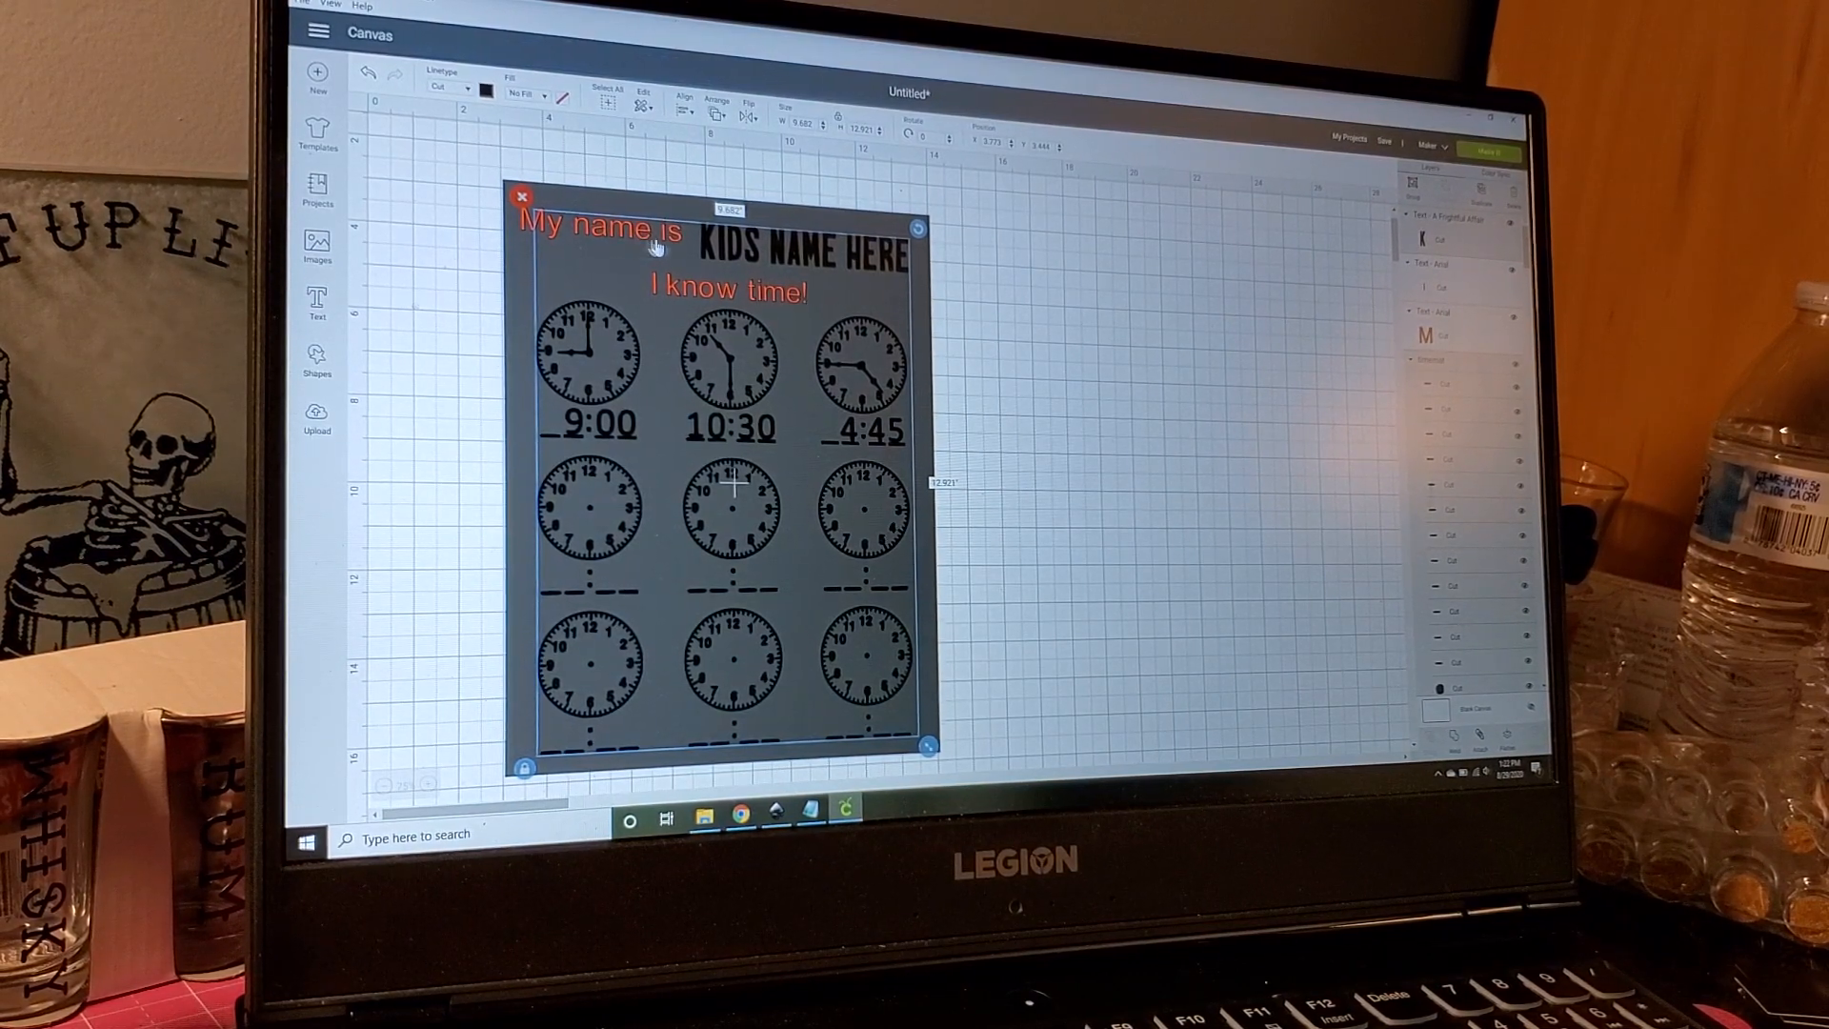
pyautogui.moveTo(741, 227)
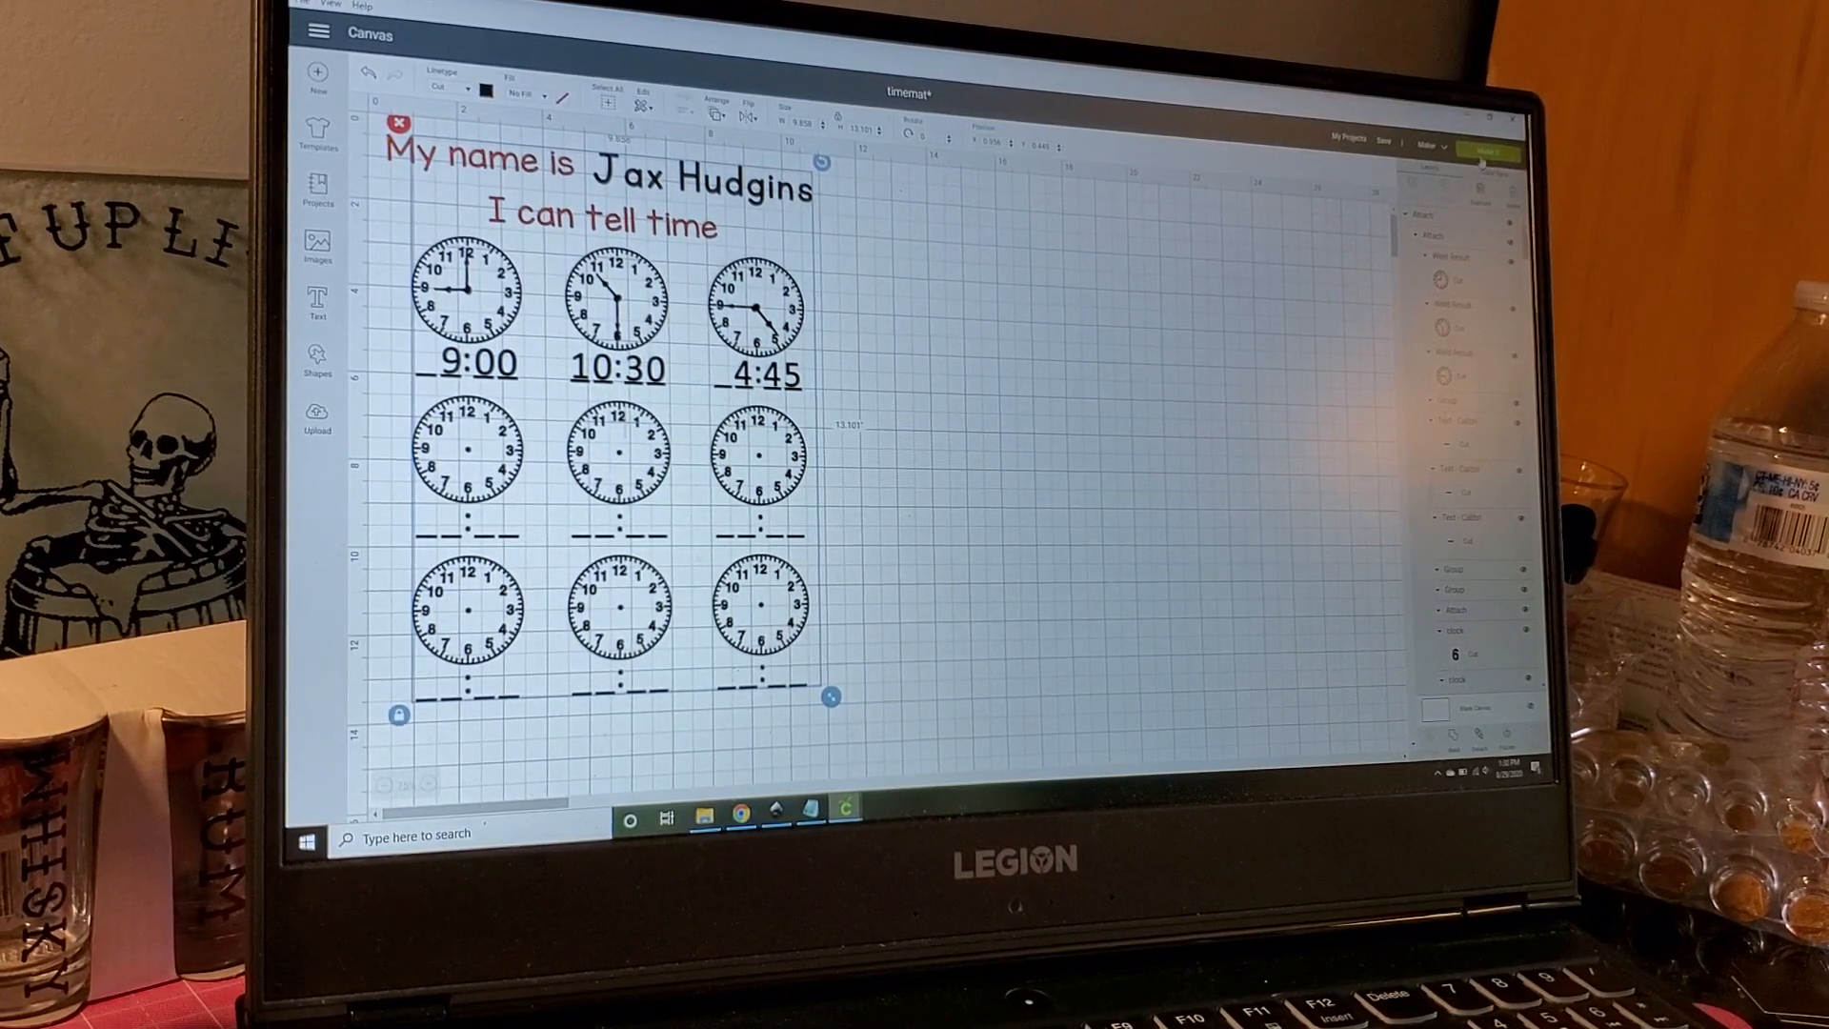
# Step: Send the clock worksheet to the Make It mat preview on a 12x24 mat
pyautogui.click(1489, 150)
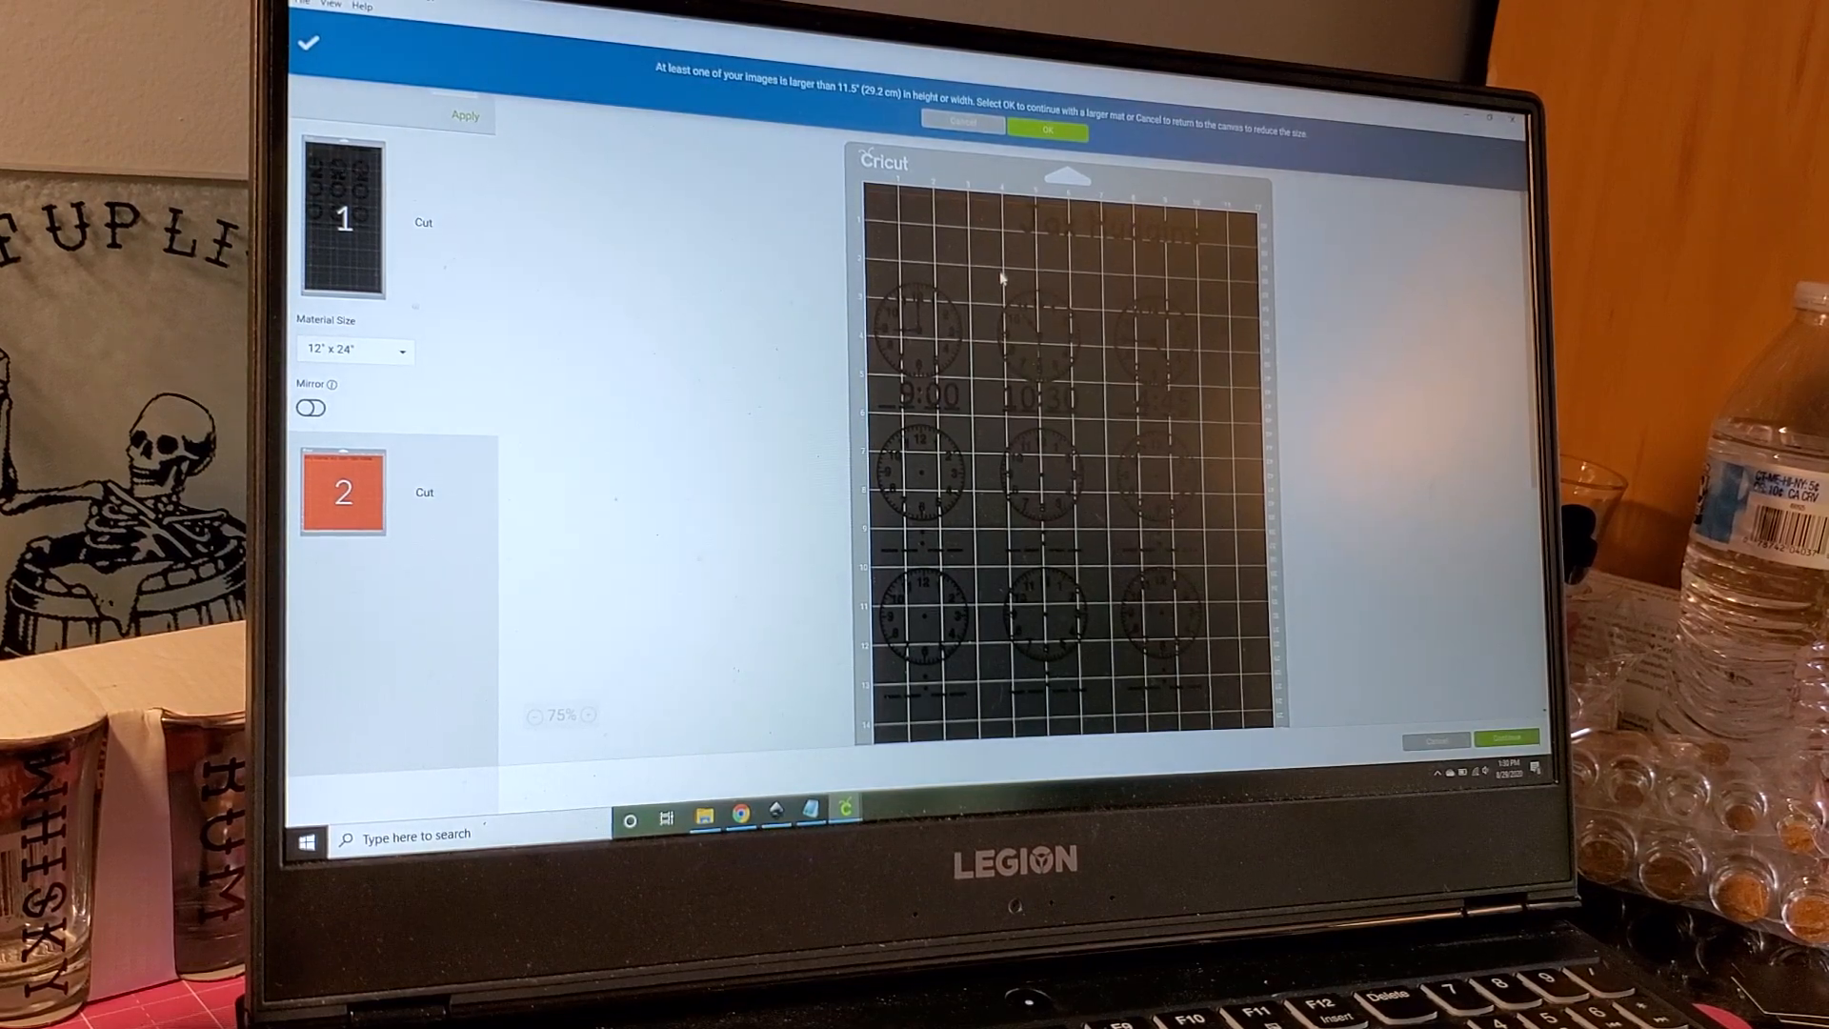
pyautogui.click(310, 407)
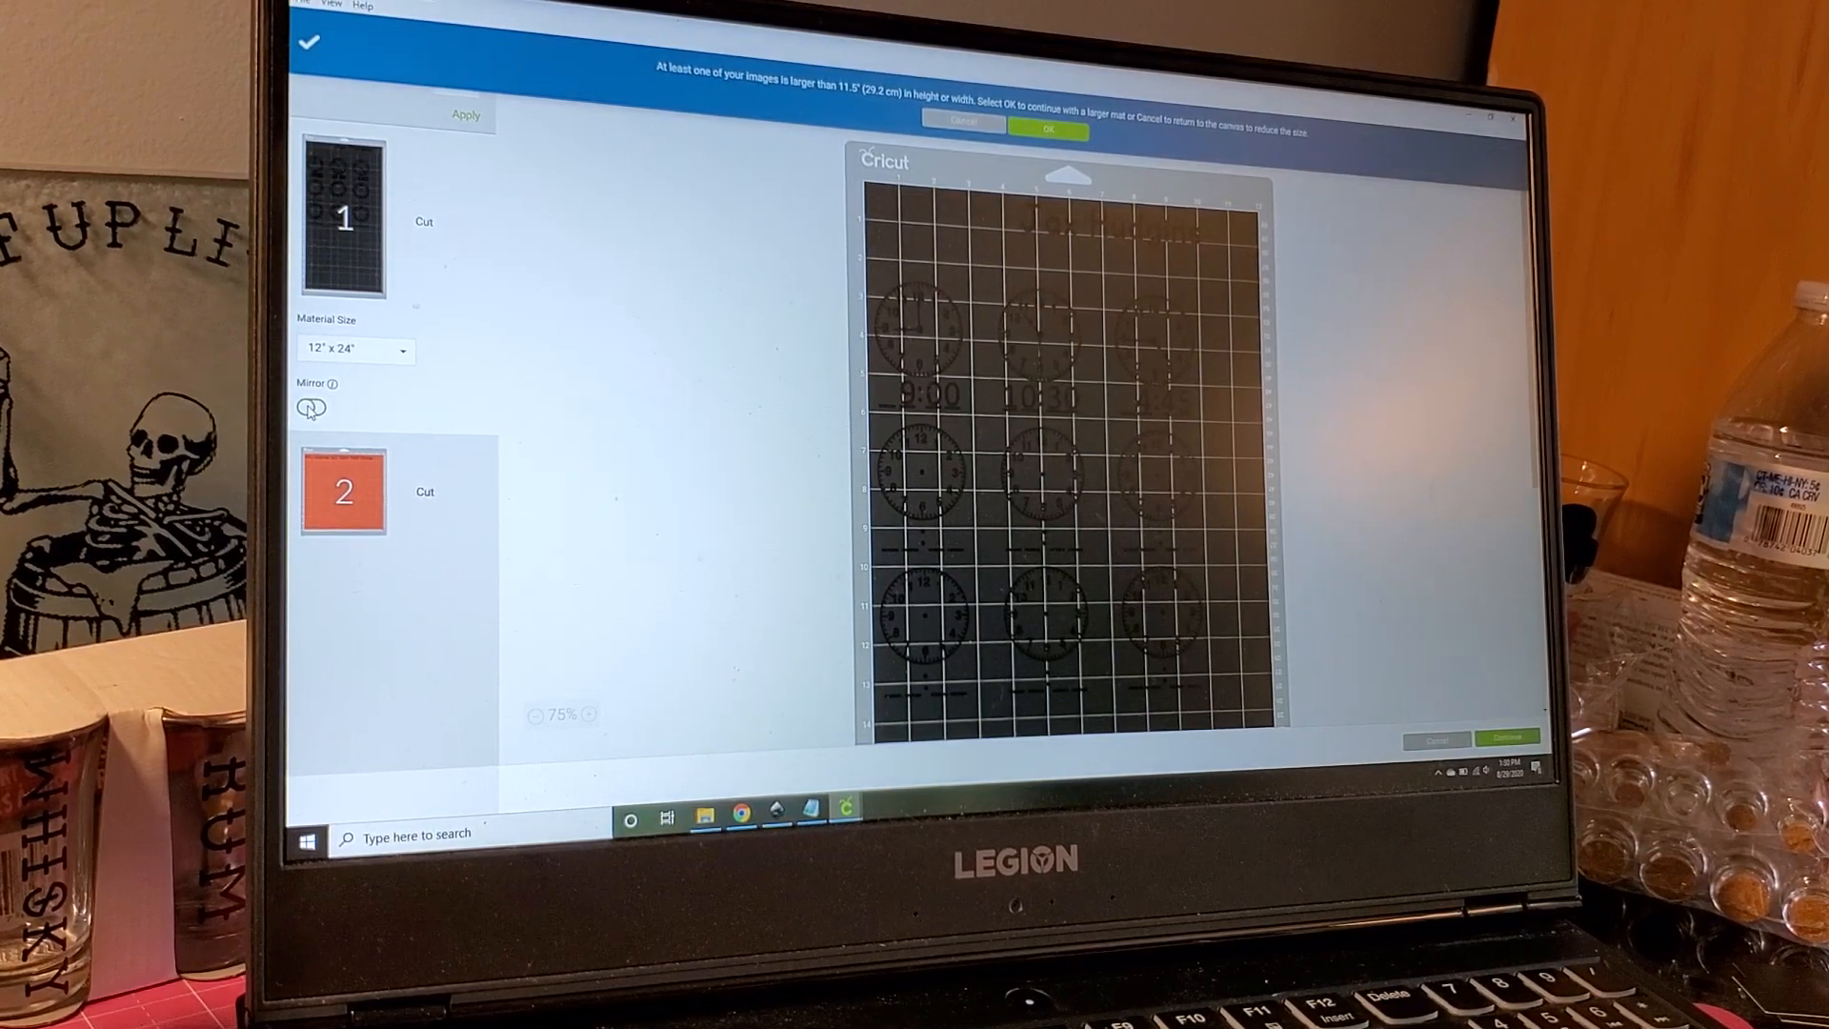
pyautogui.click(311, 406)
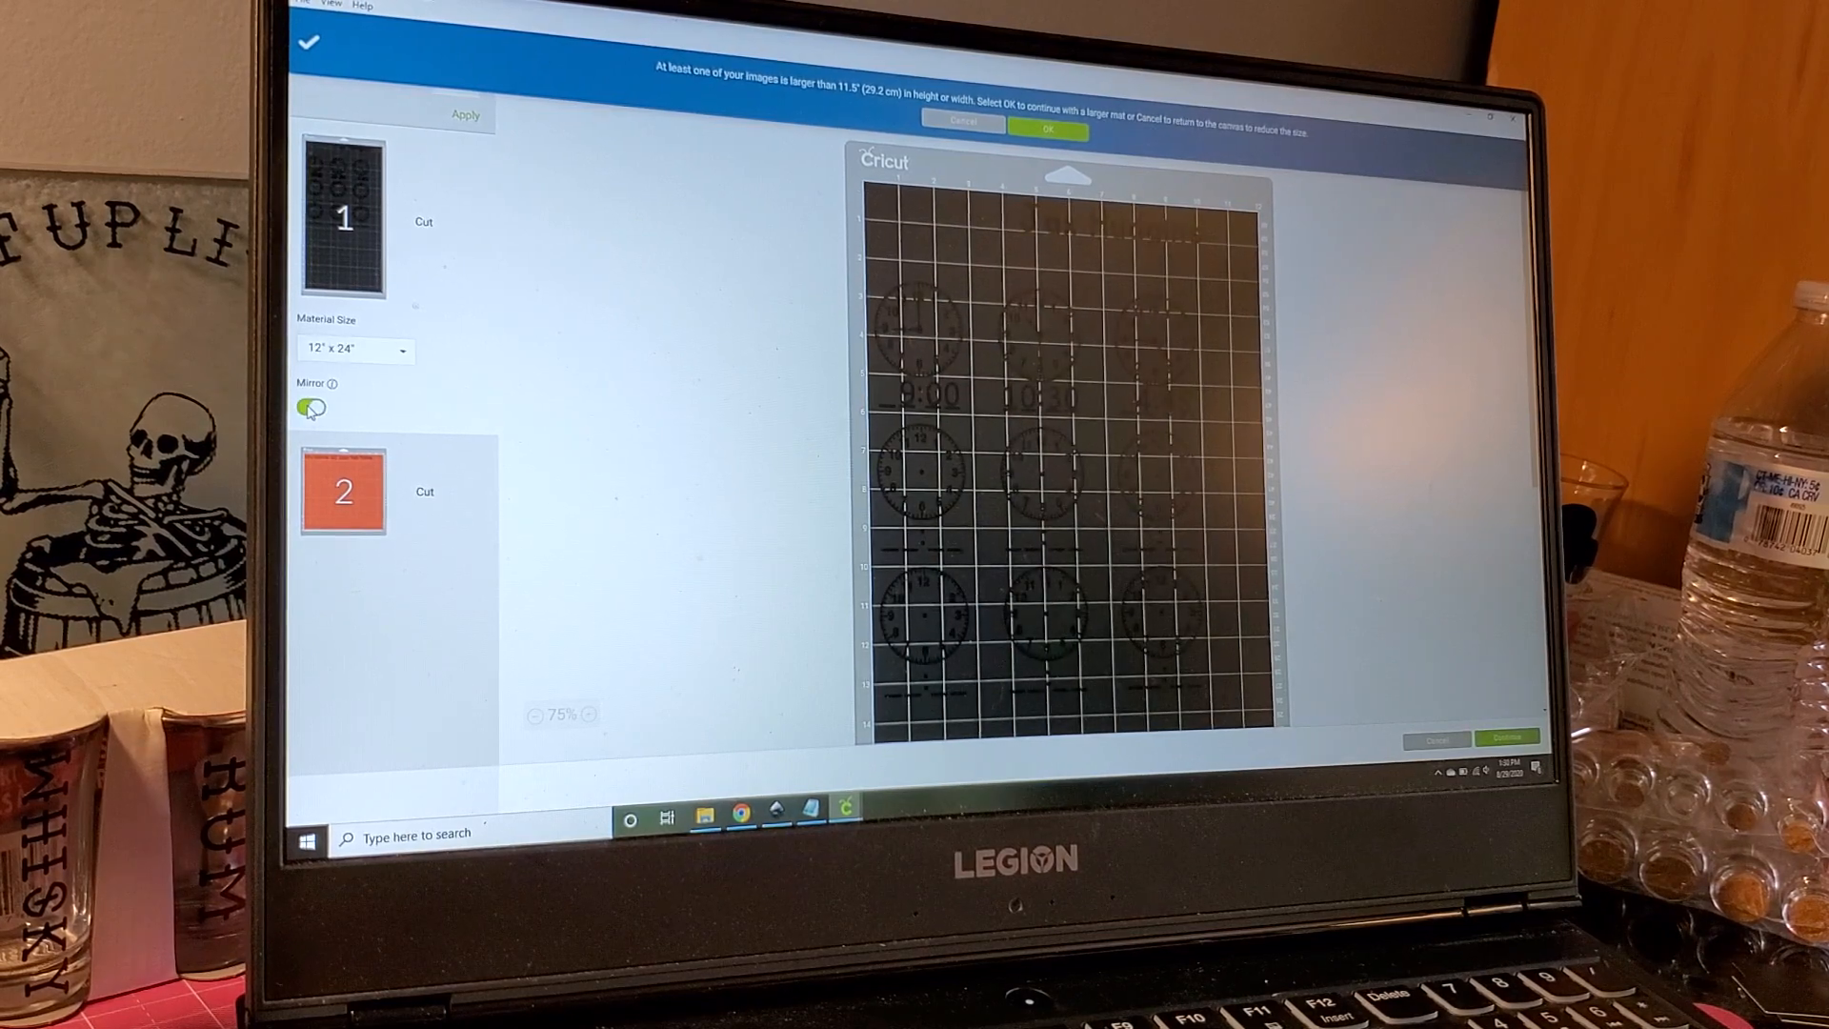
pyautogui.click(311, 407)
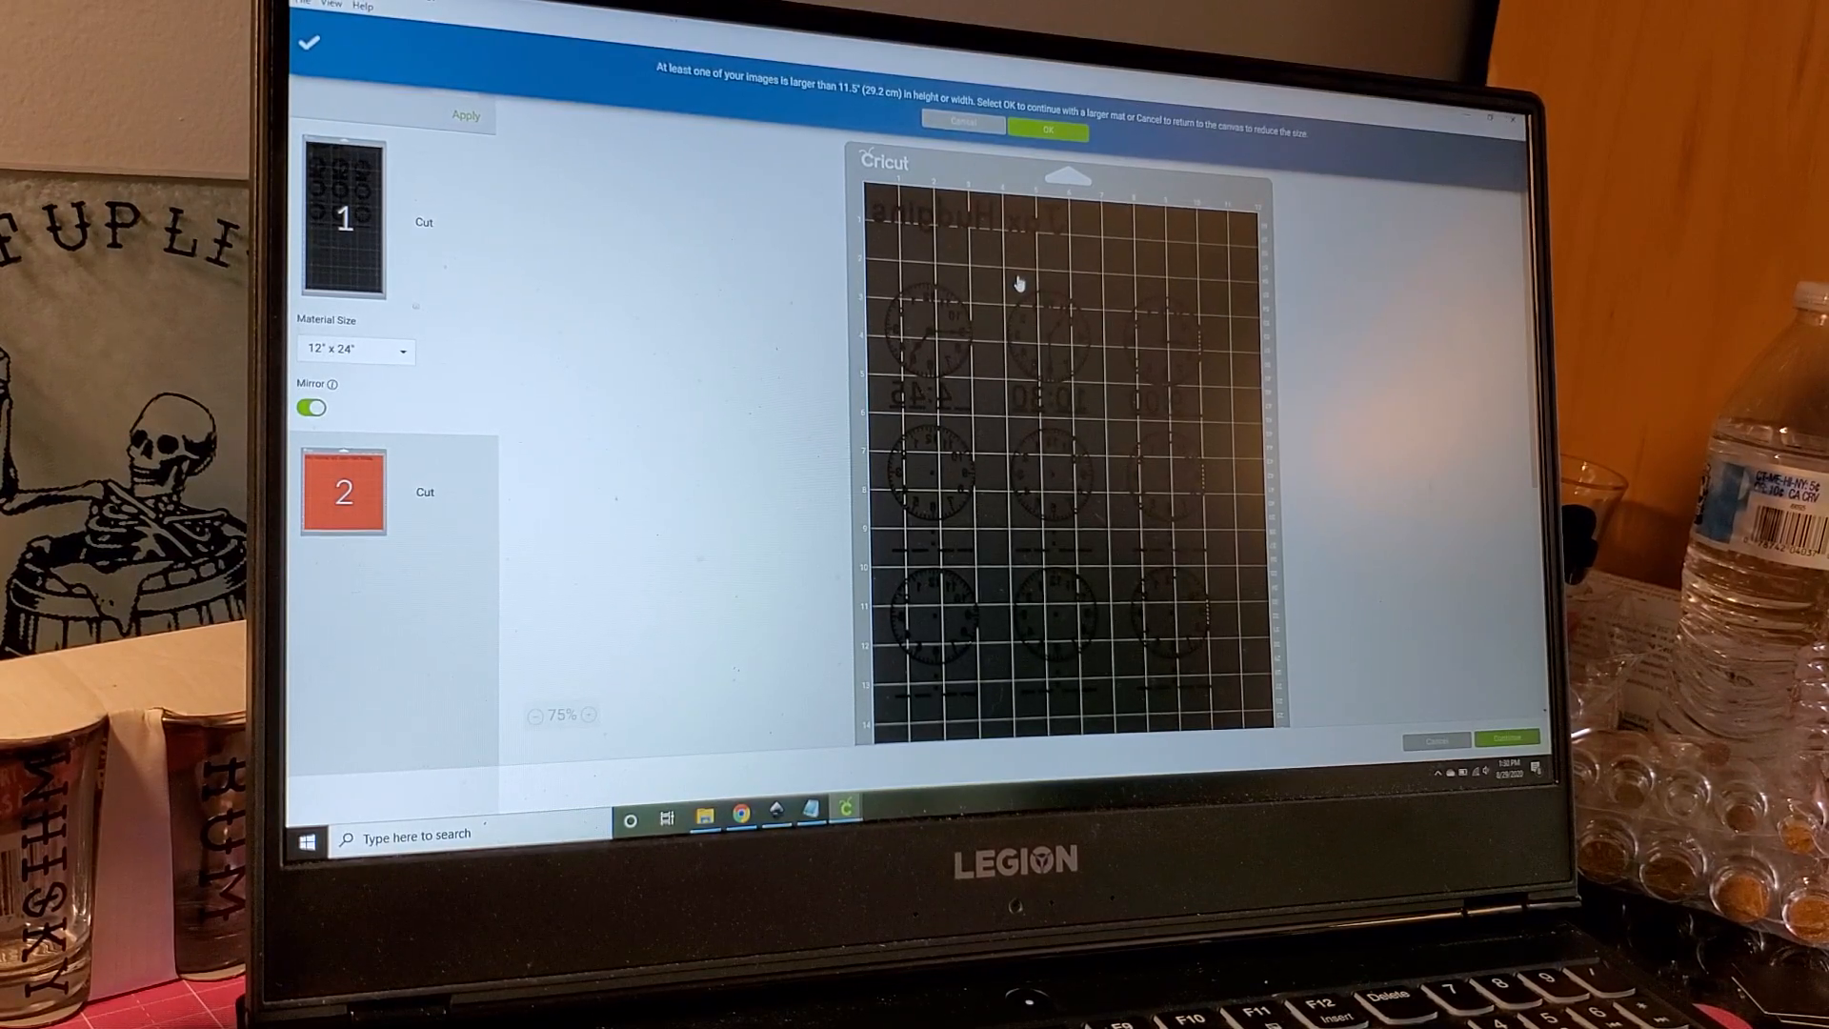
pyautogui.click(311, 407)
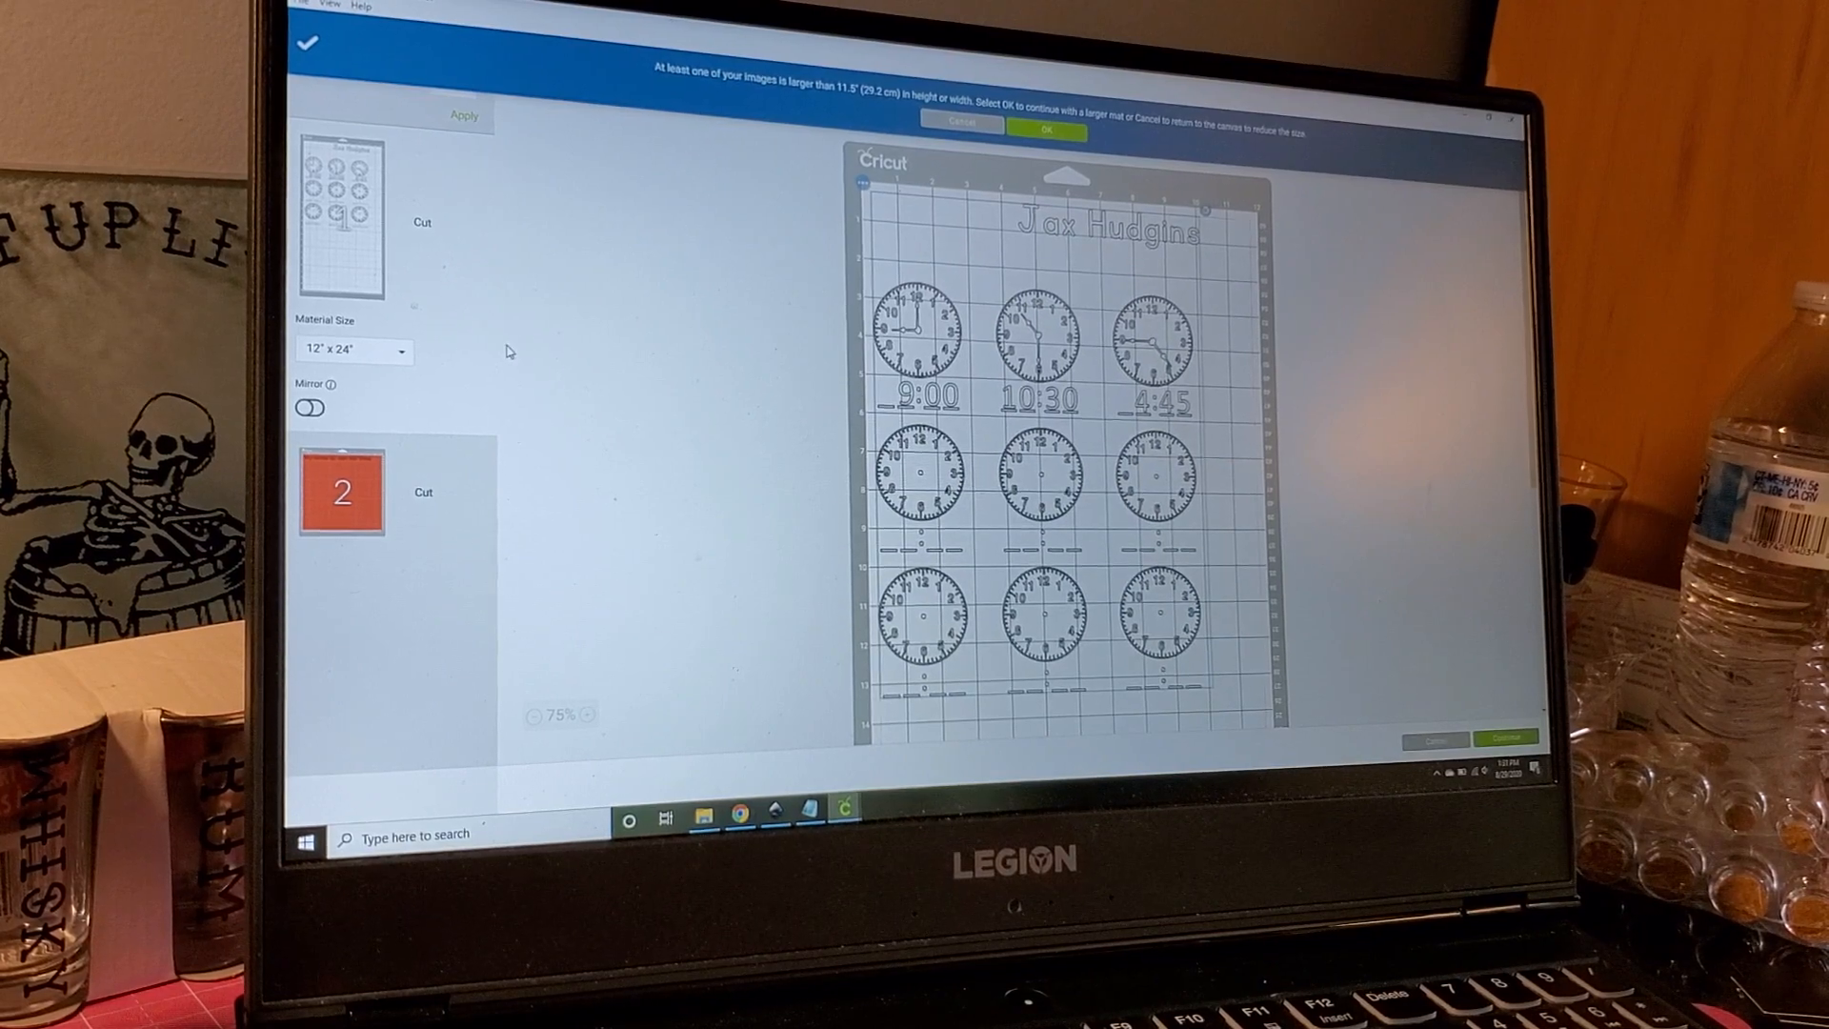
# Step: Turn on mirroring for mat 1 with the clocks and name
pyautogui.click(308, 406)
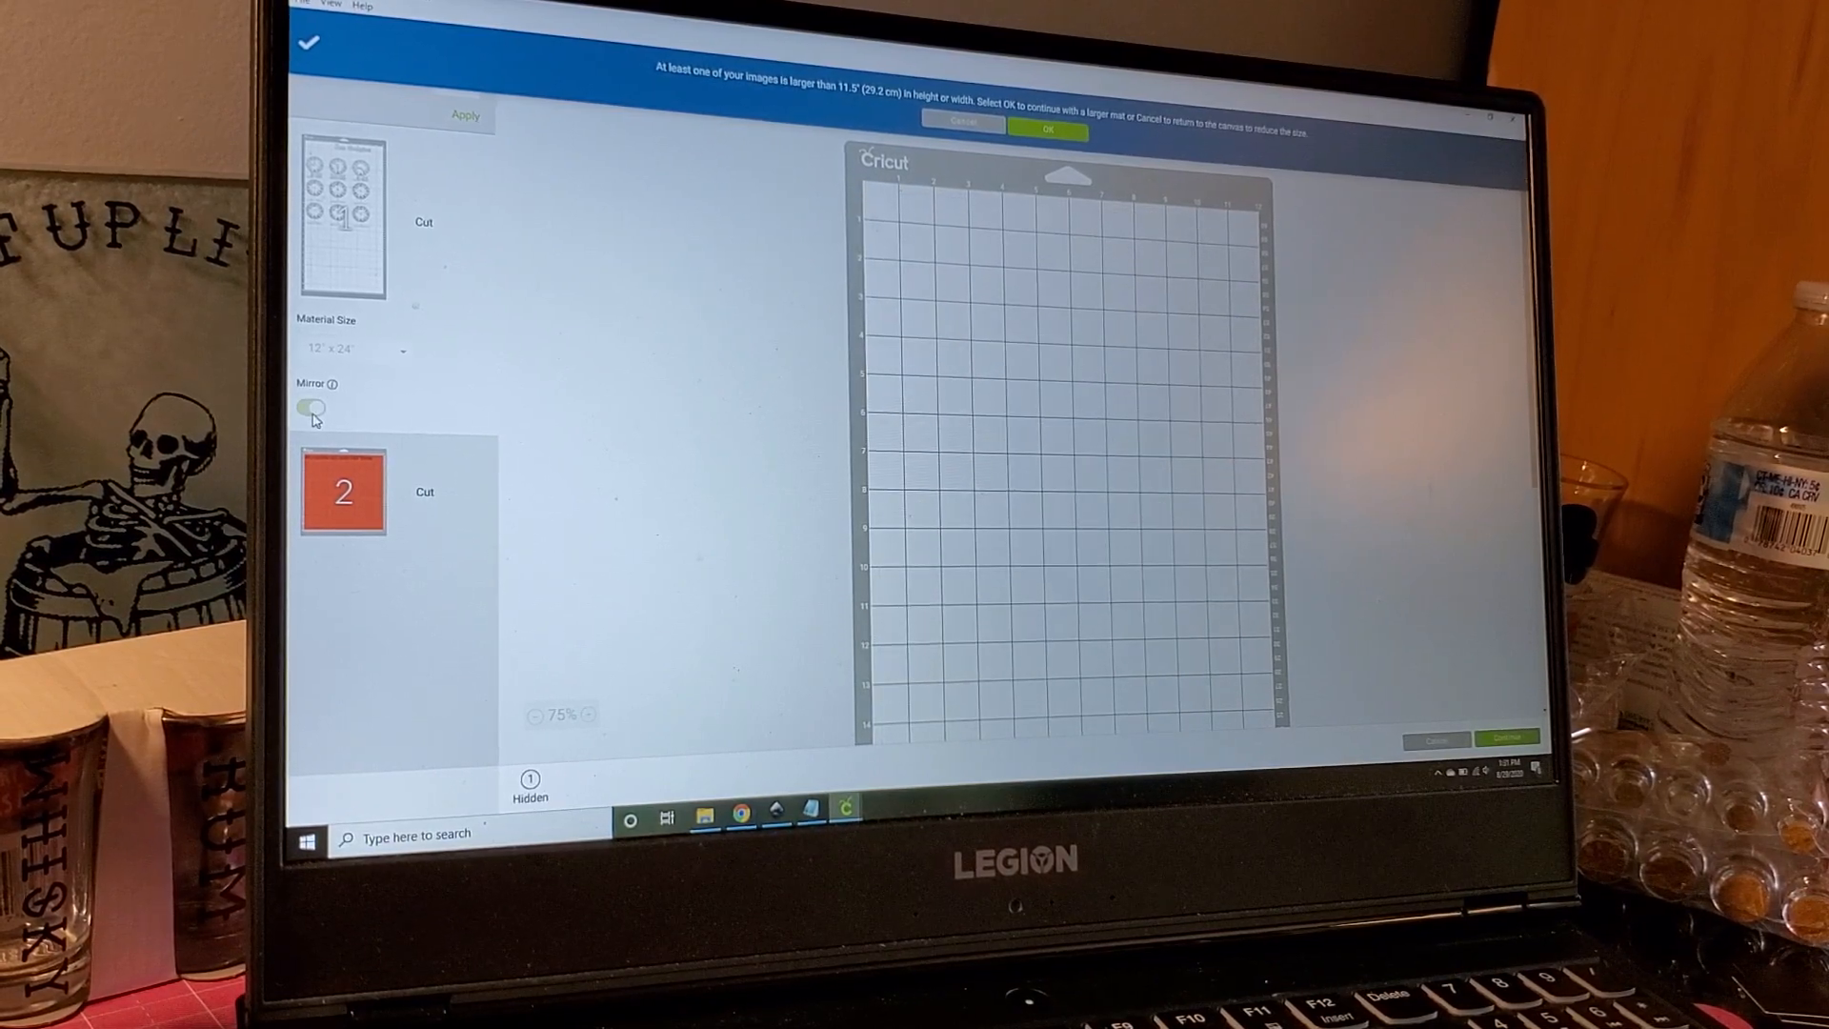
pyautogui.click(311, 407)
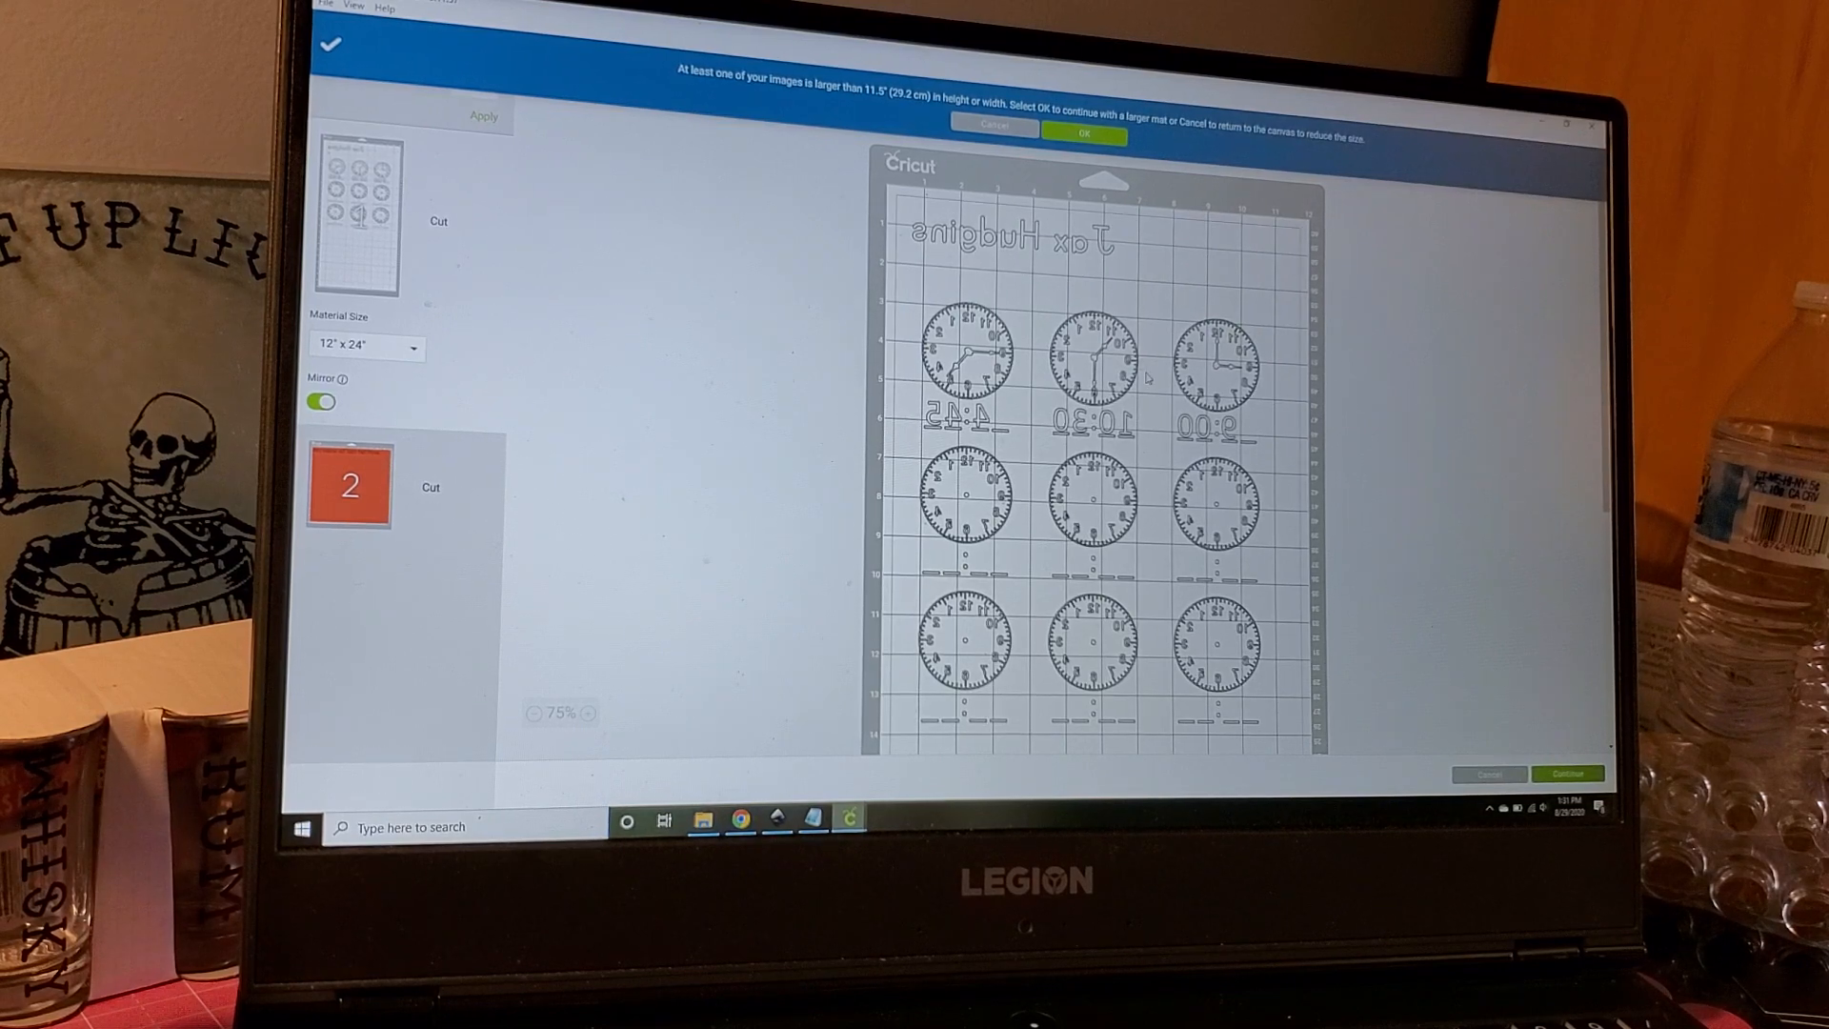
pyautogui.moveTo(502, 409)
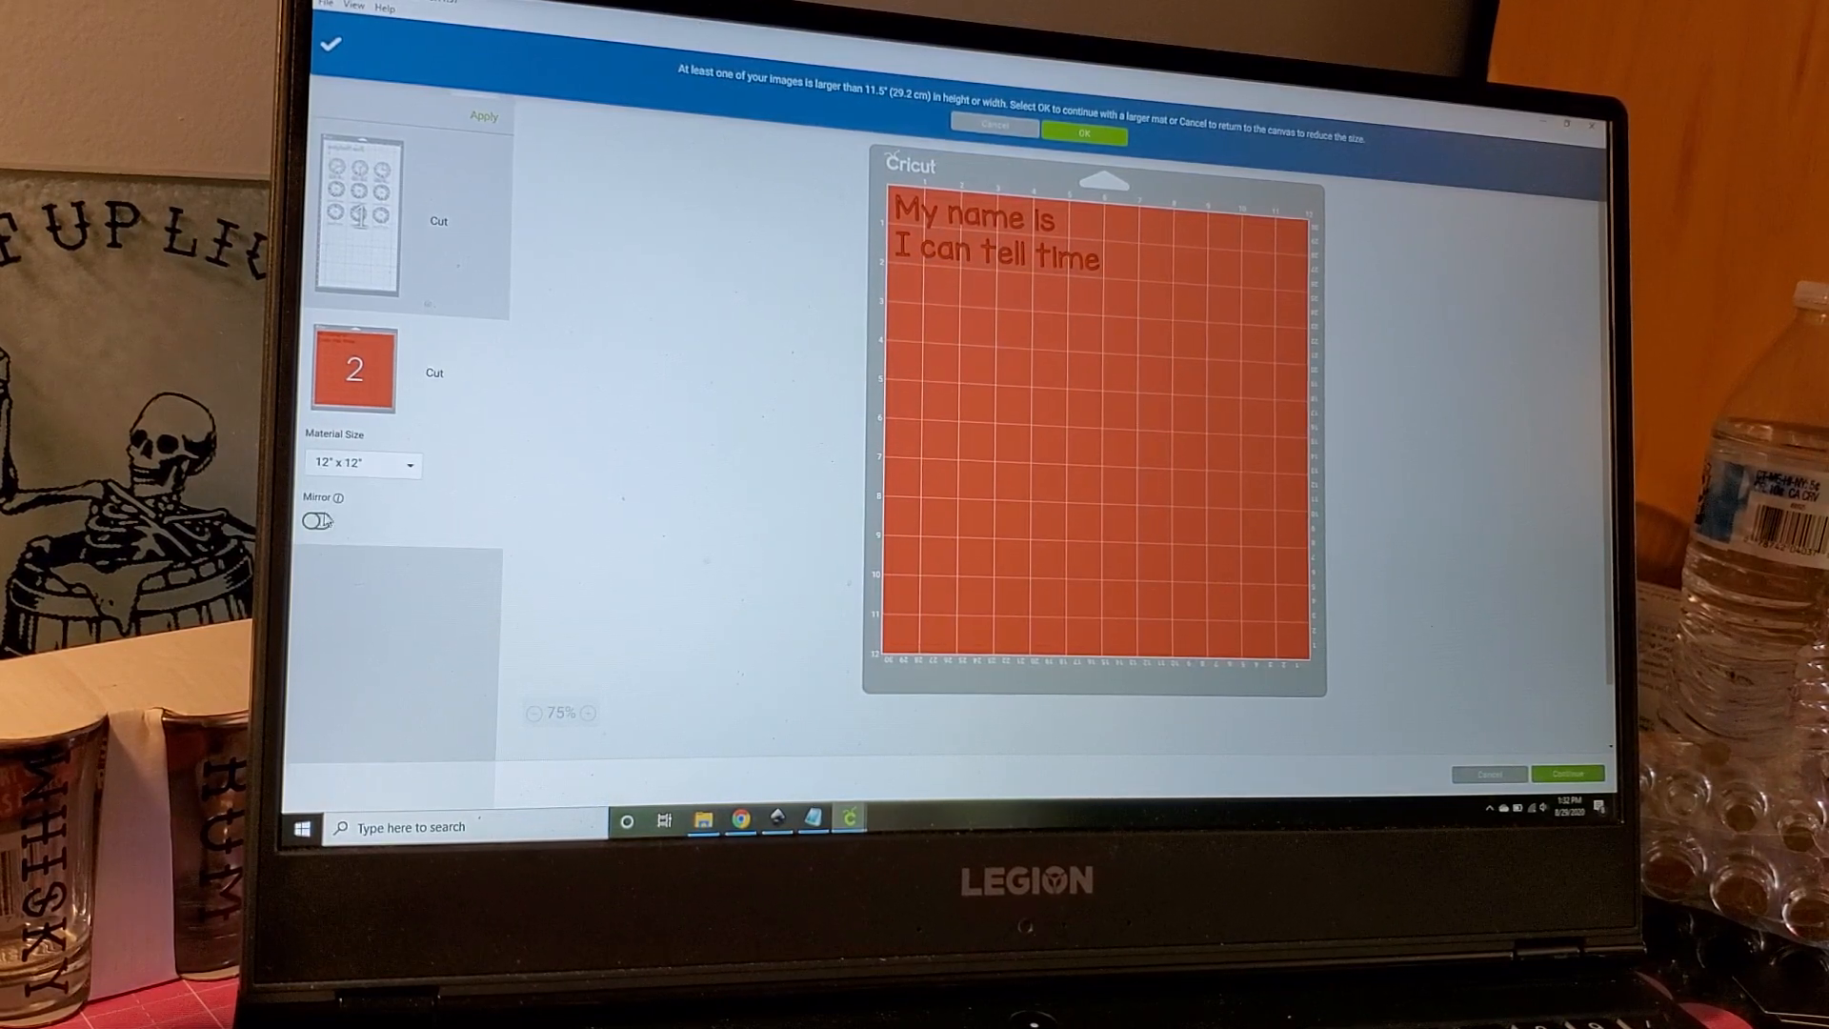
# Step: Mirror the red 12x12 text mat and accept the oversized-image warning
pyautogui.click(315, 520)
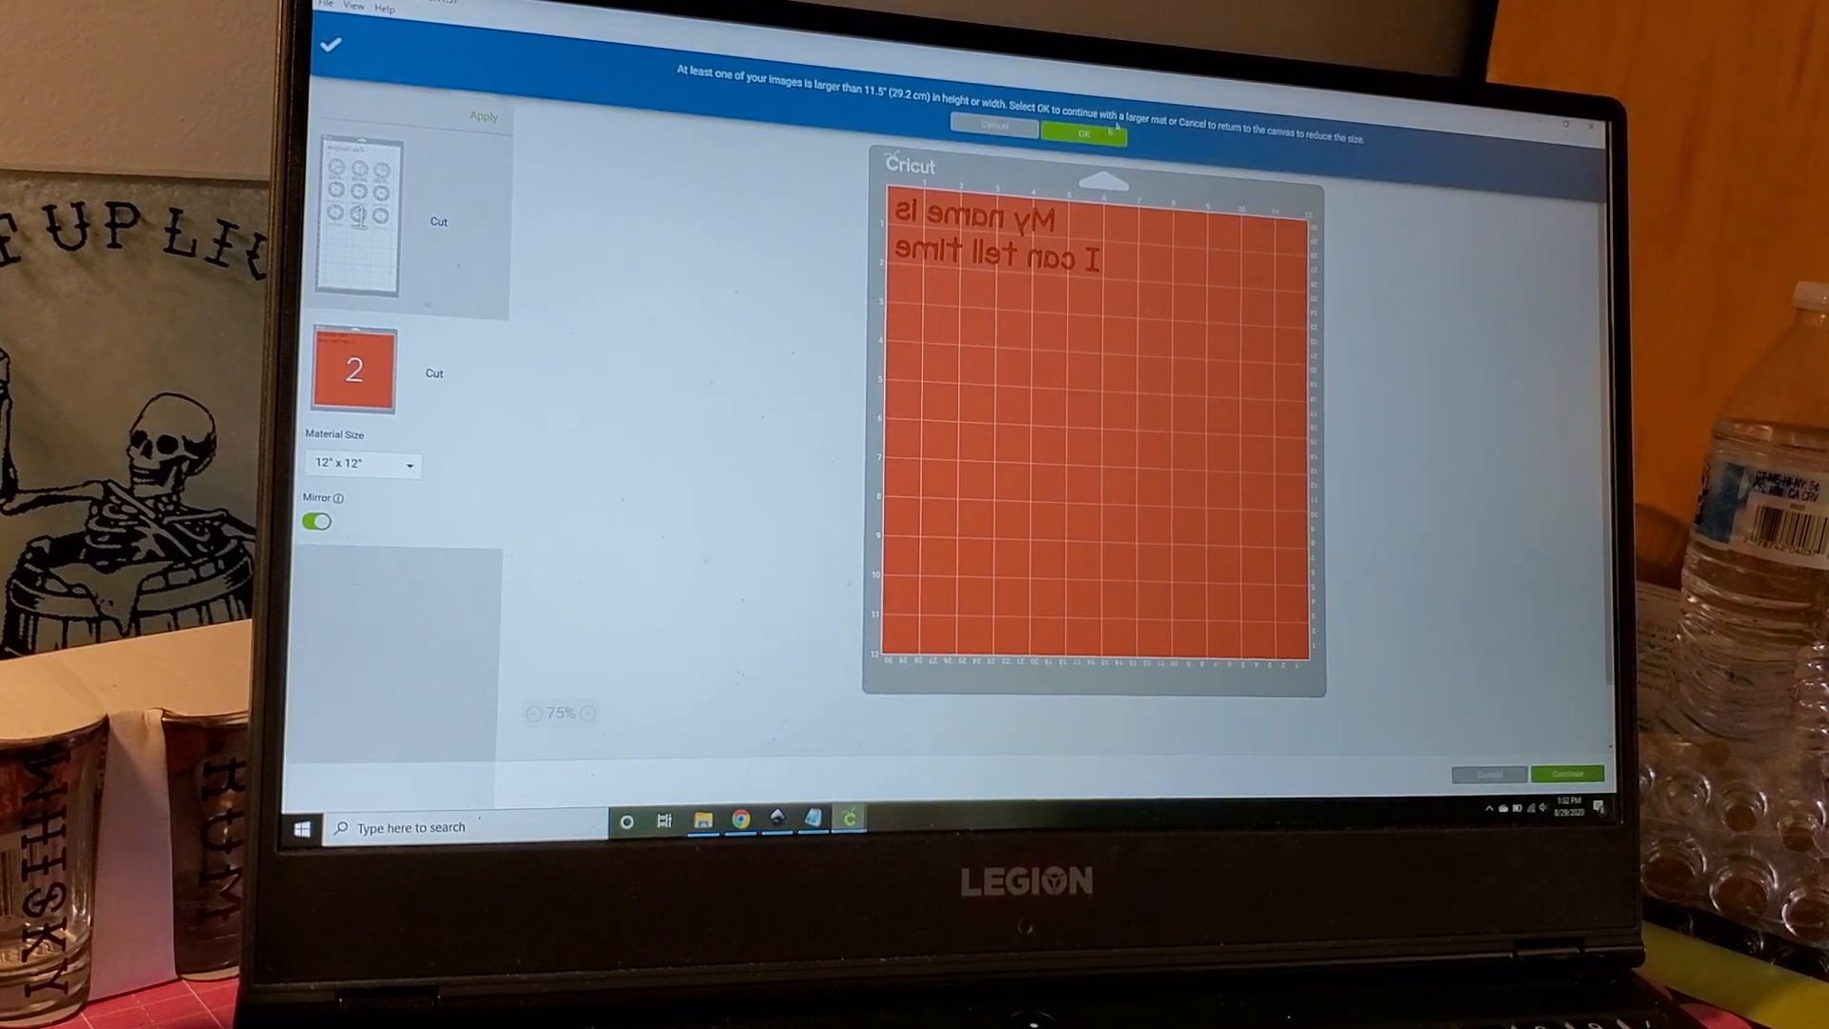
pyautogui.click(1079, 134)
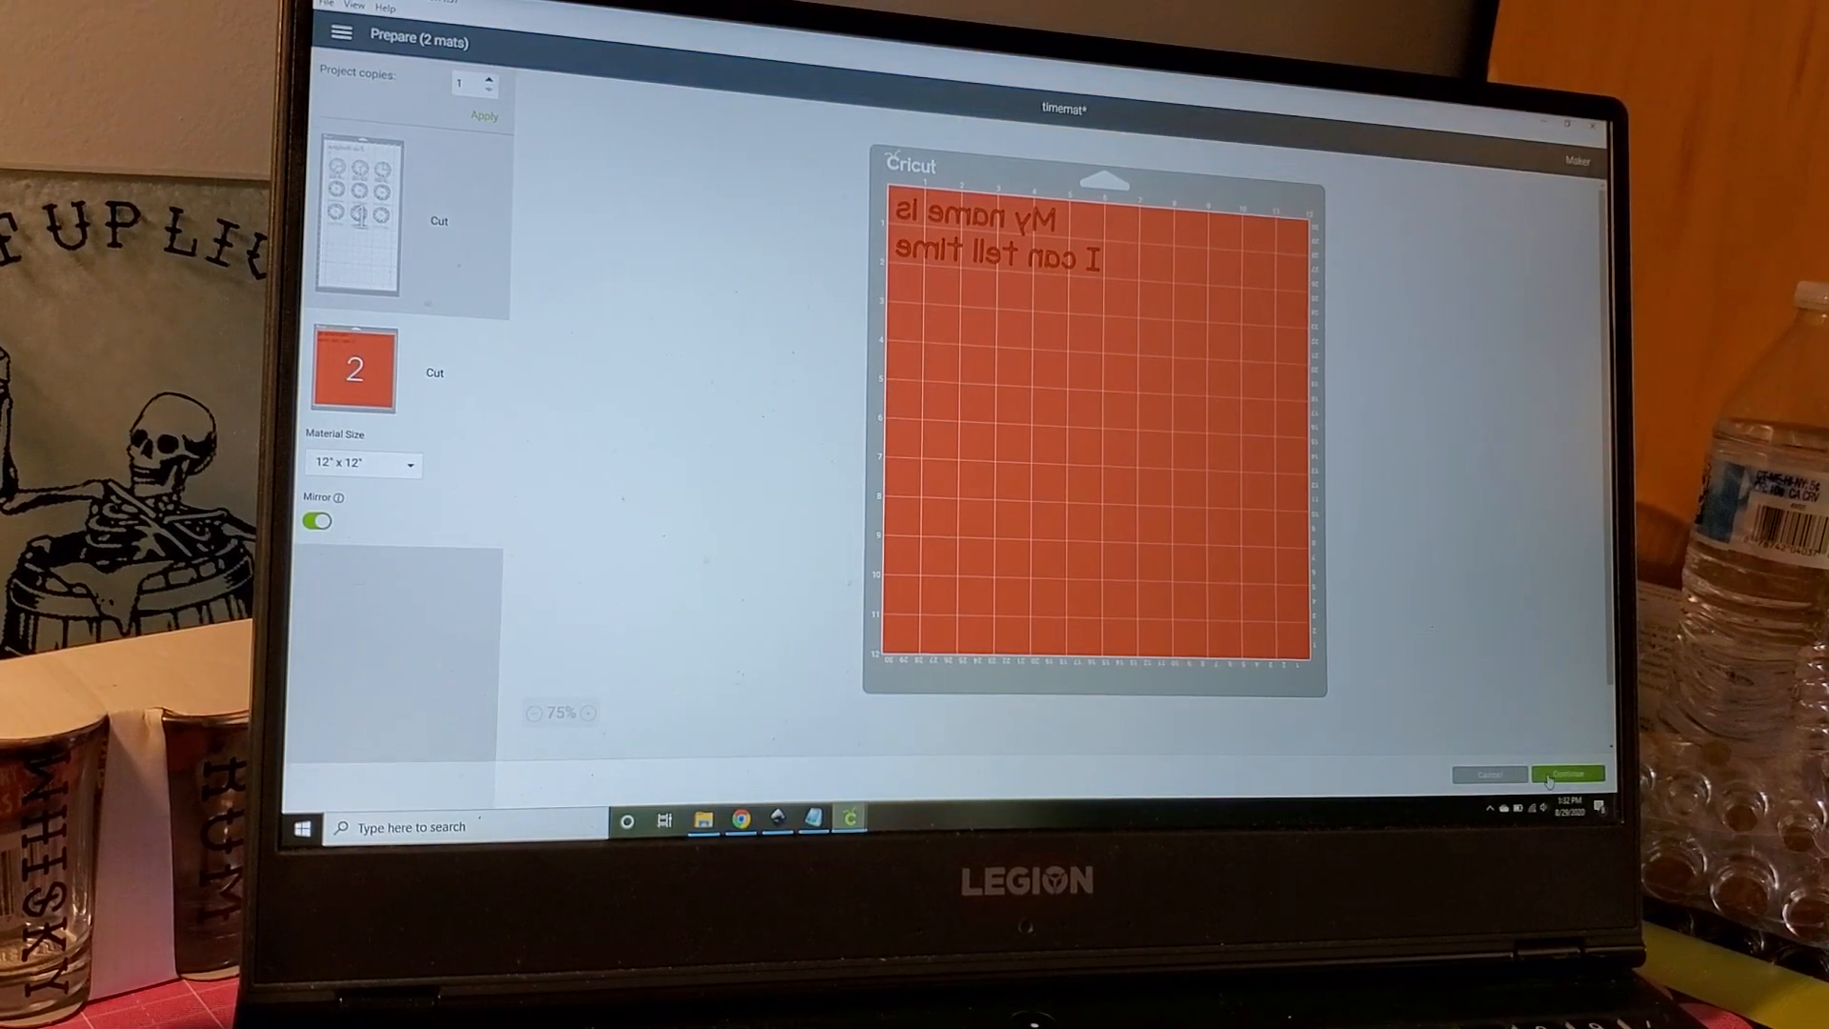
# Step: Continue to the Make screen, setting mat 1 to Kraft Board and mat 2 to Vinyl
pyautogui.click(1565, 774)
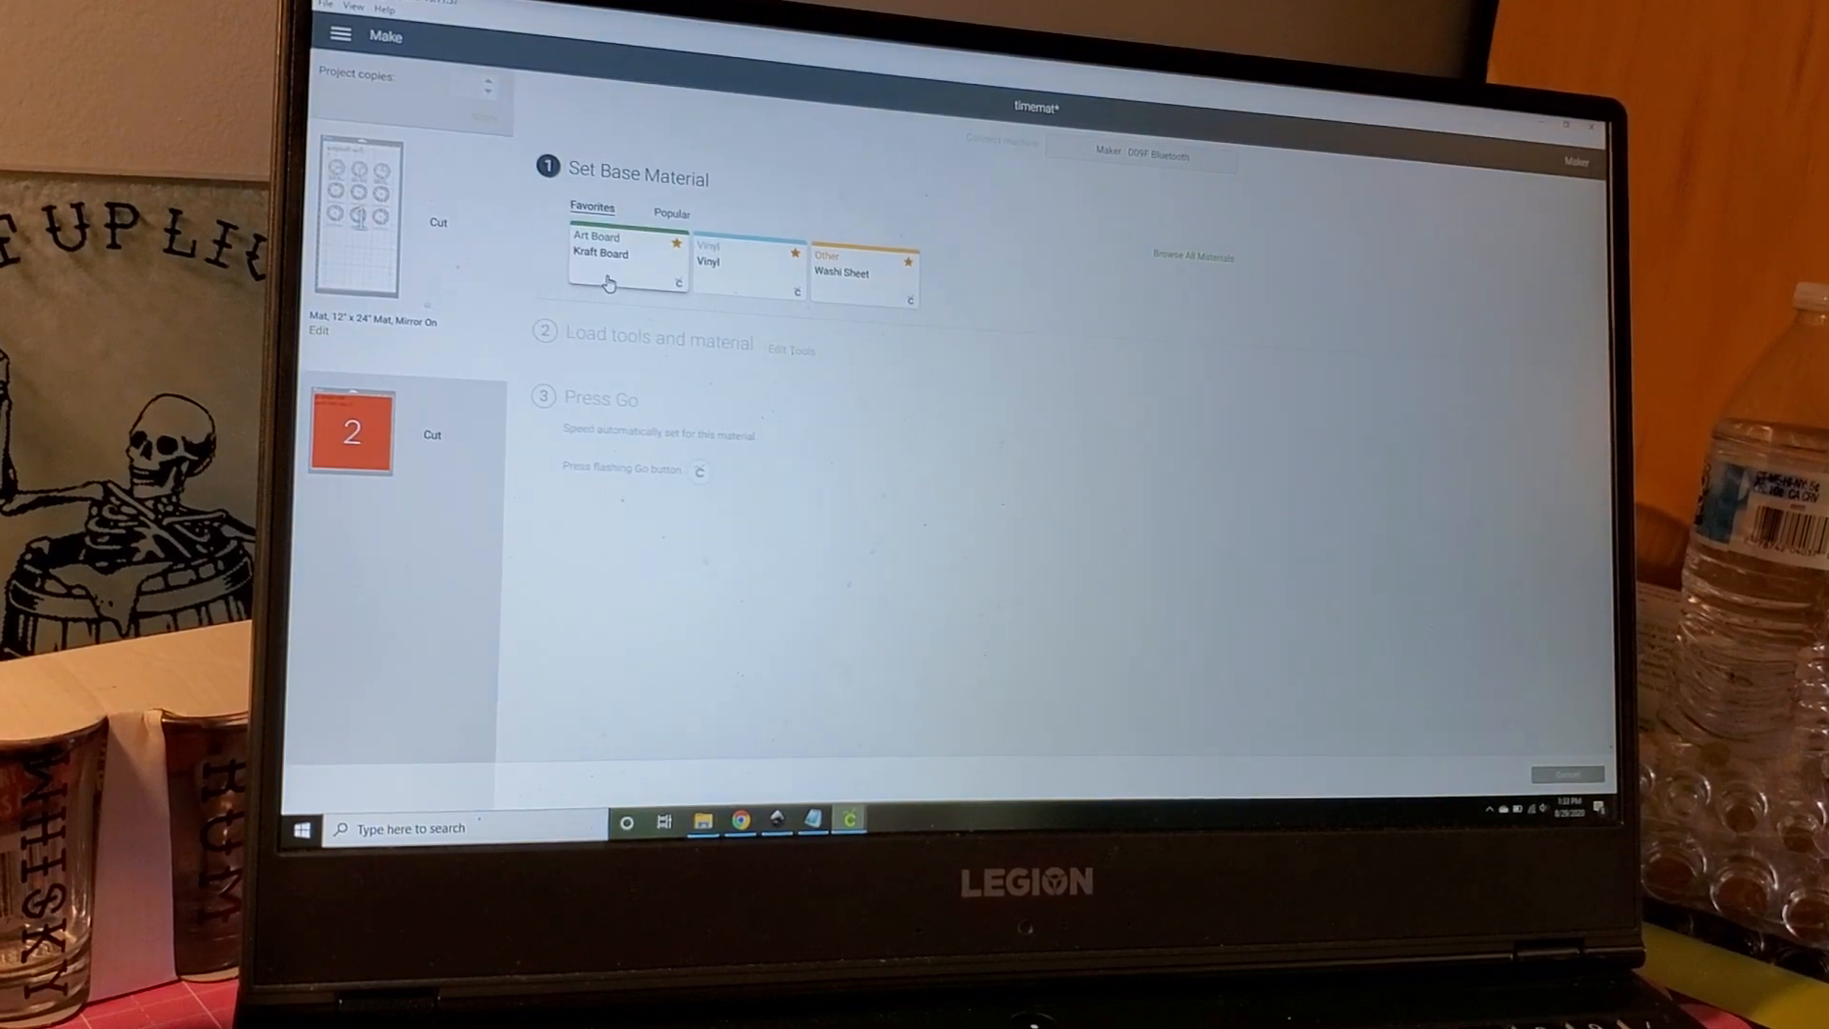
pyautogui.click(602, 253)
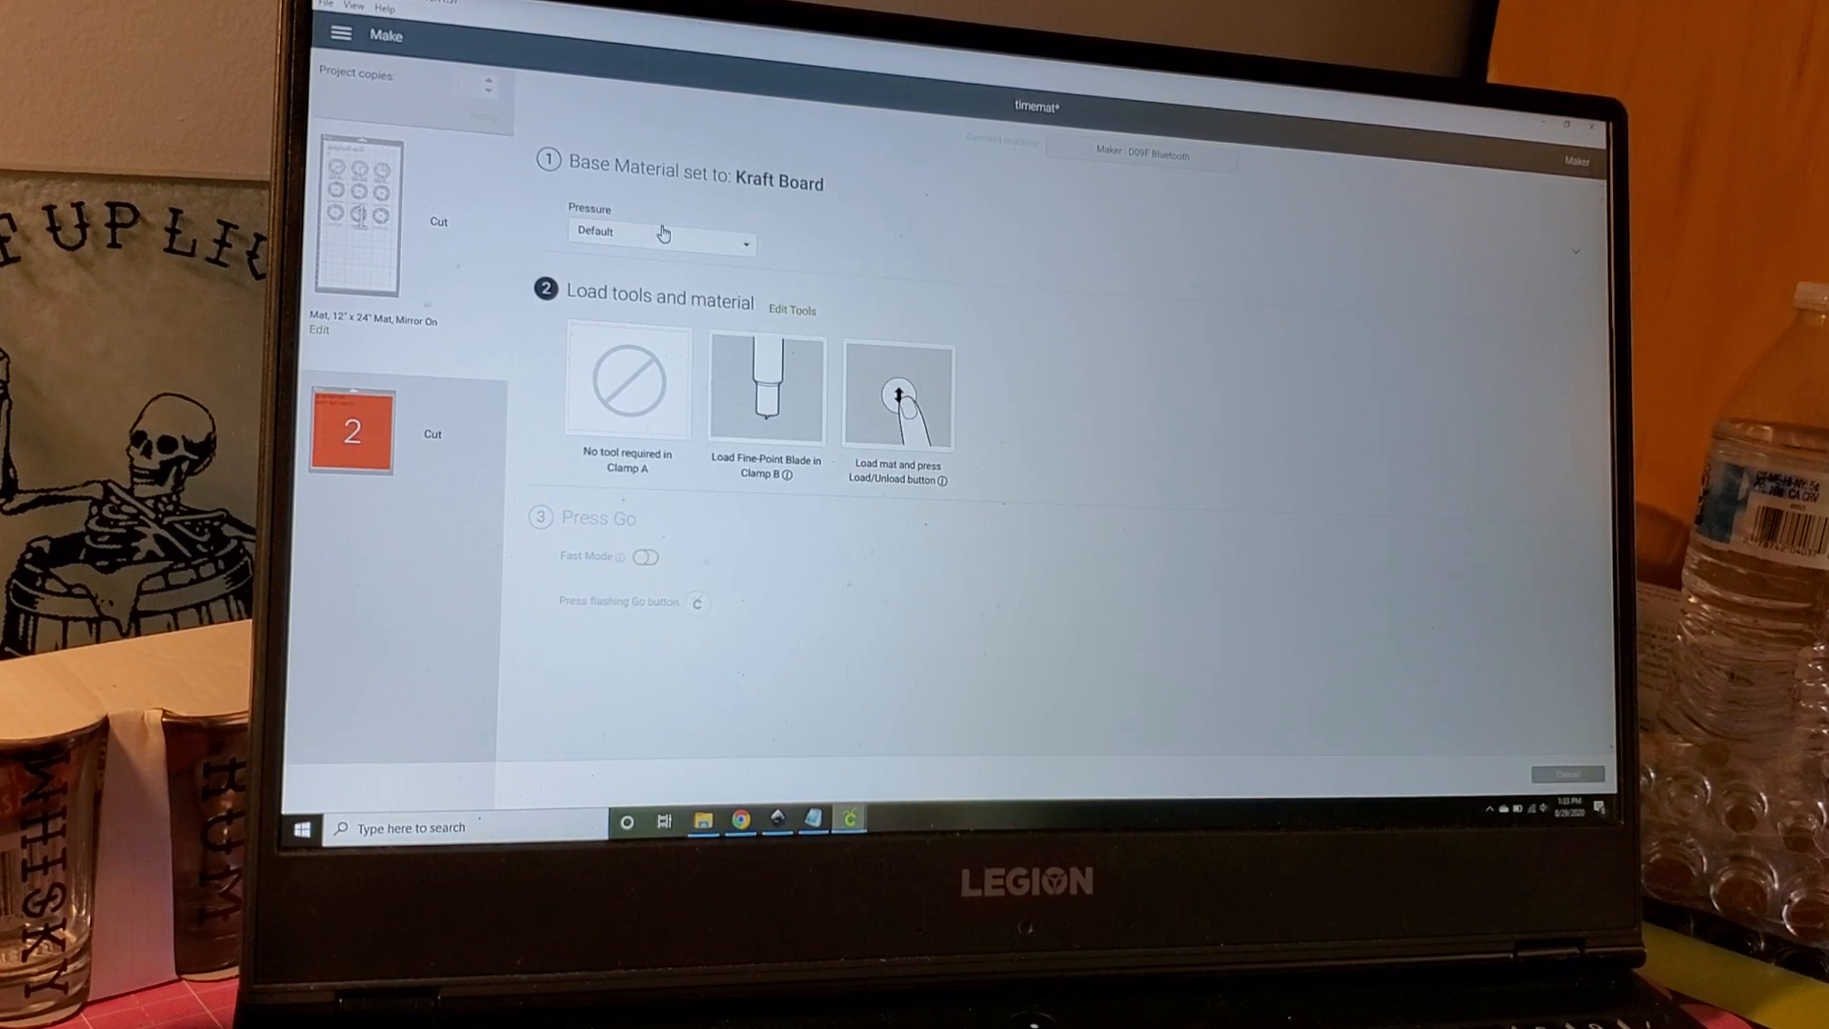
pyautogui.moveTo(1051, 343)
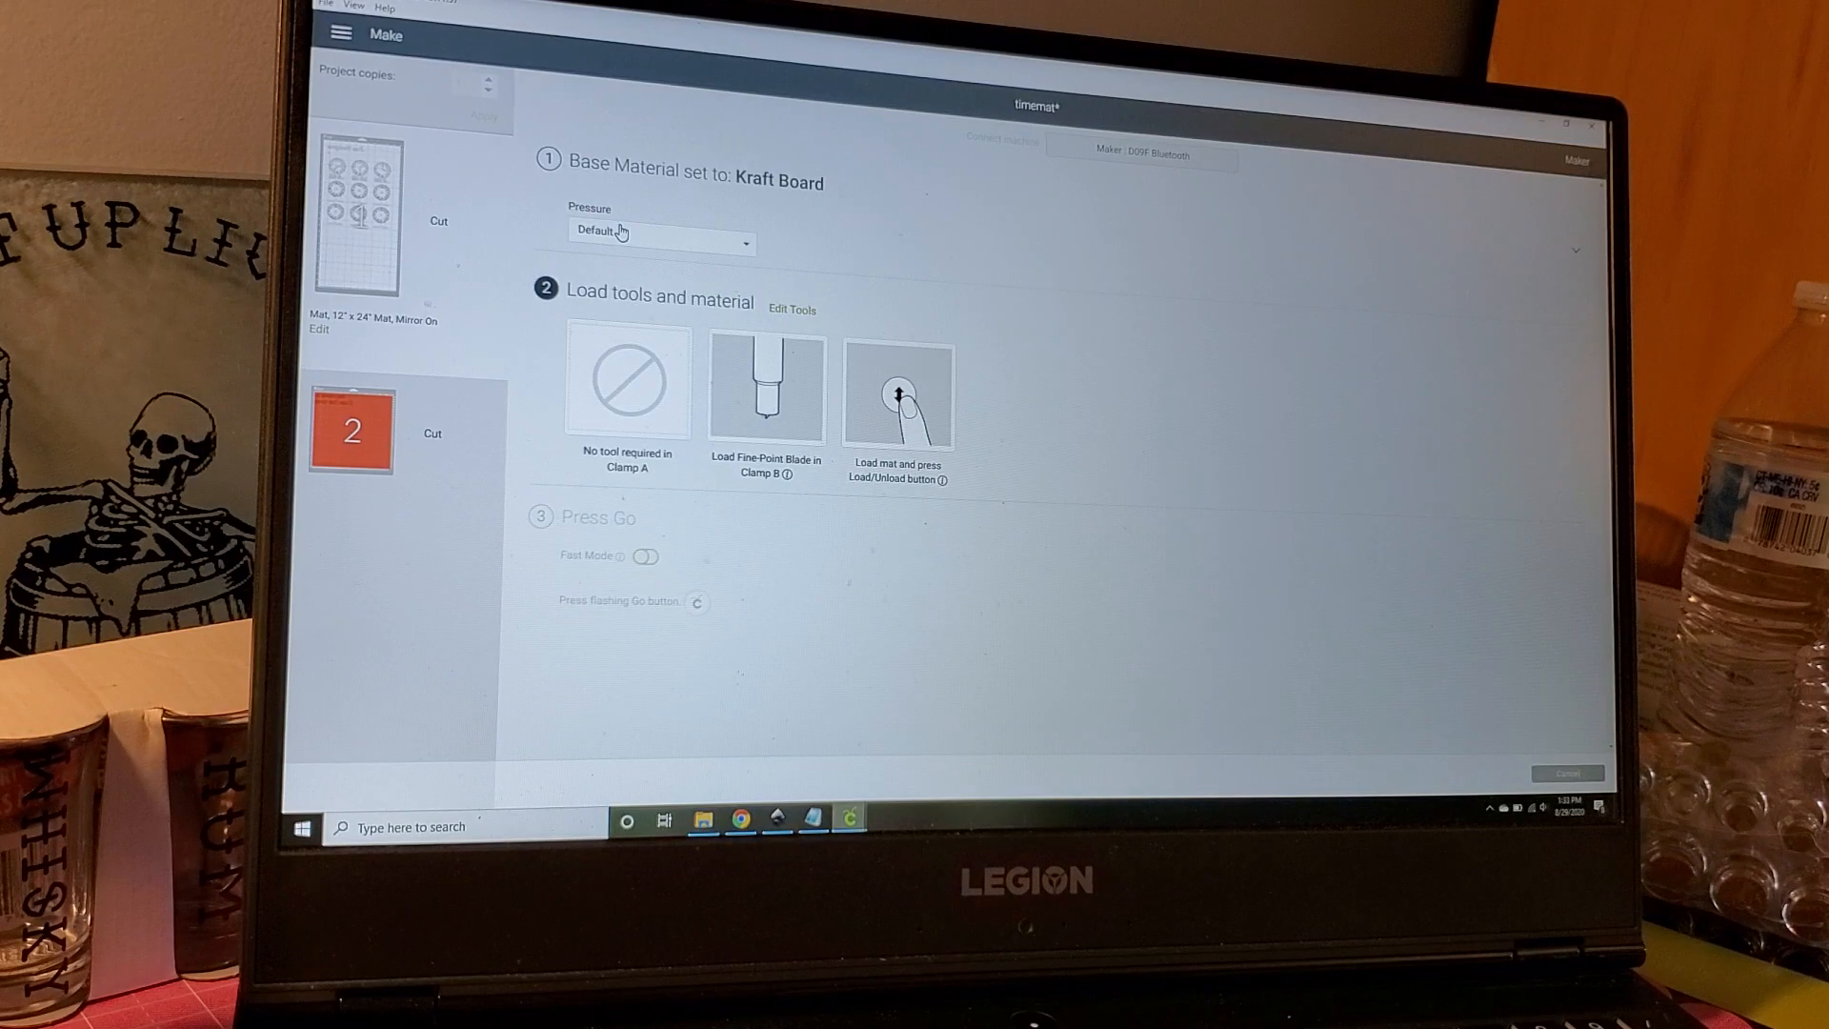
pyautogui.click(349, 431)
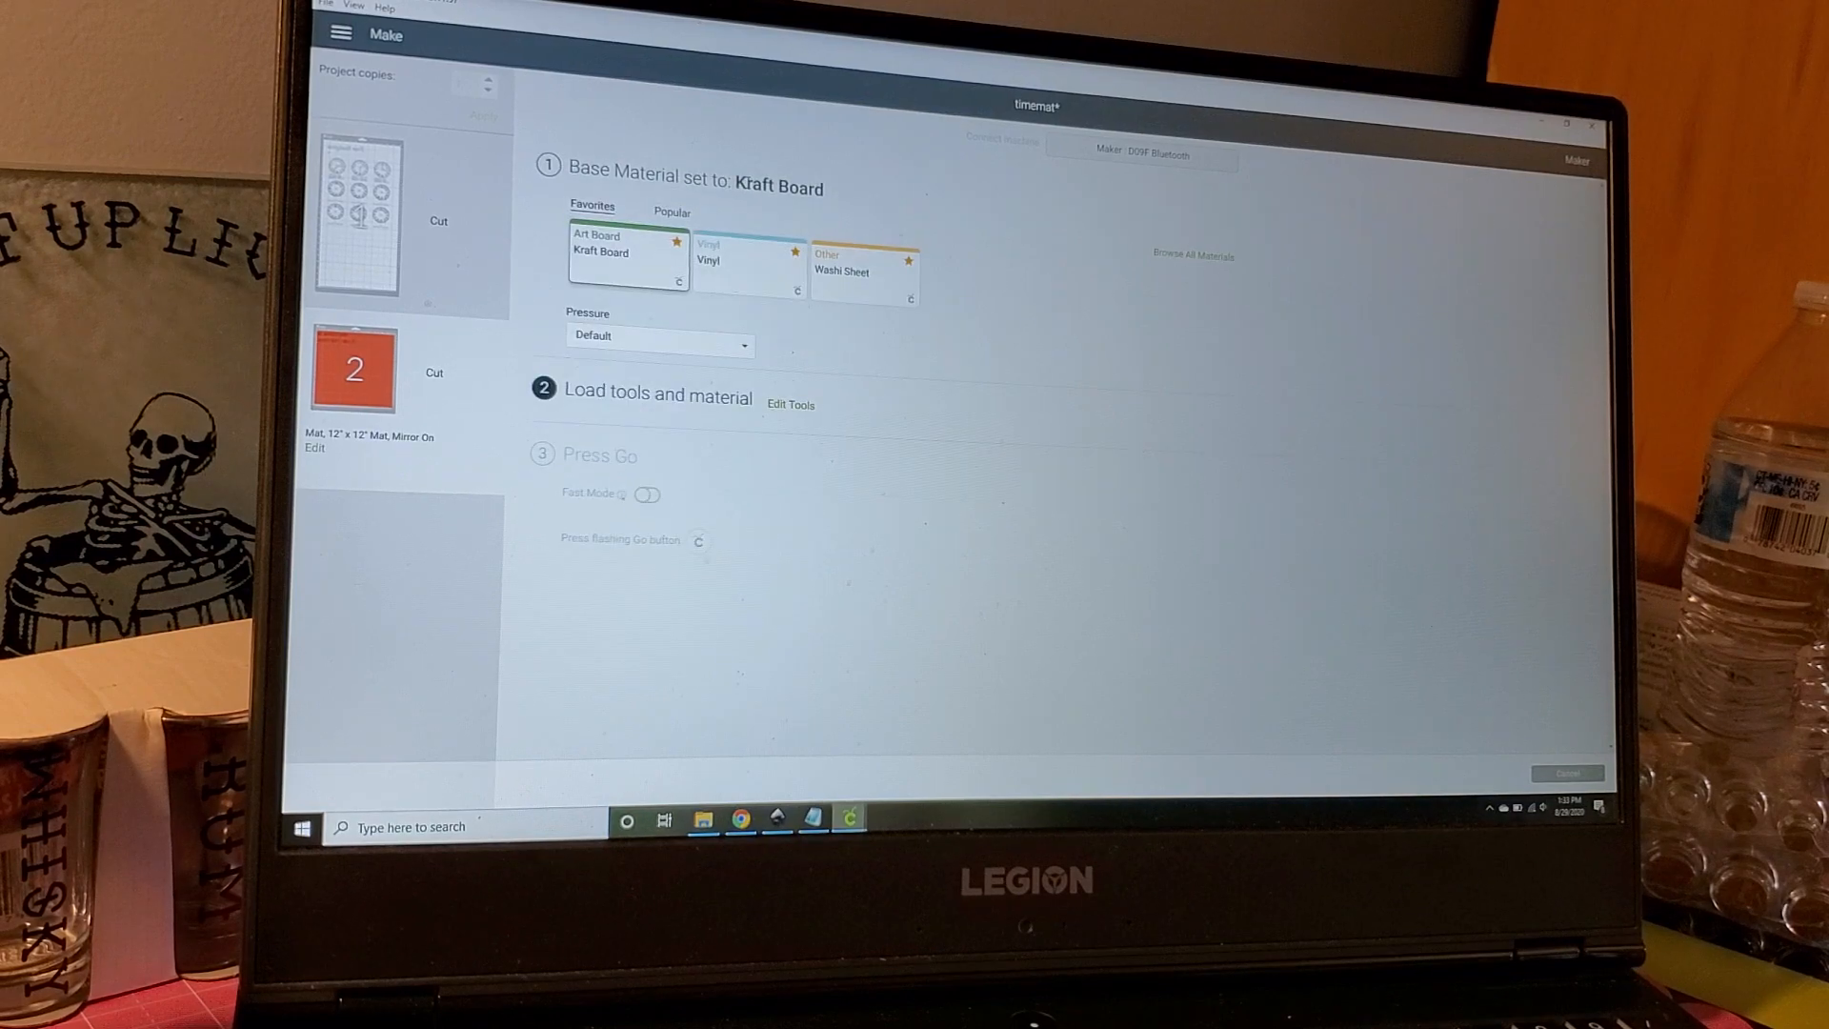
pyautogui.moveTo(741, 273)
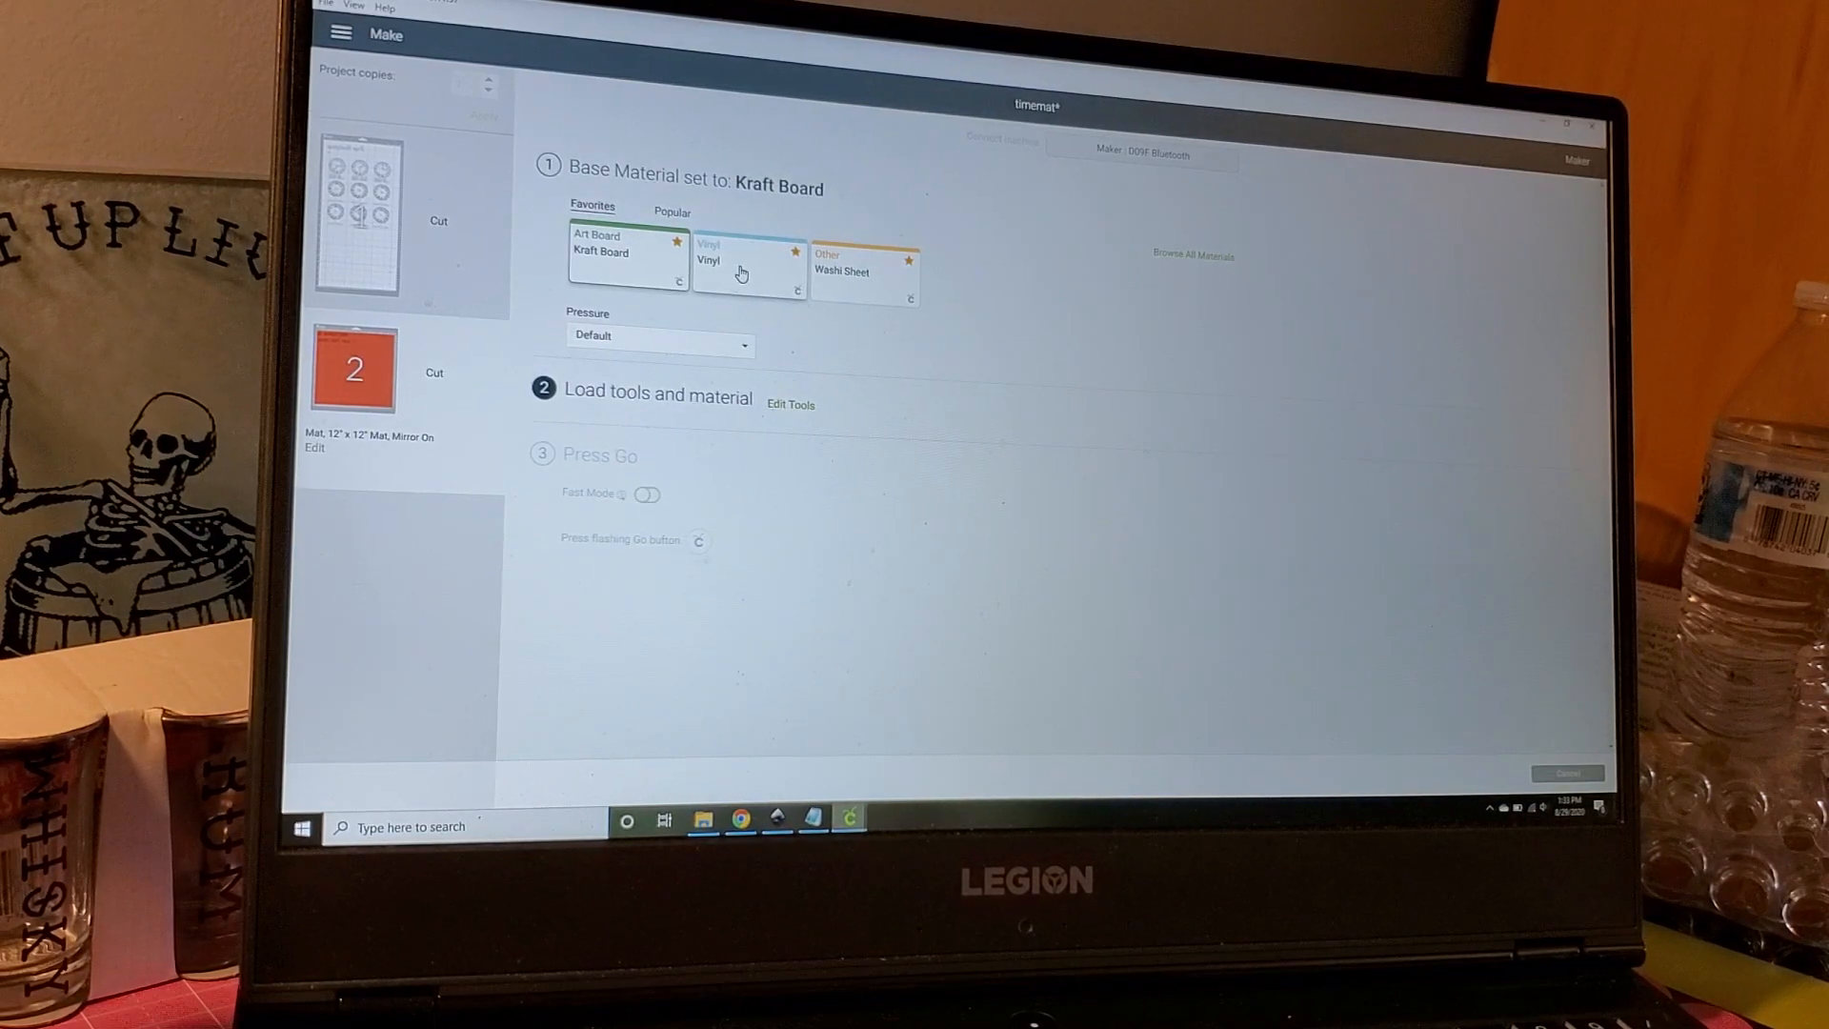
pyautogui.click(747, 259)
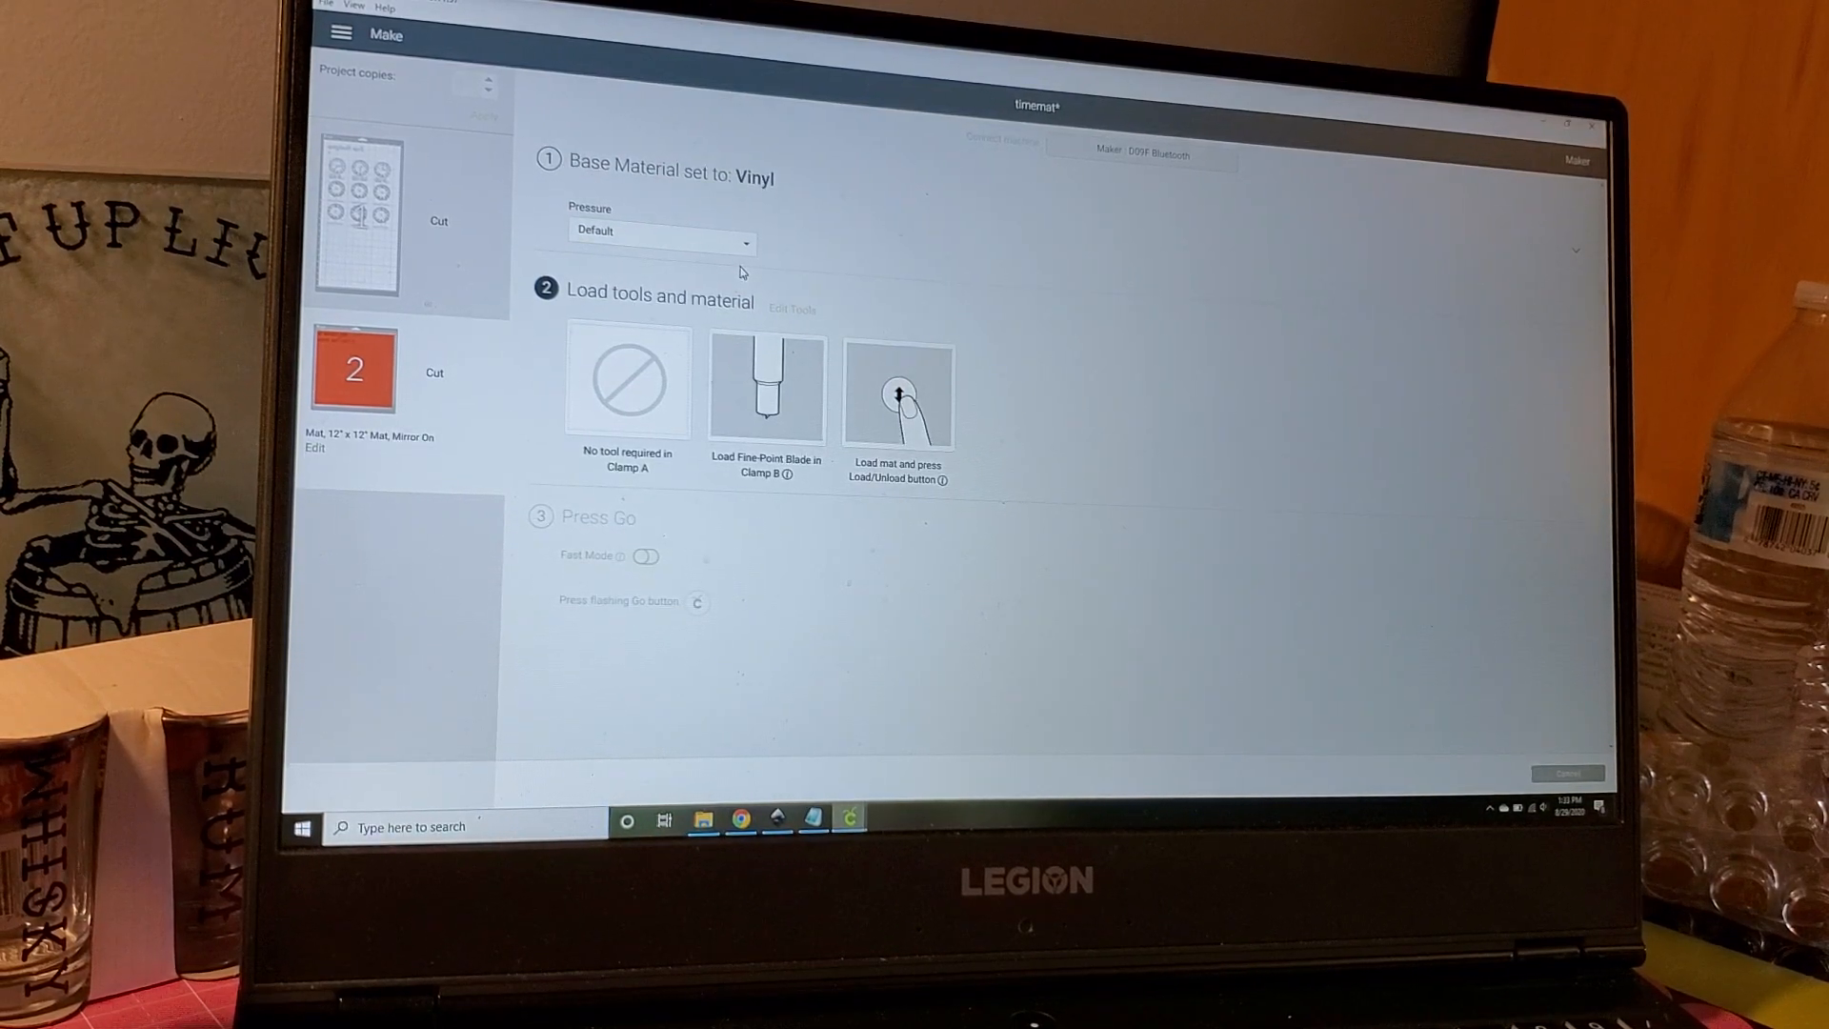